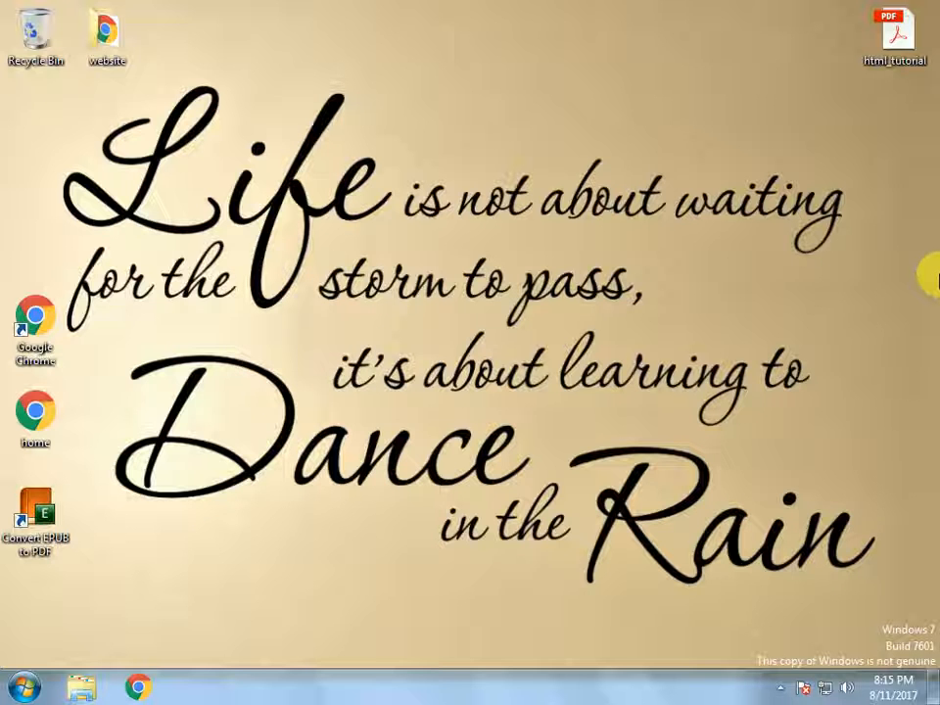
pyautogui.moveTo(928, 256)
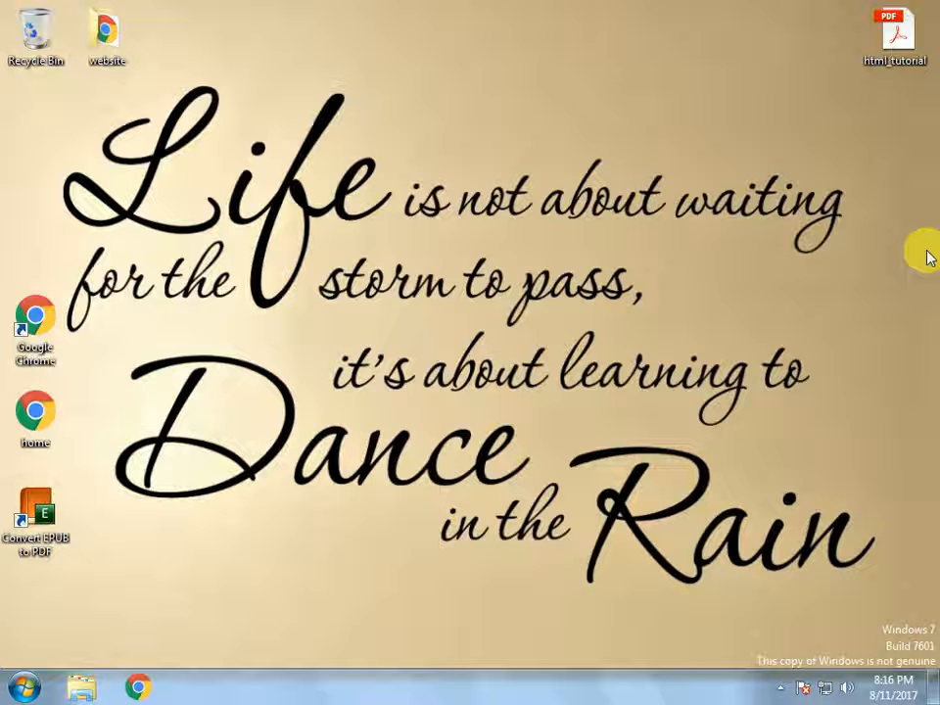
pyautogui.moveTo(896, 194)
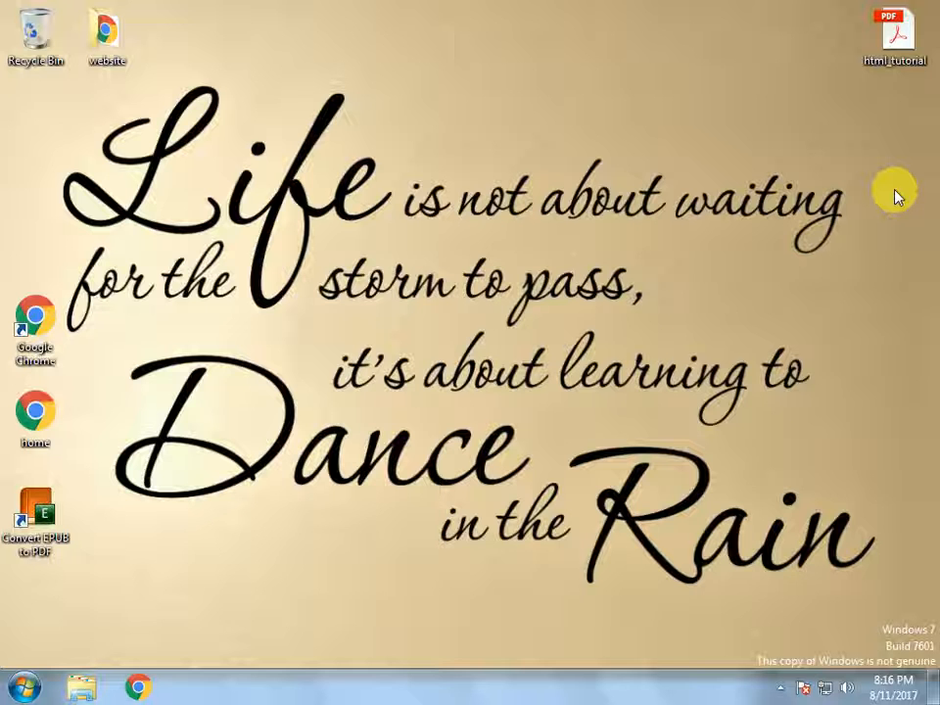
# Launch Chrome and go to brackets.io from the 'brac' address-bar suggestion
pyautogui.click(12, 689)
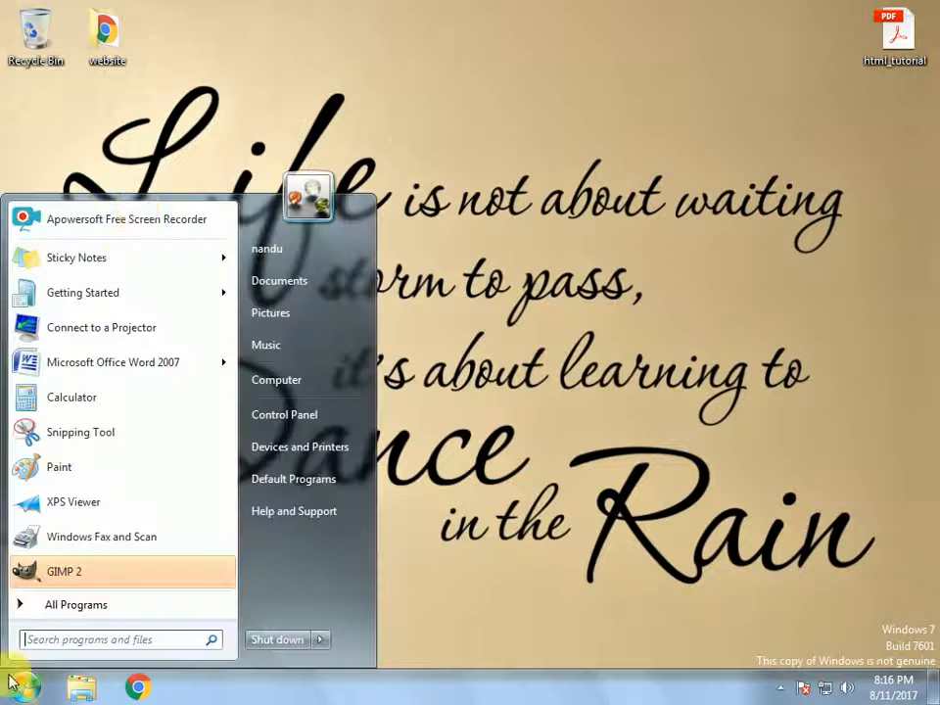
pyautogui.moveTo(75, 604)
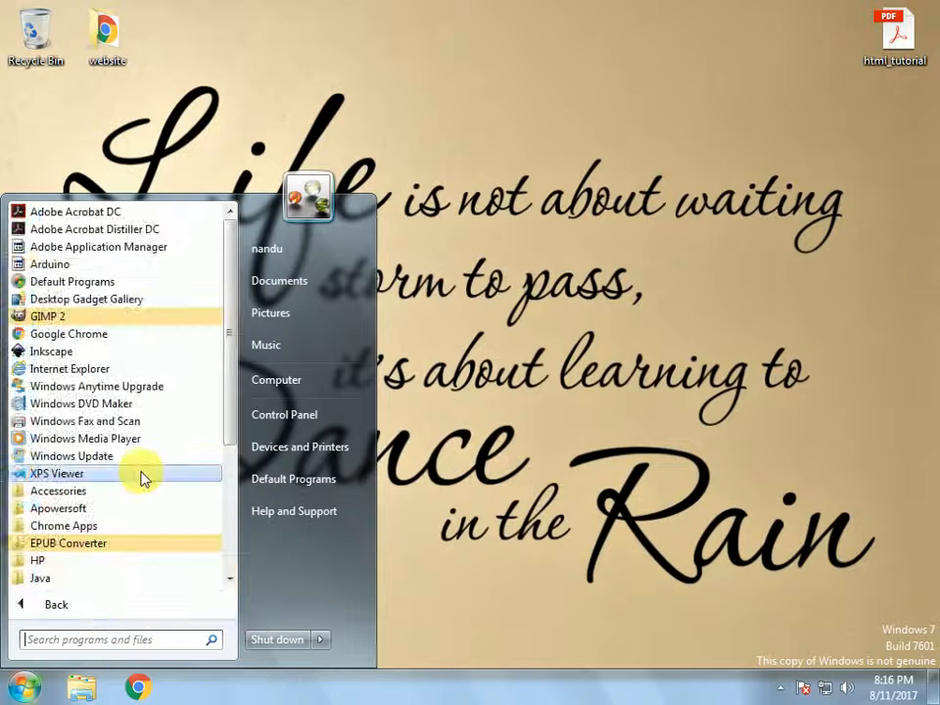
pyautogui.scroll(-3)
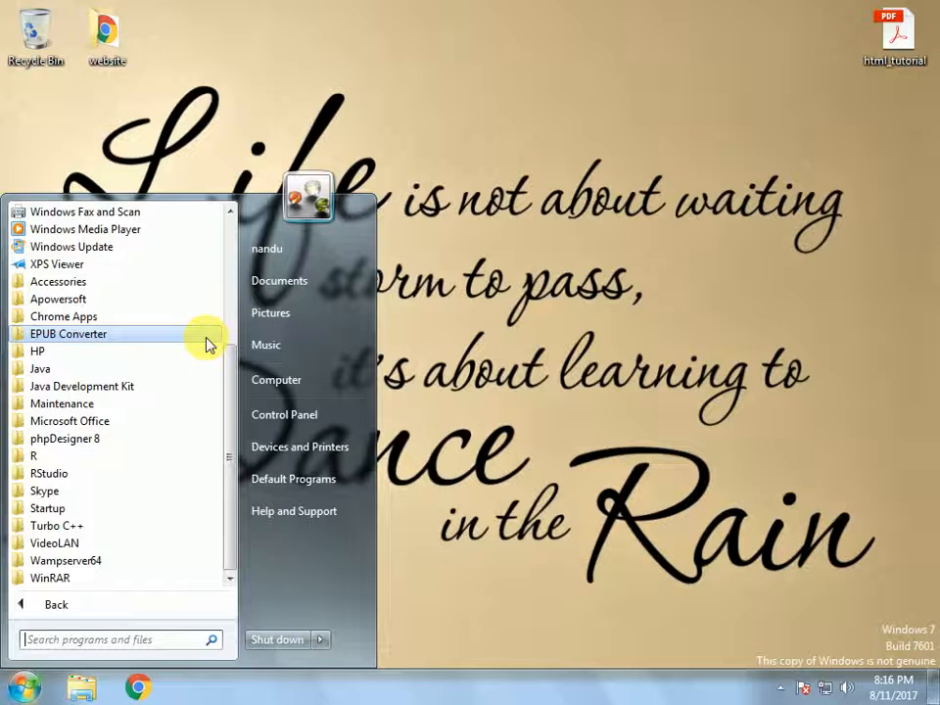
pyautogui.moveTo(108, 316)
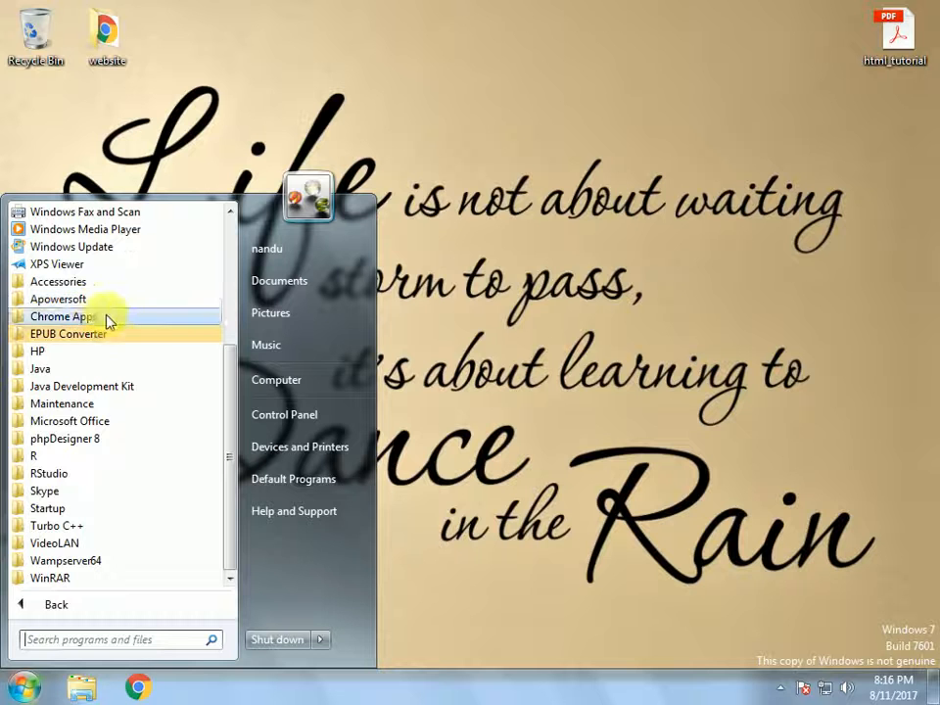
pyautogui.moveTo(113, 473)
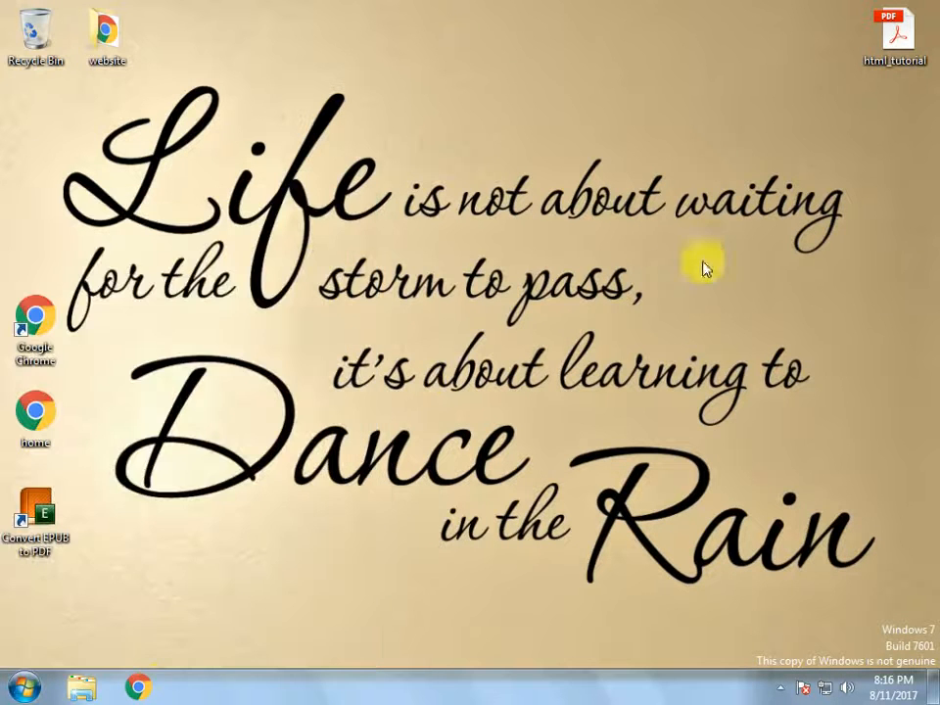
pyautogui.click(135, 687)
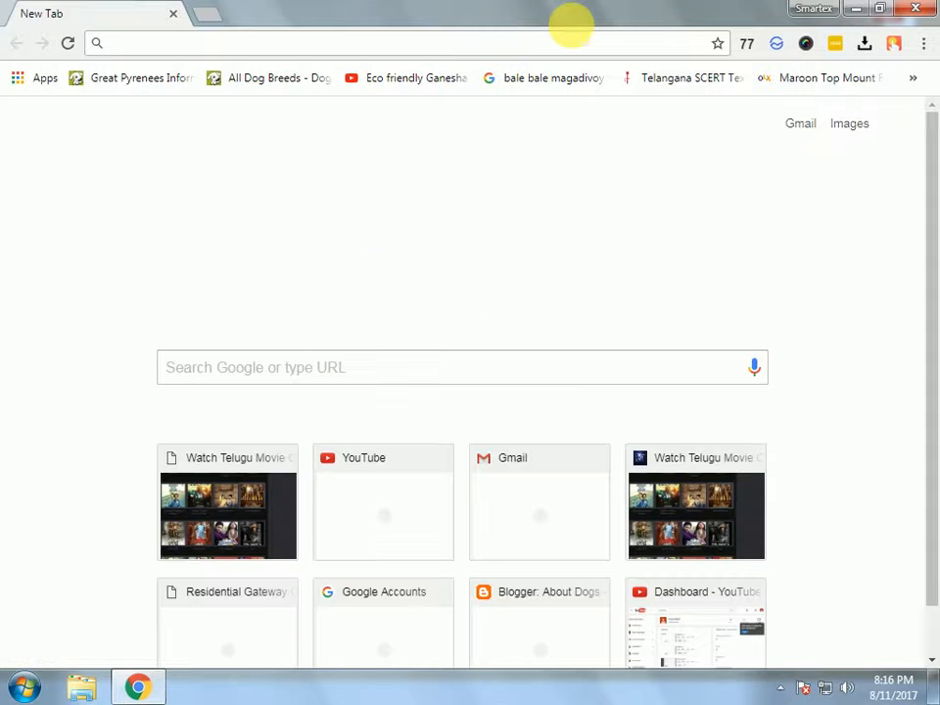
pyautogui.write('brac')
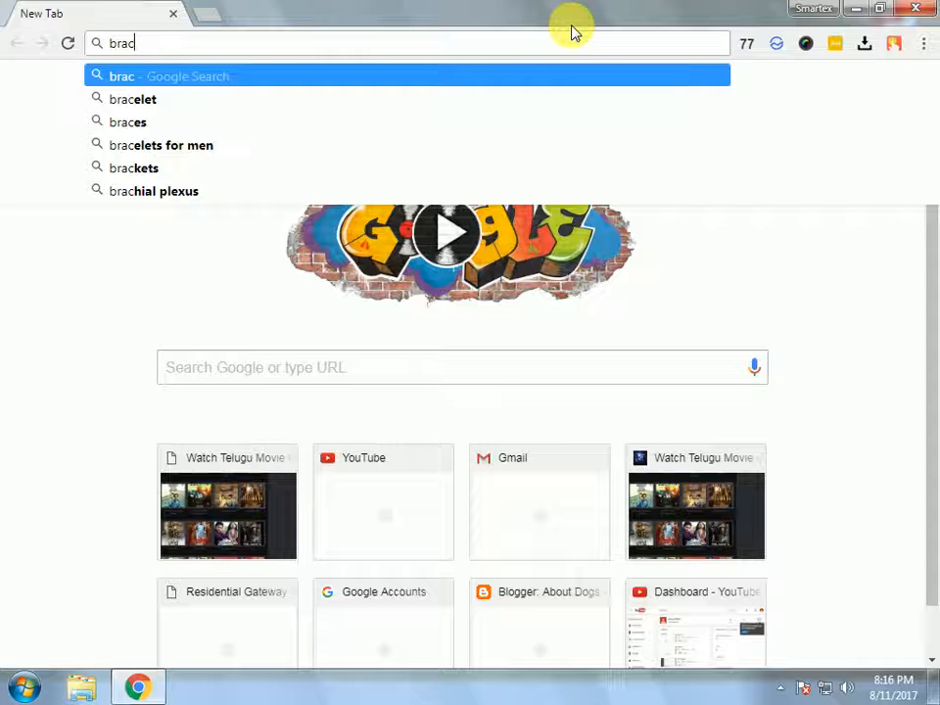
pyautogui.click(134, 167)
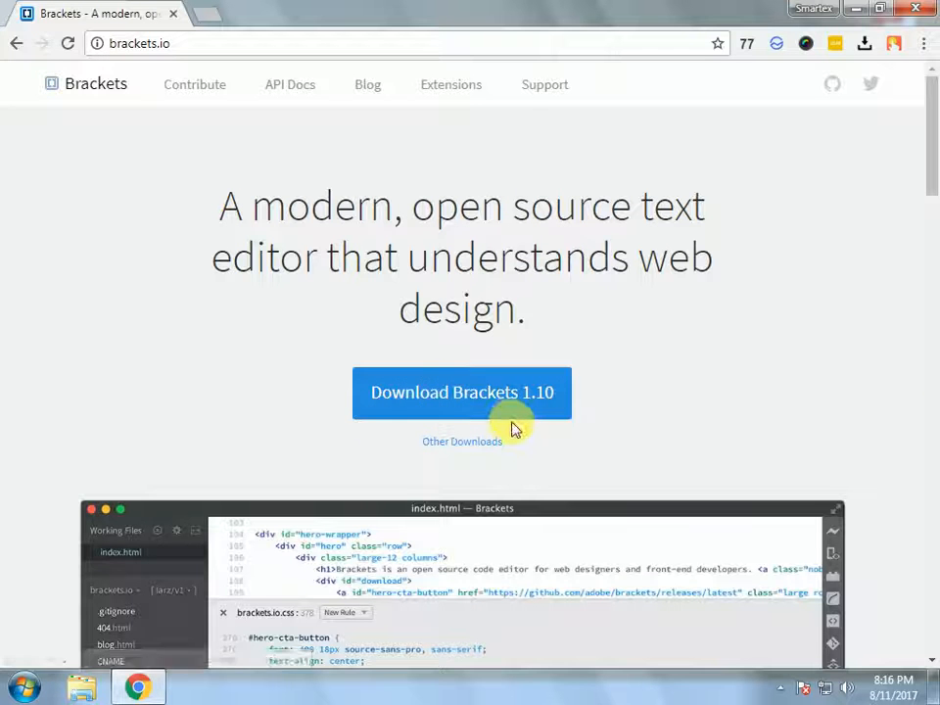
# Start the Brackets 1.10 installer download and minimize Chrome
pyautogui.click(462, 392)
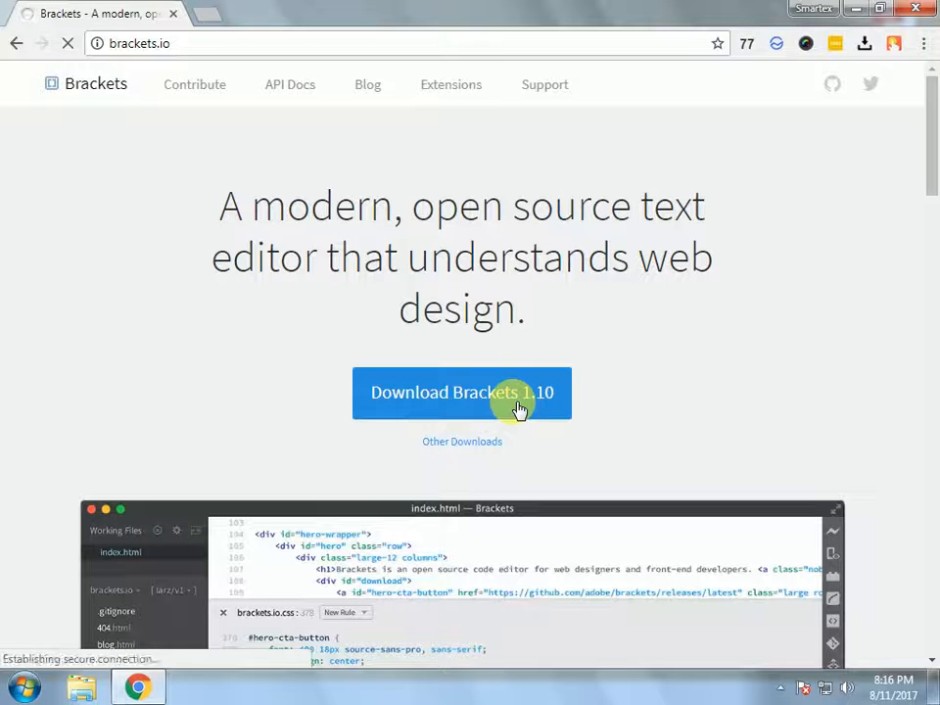
pyautogui.click(461, 393)
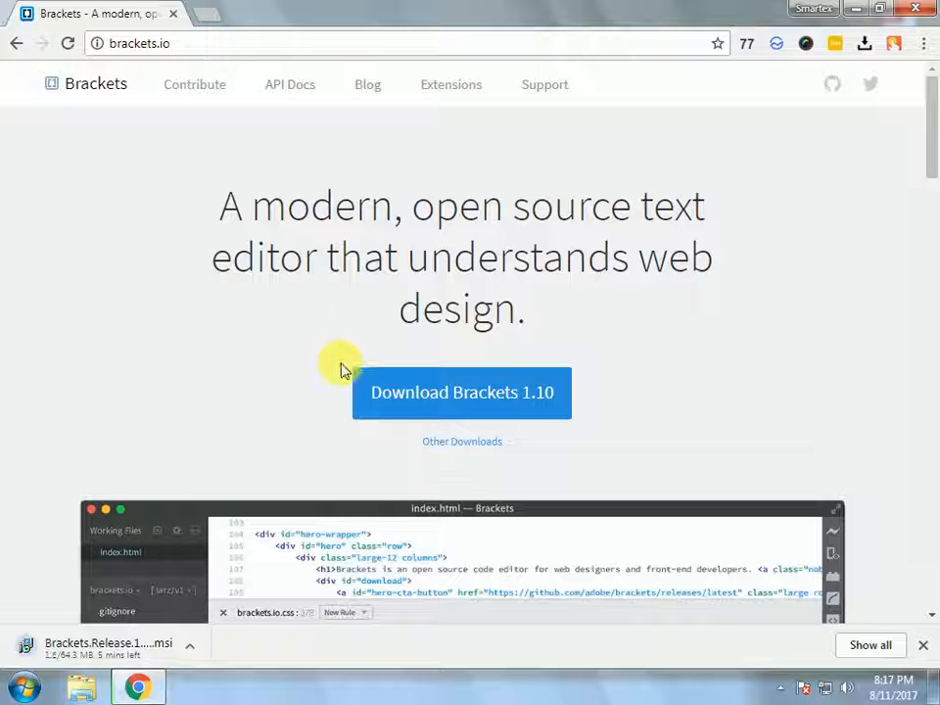
pyautogui.moveTo(465, 346)
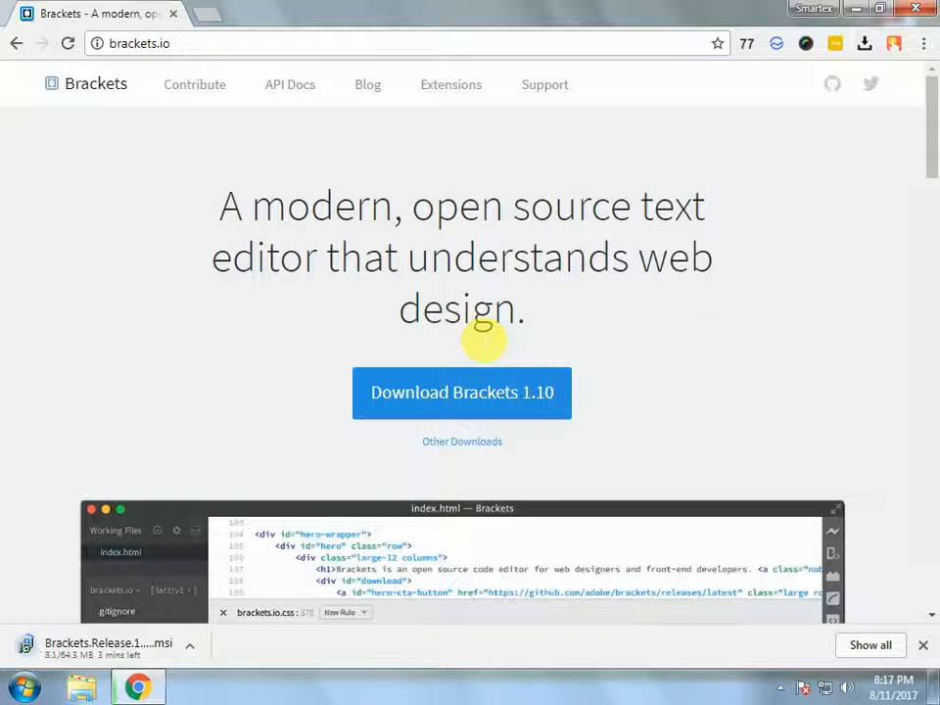
pyautogui.scroll(-3)
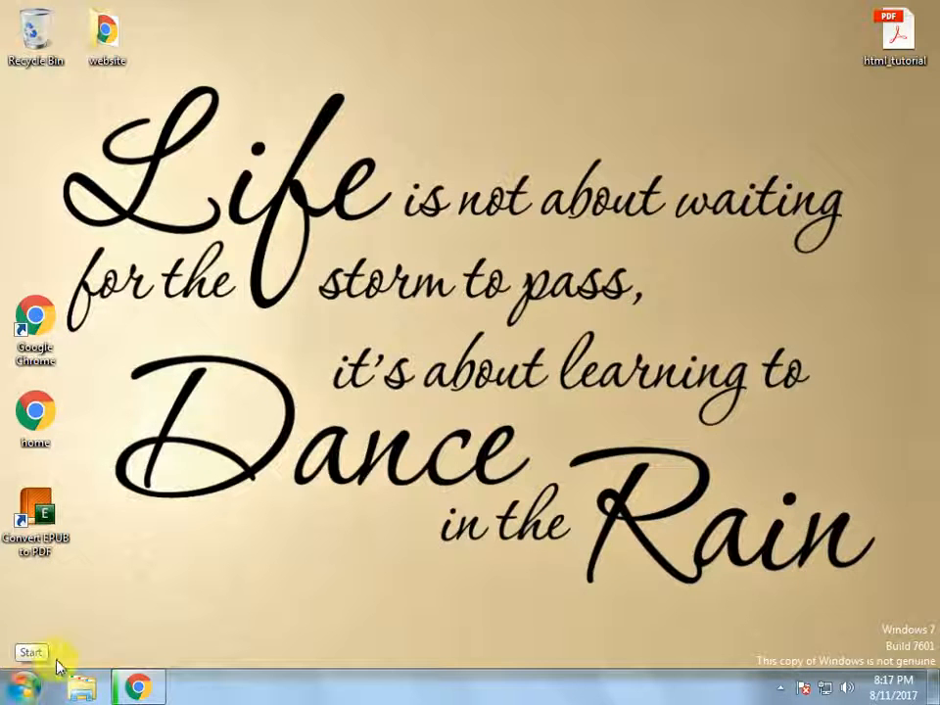
pyautogui.moveTo(355, 602)
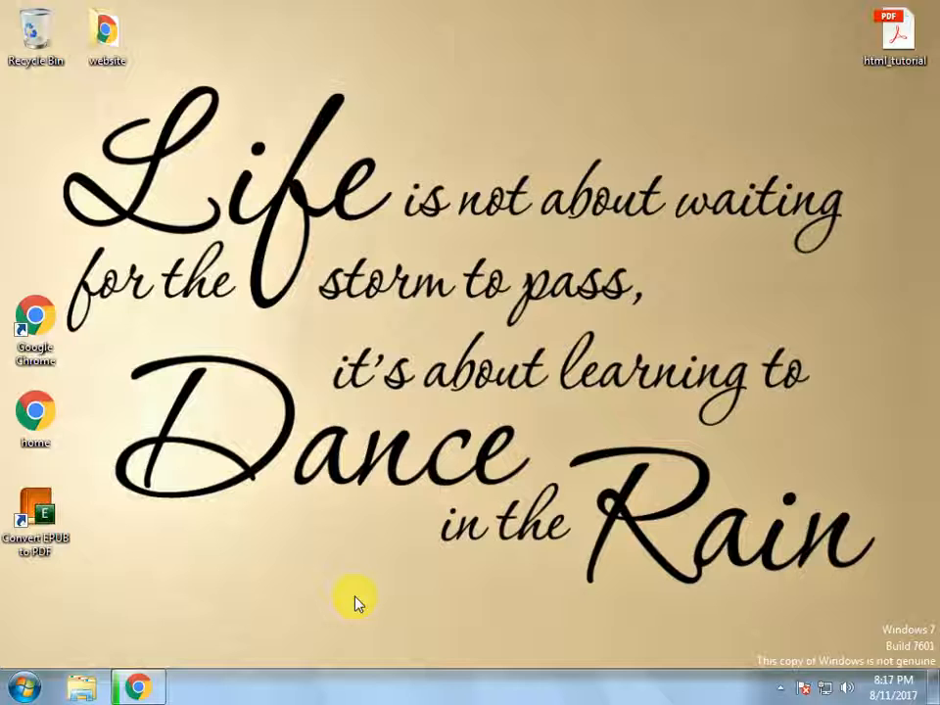
# Close Chrome from its taskbar menu, cancelling the in-progress Brackets download
pyautogui.click(21, 686)
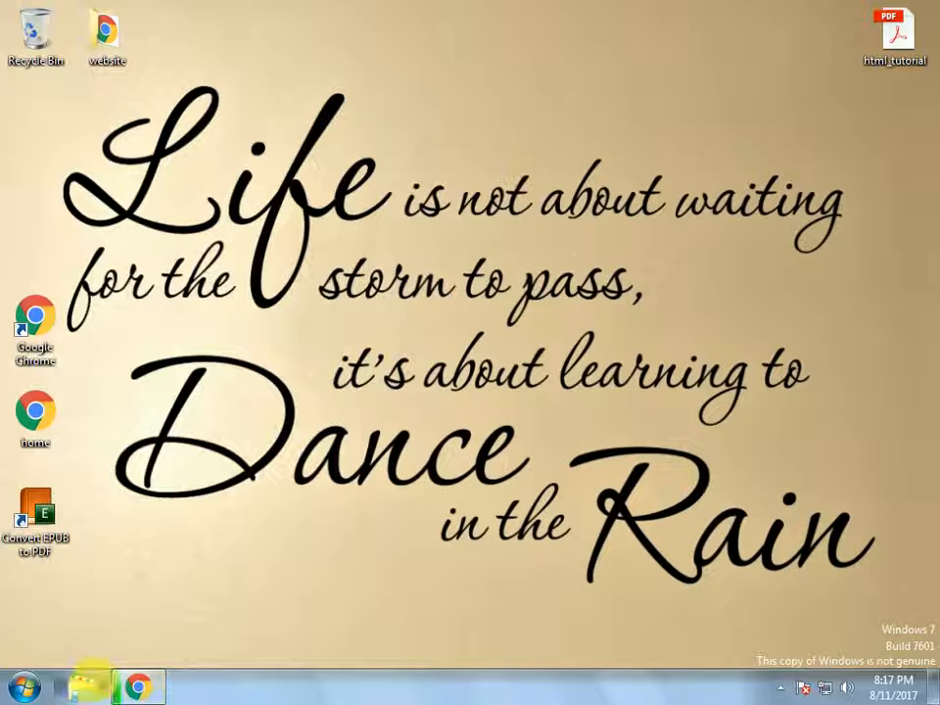
pyautogui.click(81, 685)
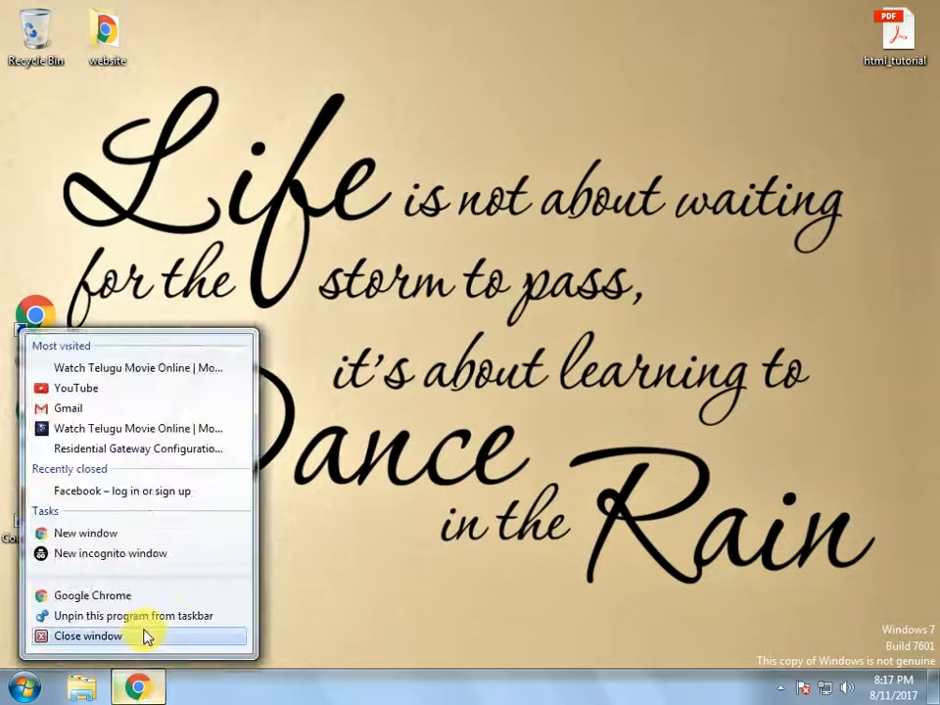
pyautogui.click(87, 636)
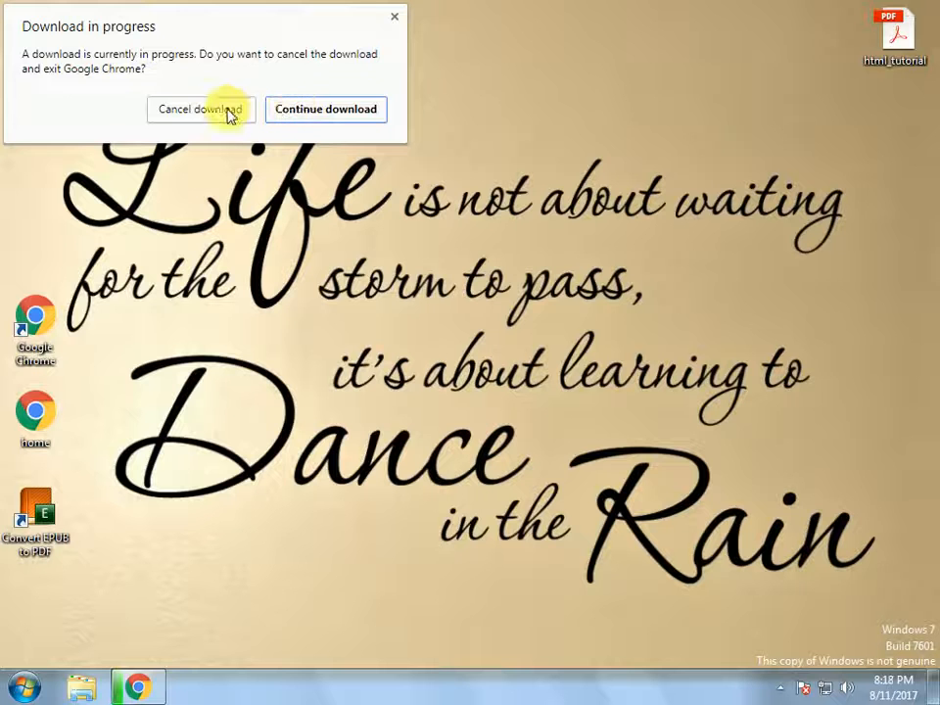
pyautogui.click(199, 108)
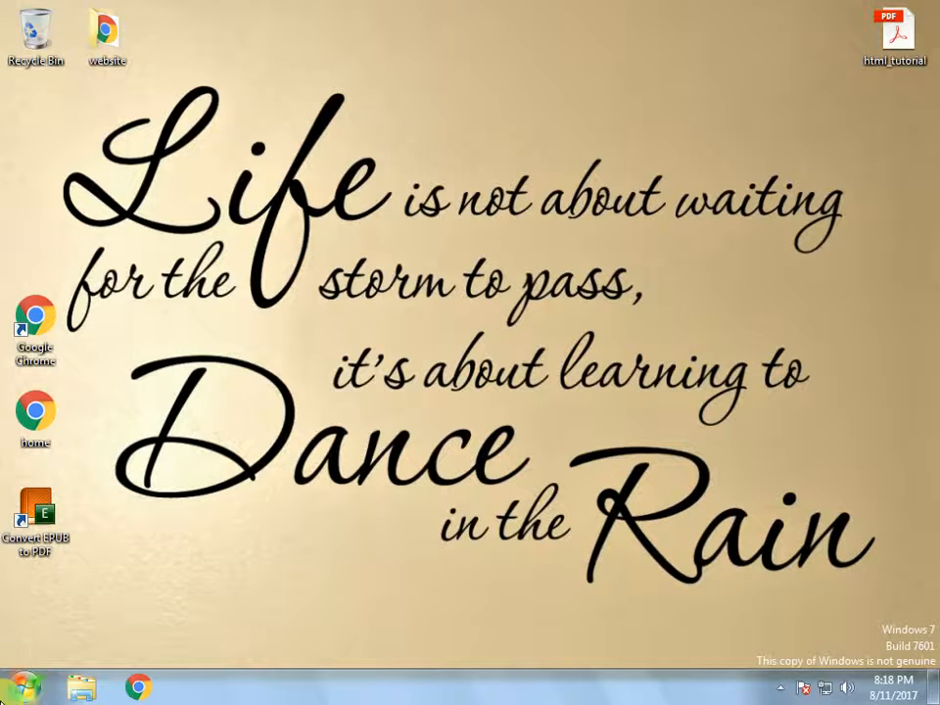
pyautogui.click(22, 687)
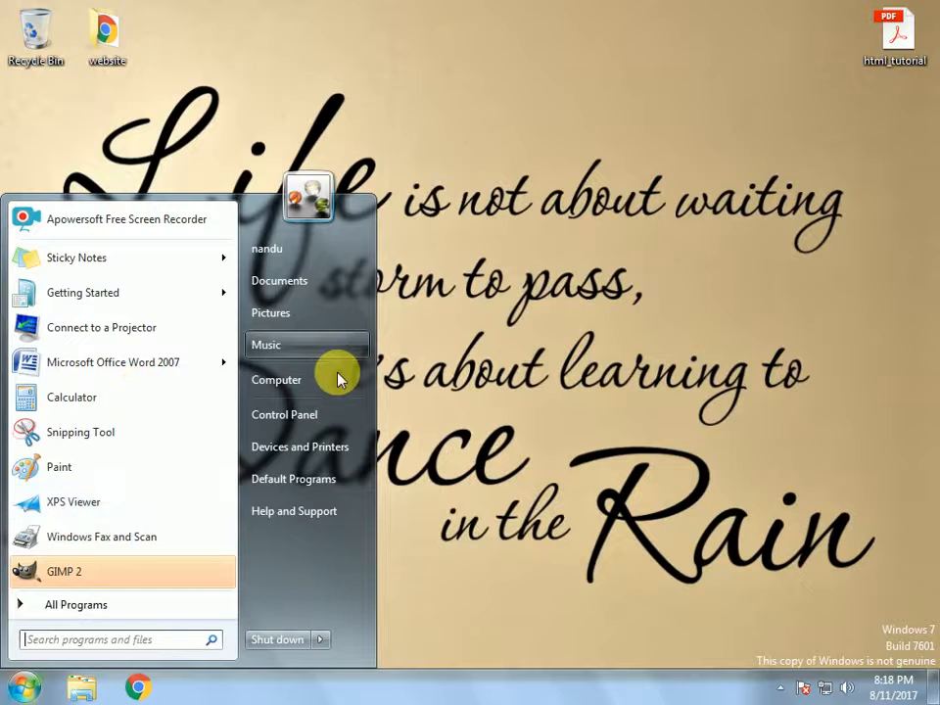
# Run Brackets.Release.1.10 from the Downloads folder, allowing it past the security warning
pyautogui.click(277, 380)
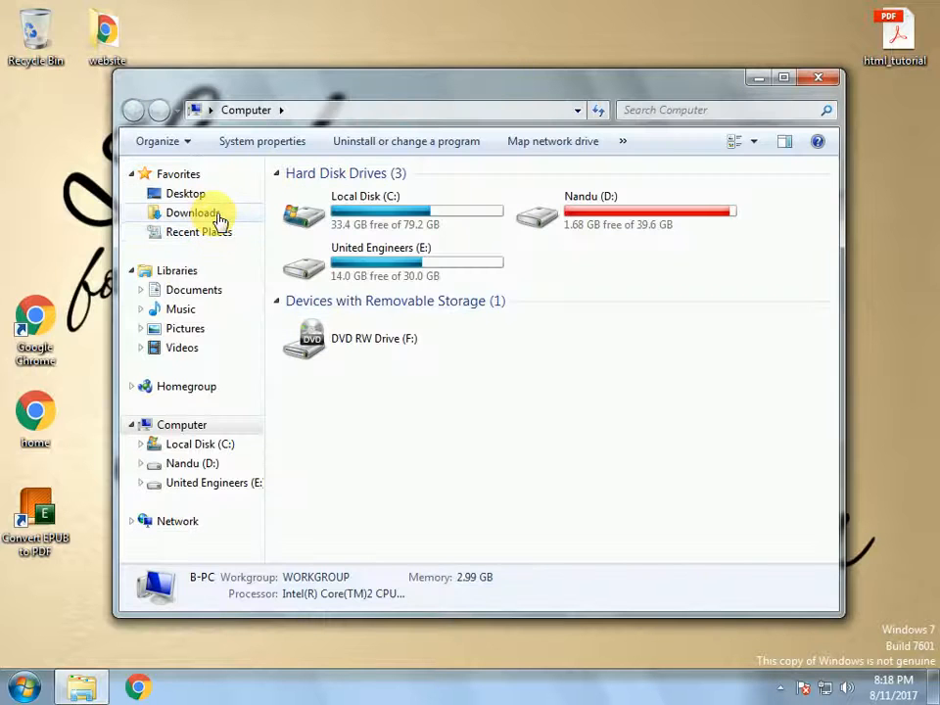
pyautogui.doubleClick(193, 212)
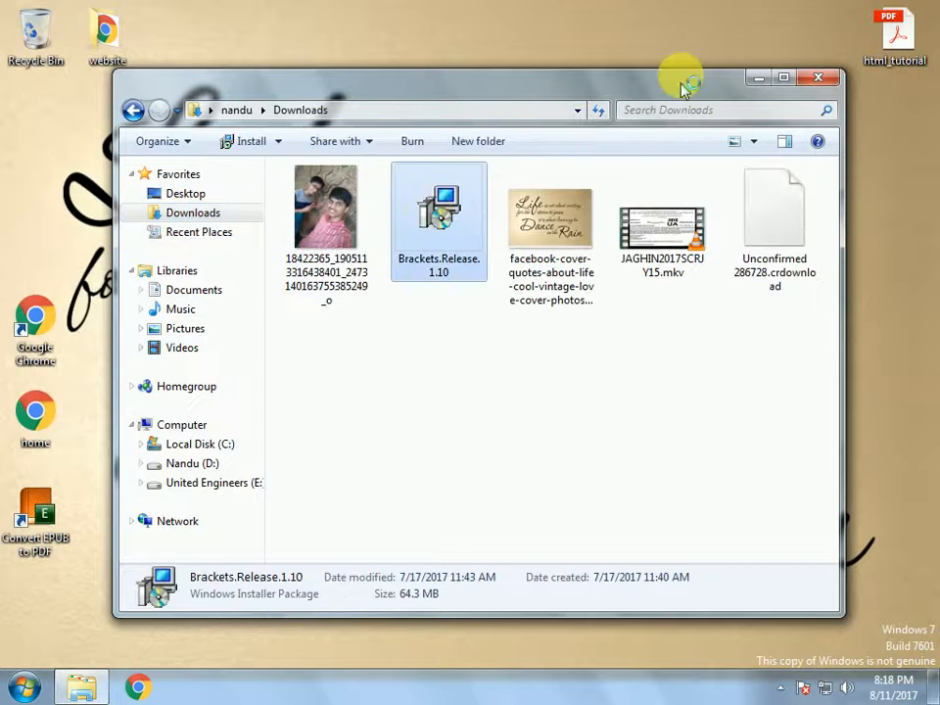
pyautogui.doubleClick(438, 206)
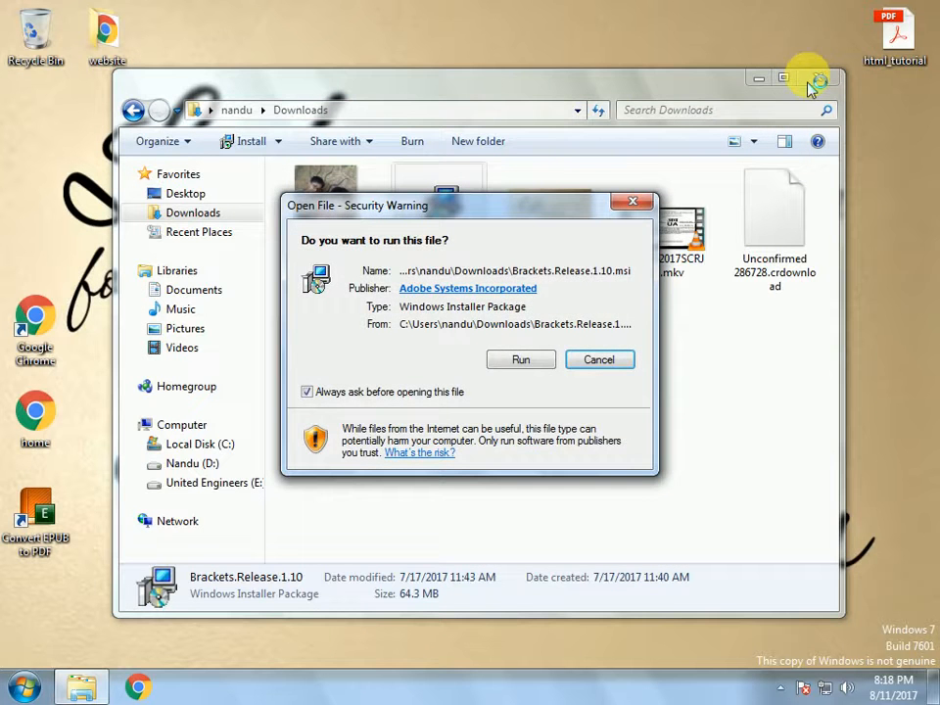
pyautogui.click(520, 359)
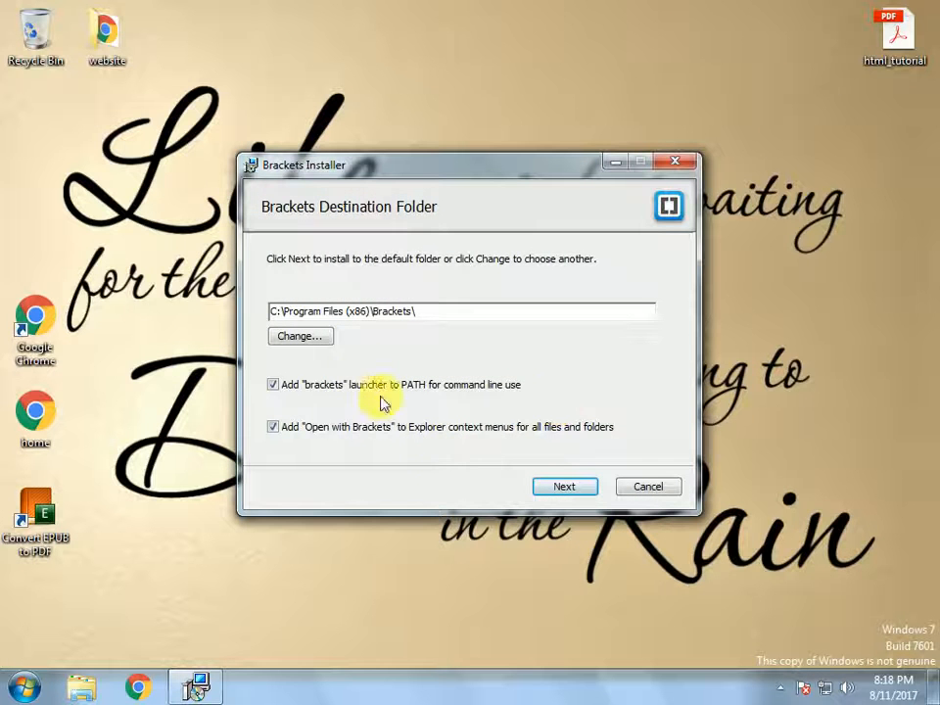
# Accept the default install folder and start installing Brackets
pyautogui.click(564, 486)
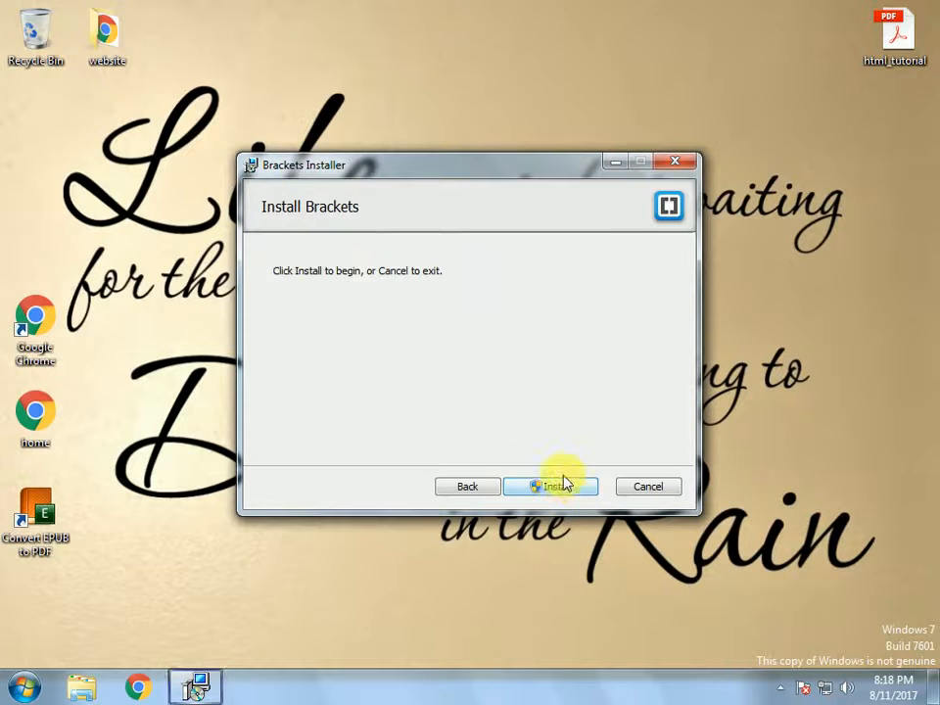
pyautogui.click(550, 486)
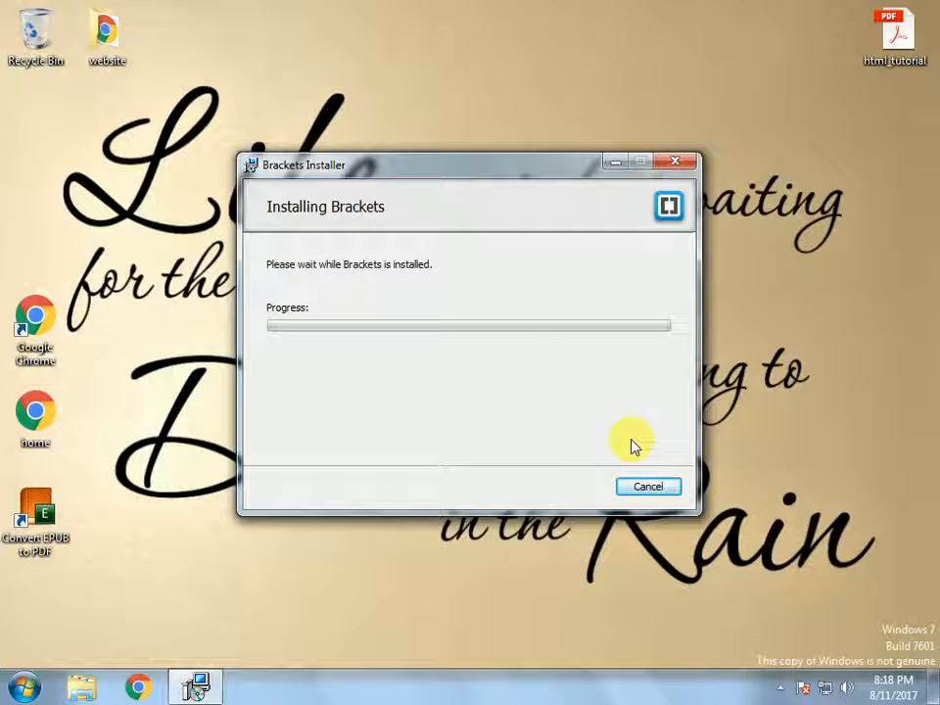
pyautogui.moveTo(644, 438)
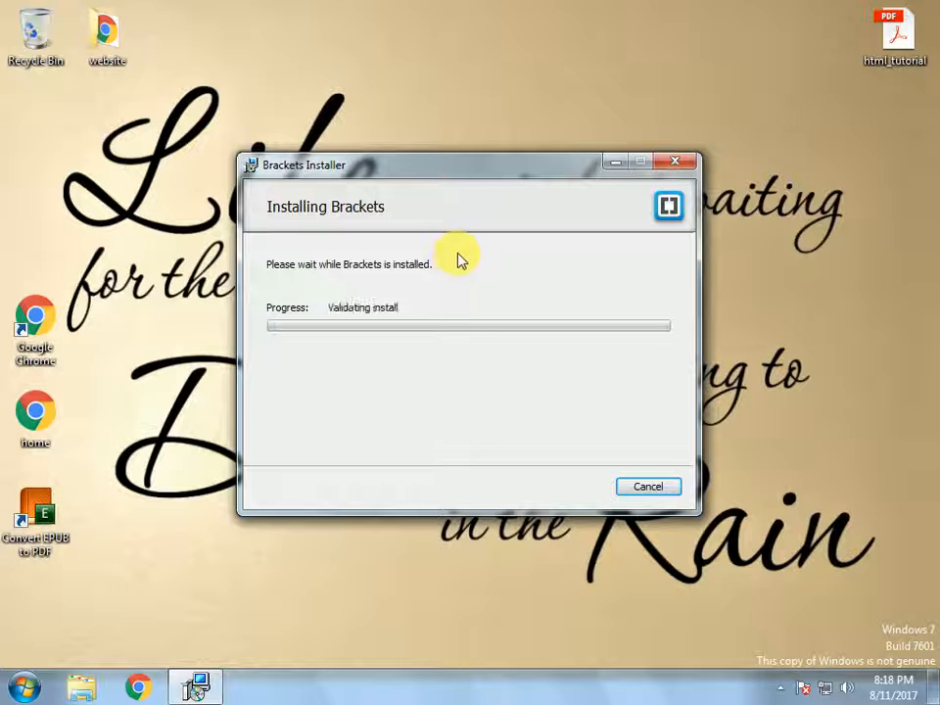
pyautogui.moveTo(306, 365)
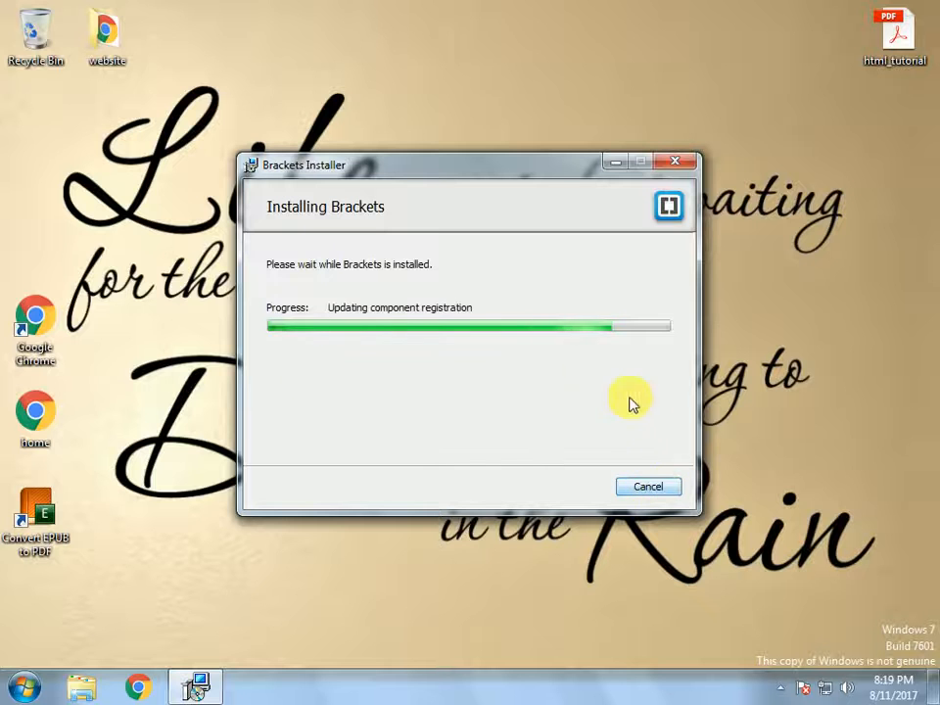
pyautogui.moveTo(316, 382)
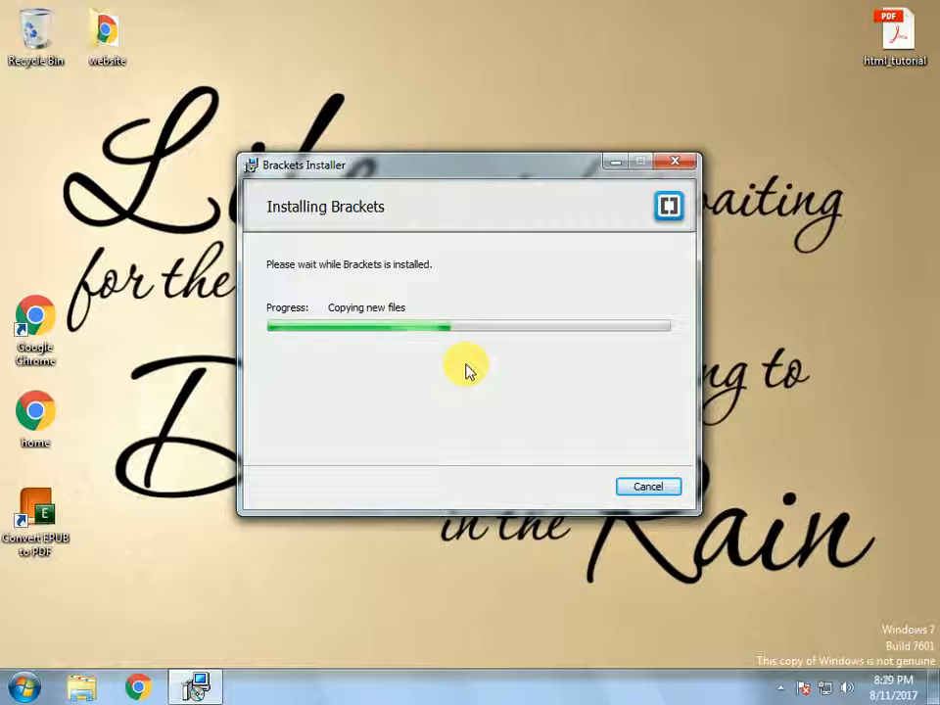
pyautogui.moveTo(767, 468)
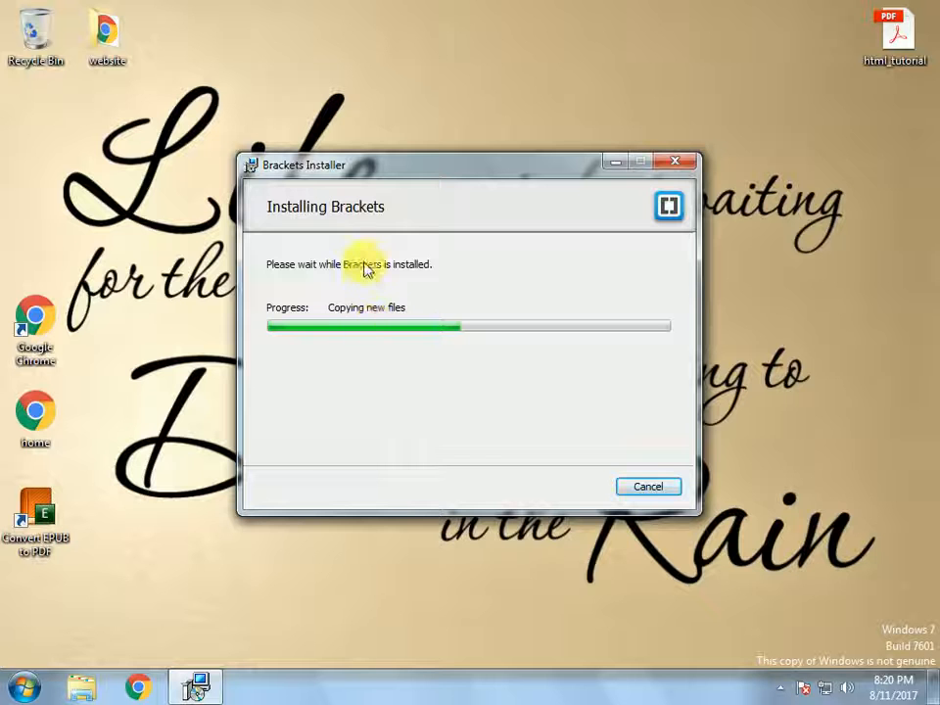
pyautogui.moveTo(447, 301)
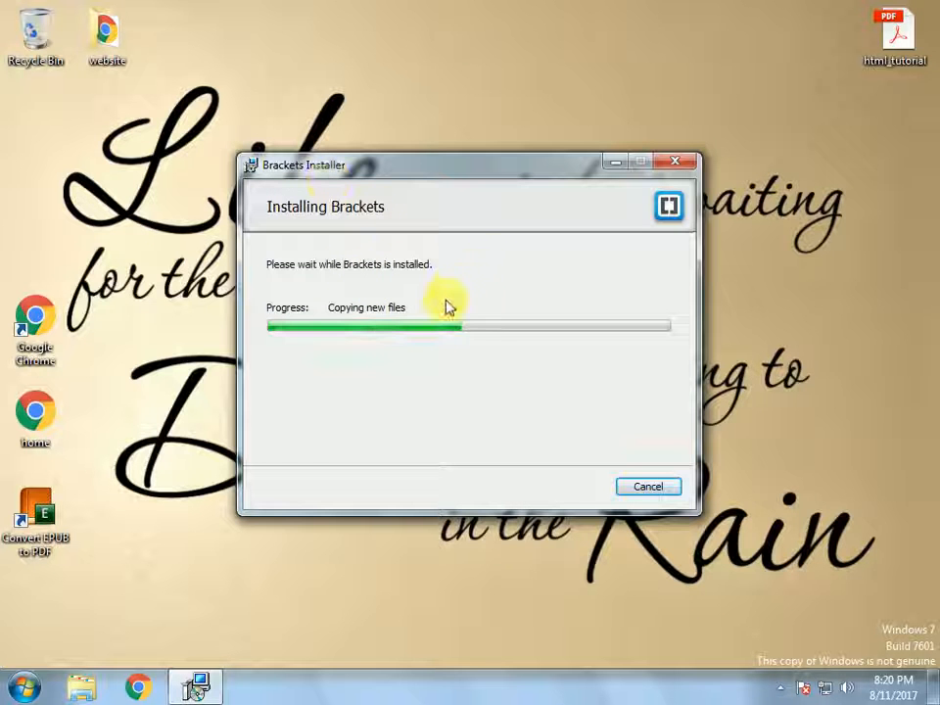
pyautogui.moveTo(465, 284)
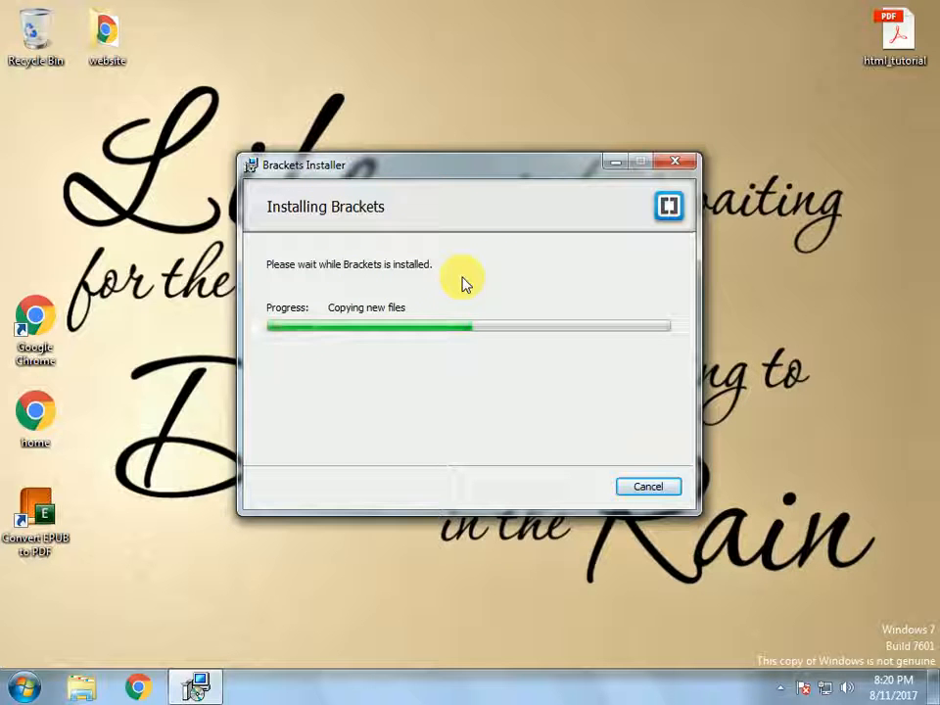
pyautogui.moveTo(490, 289)
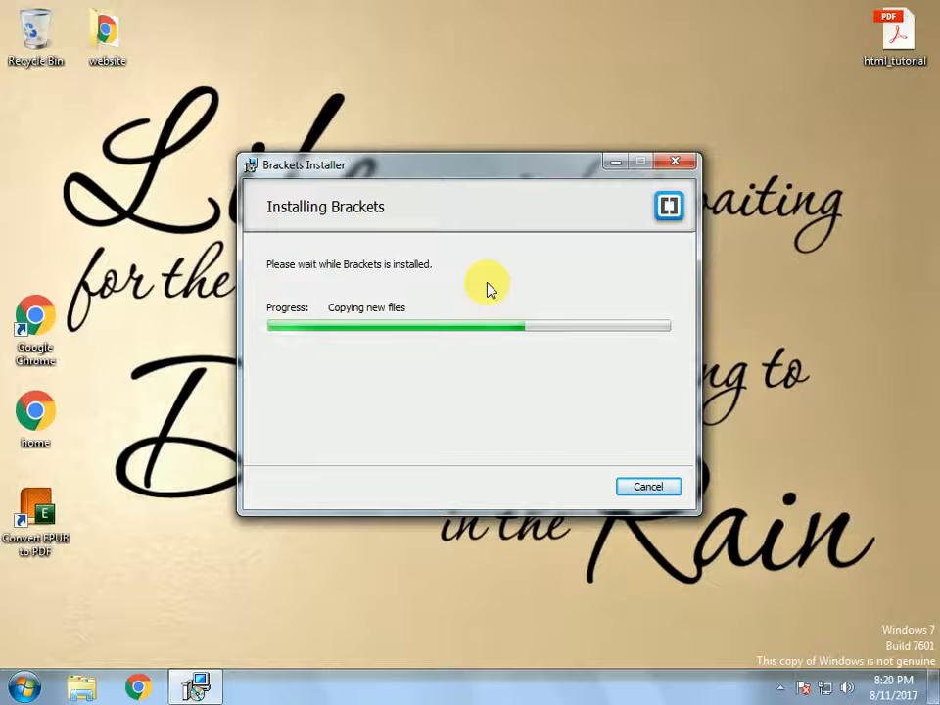
# Browse the Start menu and search 'b' while the Brackets installer finishes
pyautogui.click(23, 686)
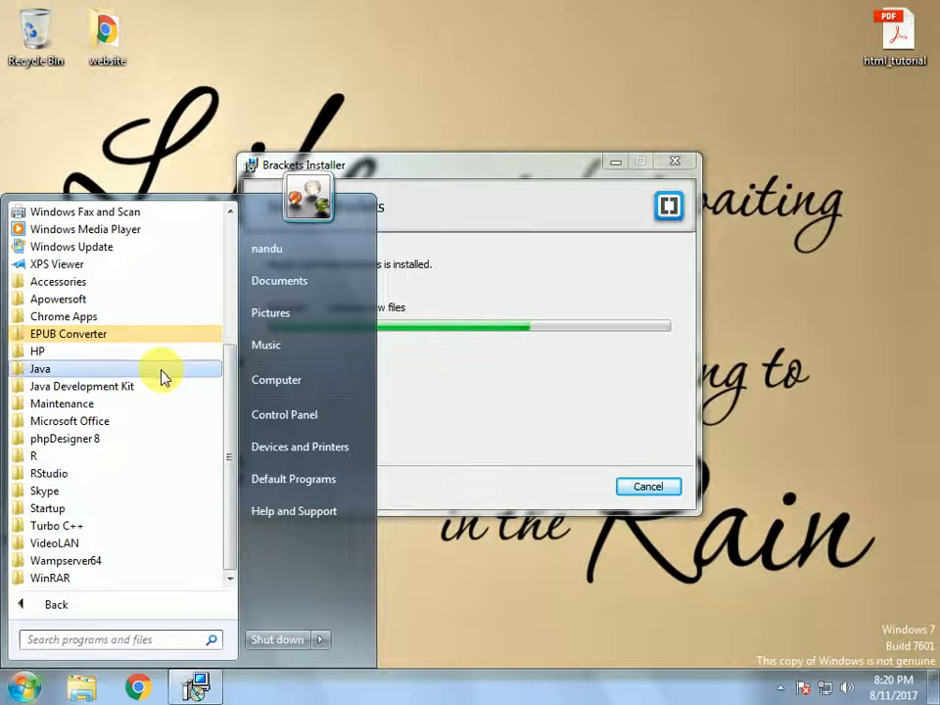
pyautogui.moveTo(224, 507)
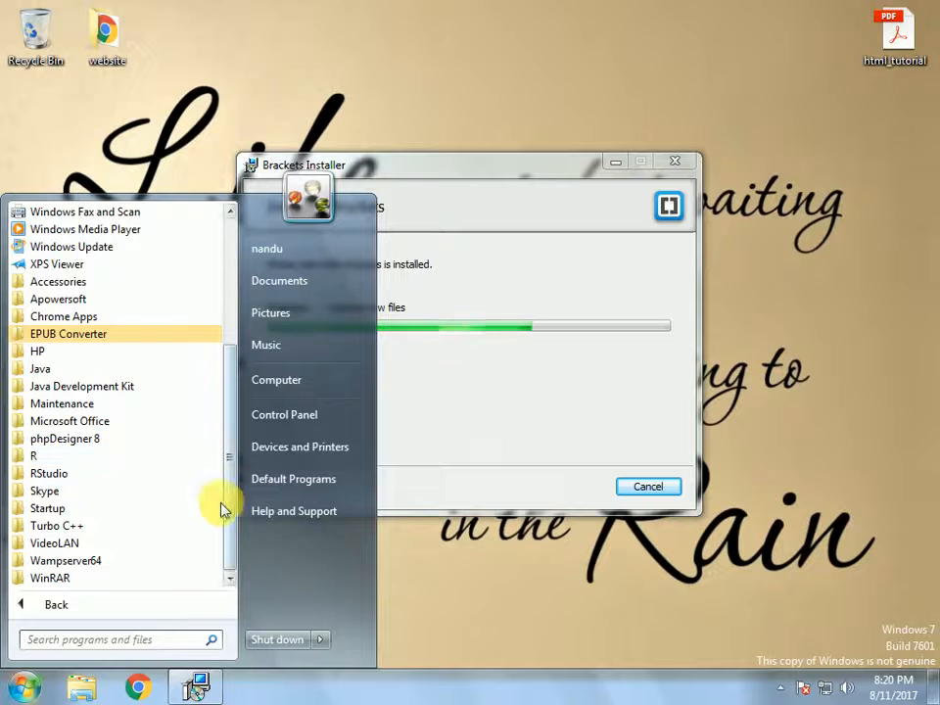
pyautogui.write('b')
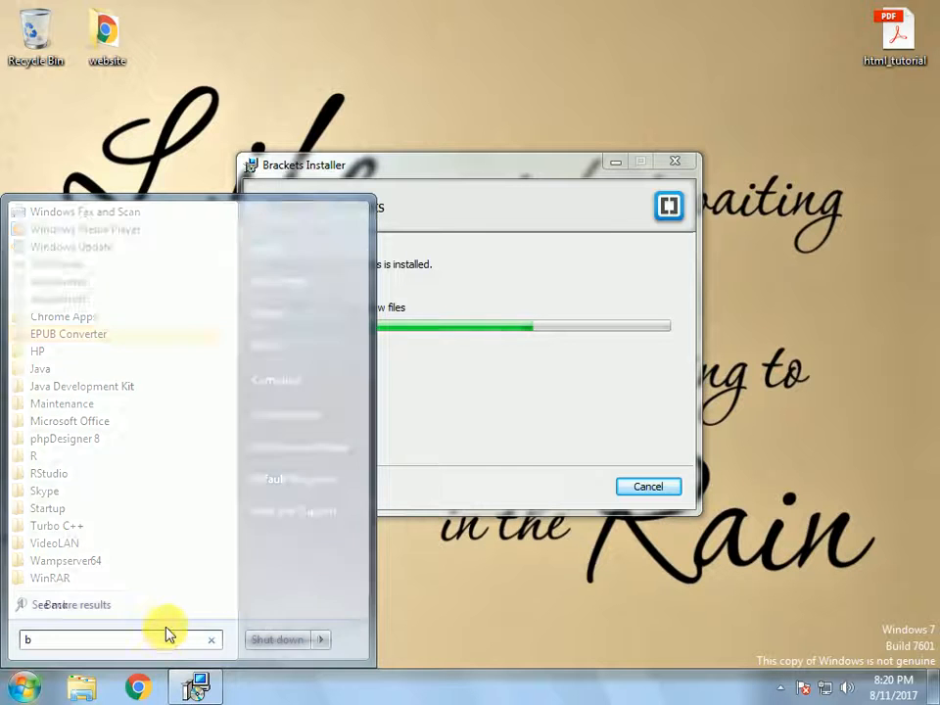
pyautogui.write('b')
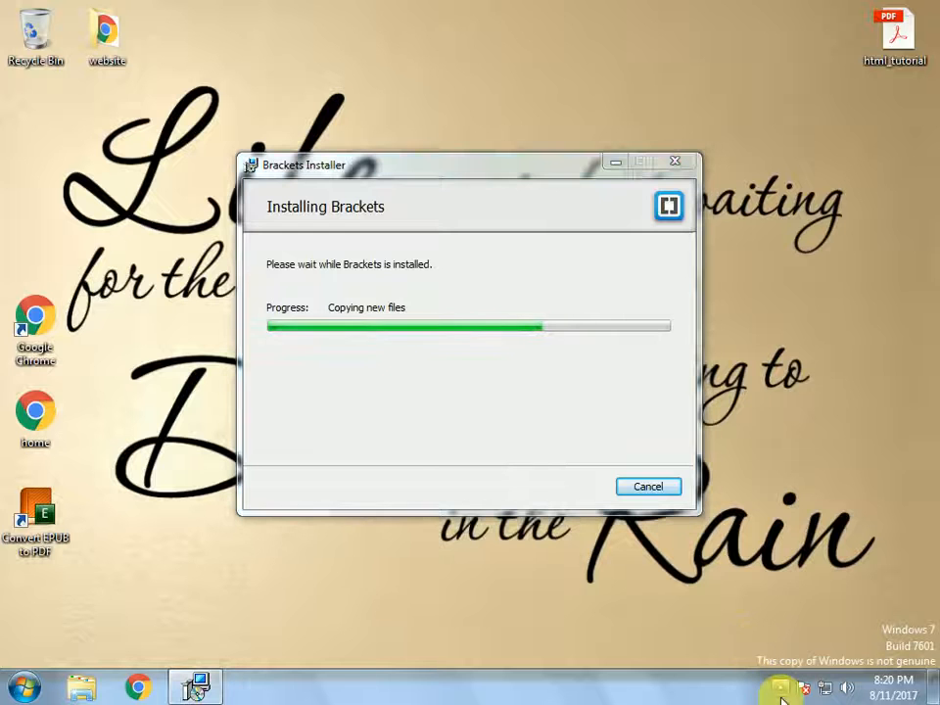
pyautogui.click(781, 687)
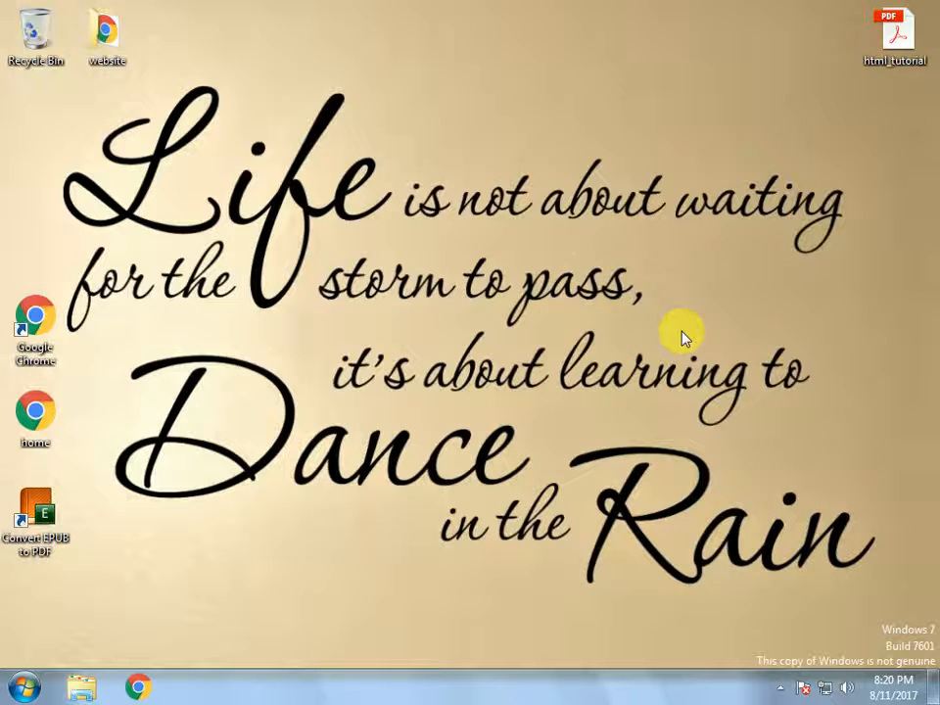
pyautogui.moveTo(926, 410)
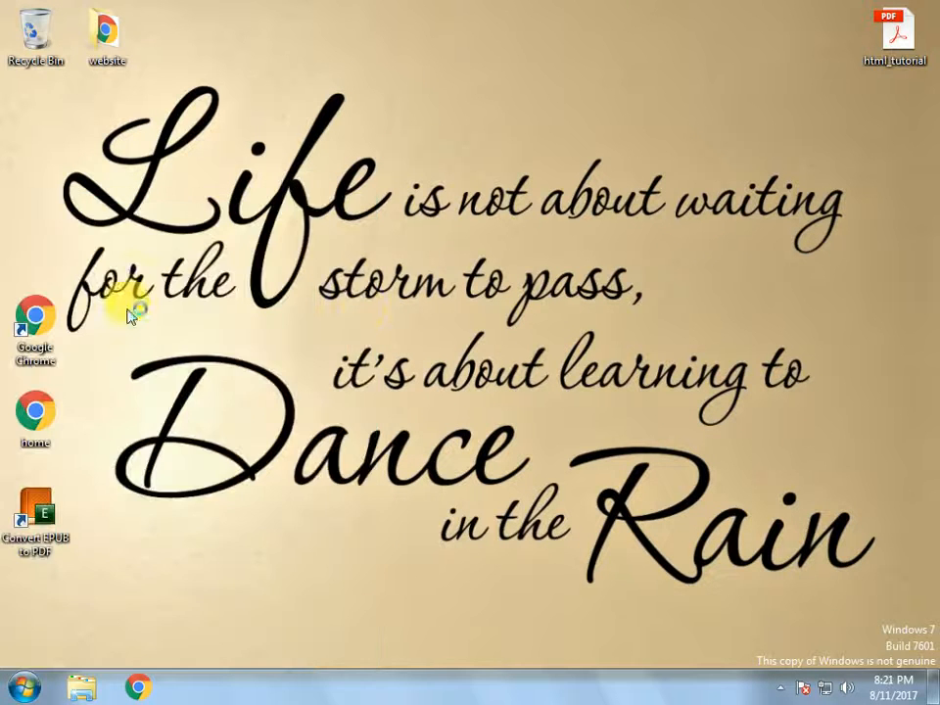
# Launch the newly installed Brackets editor from the taskbar
pyautogui.click(195, 687)
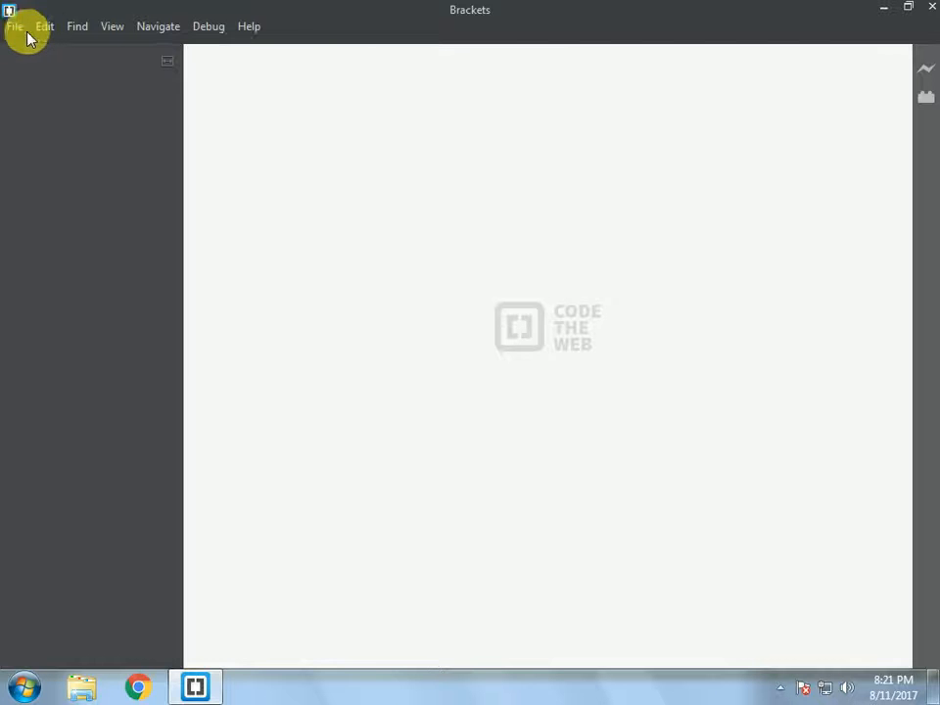
# Create a new blank Untitled-1 file and bring up its Save As dialog with Ctrl+S
pyautogui.click(15, 27)
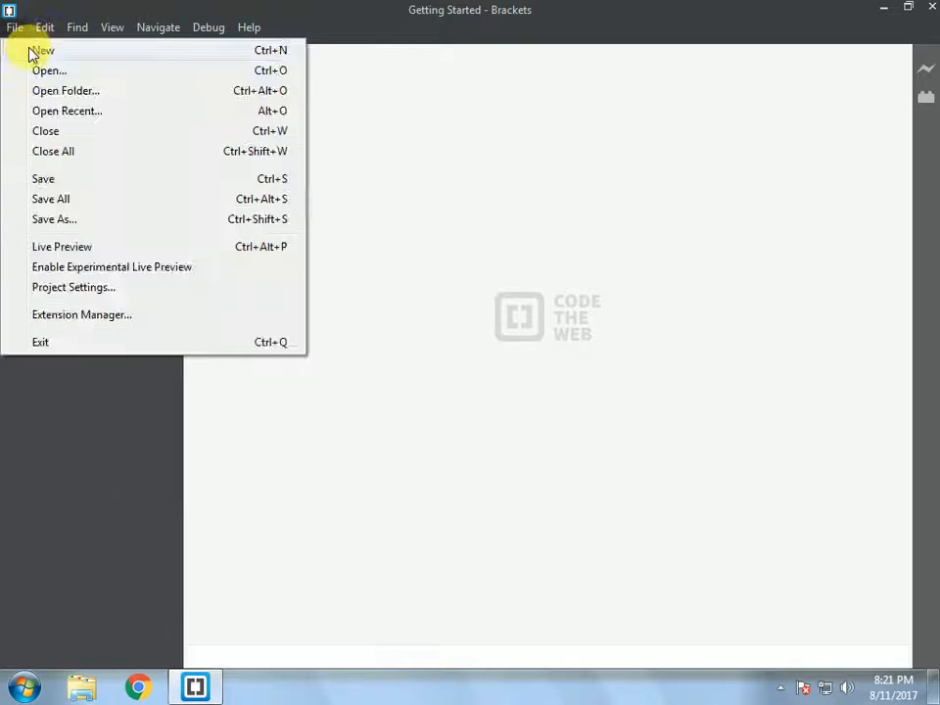
pyautogui.click(43, 50)
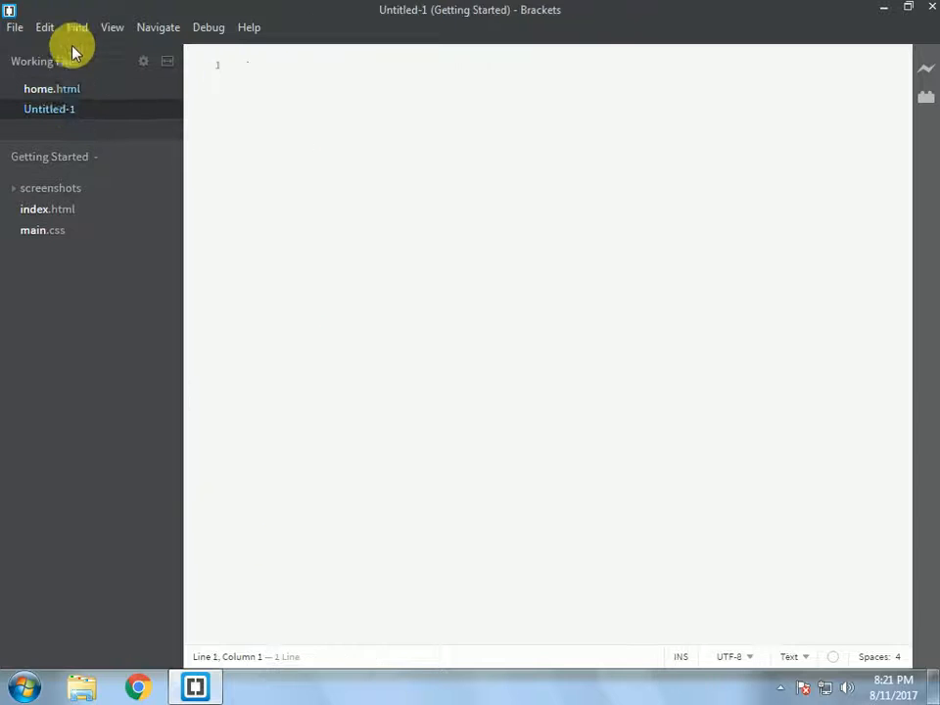
pyautogui.click(10, 10)
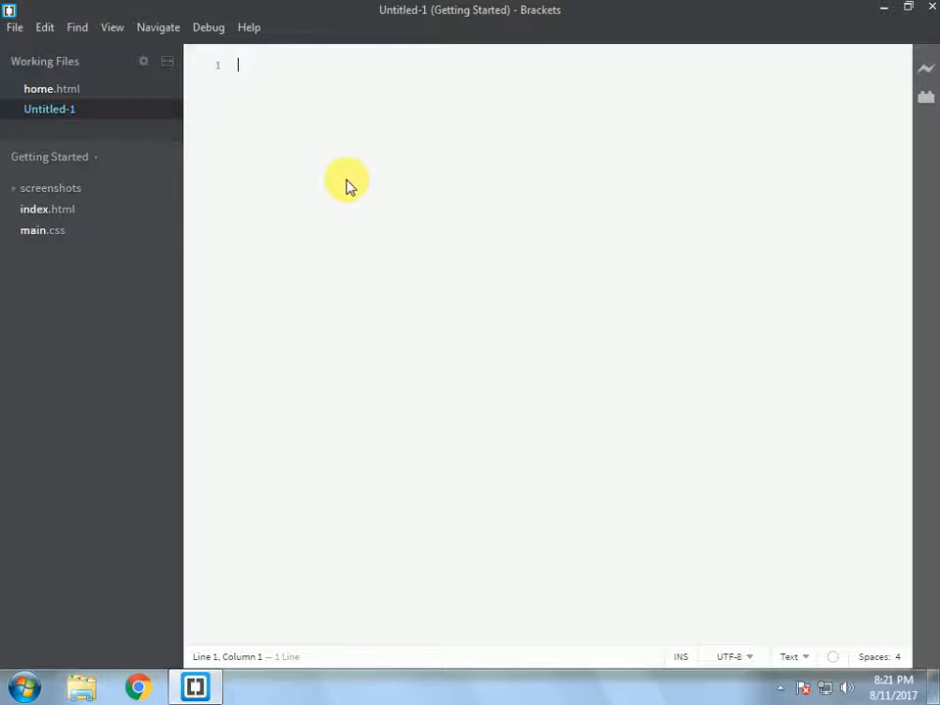
pyautogui.press('ctrl+s')
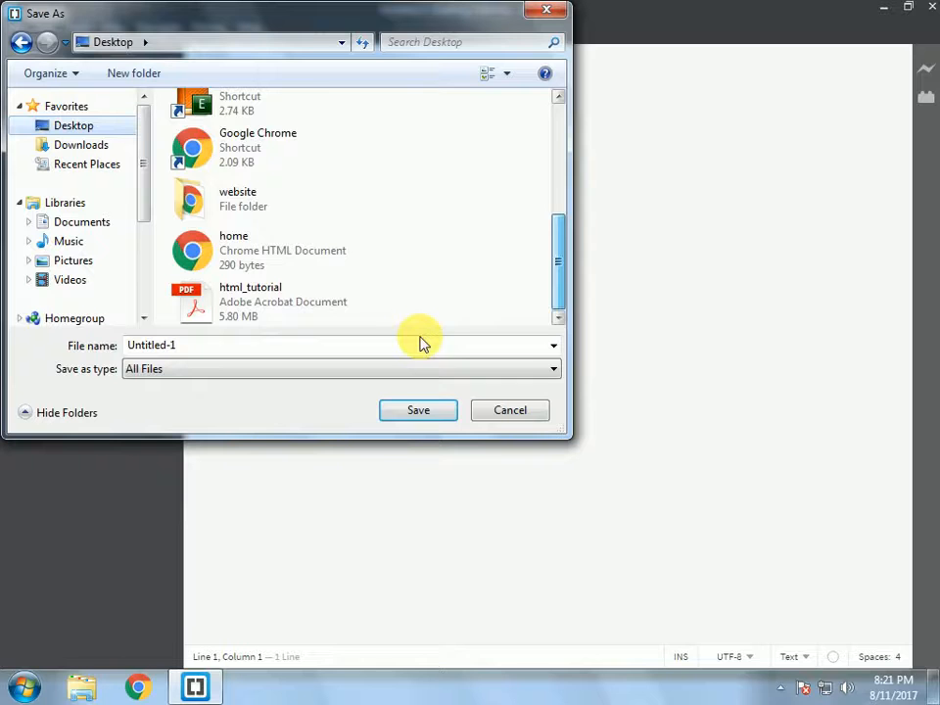
# Save the blank file as home.html in the Desktop website folder
pyautogui.doubleClick(237, 198)
pyautogui.write('hom')
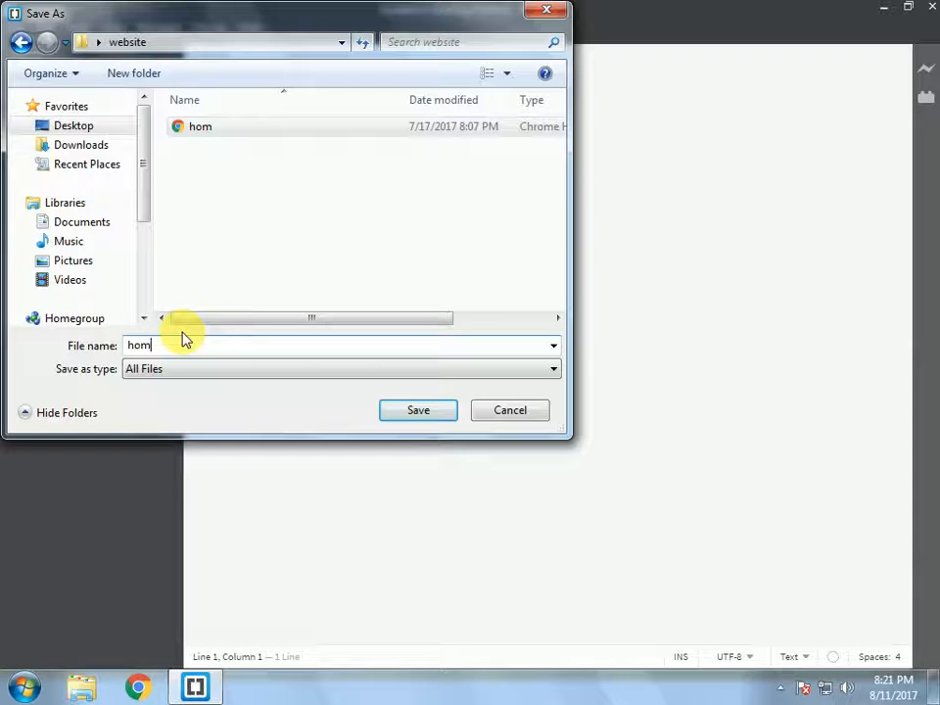
pyautogui.write('e.html')
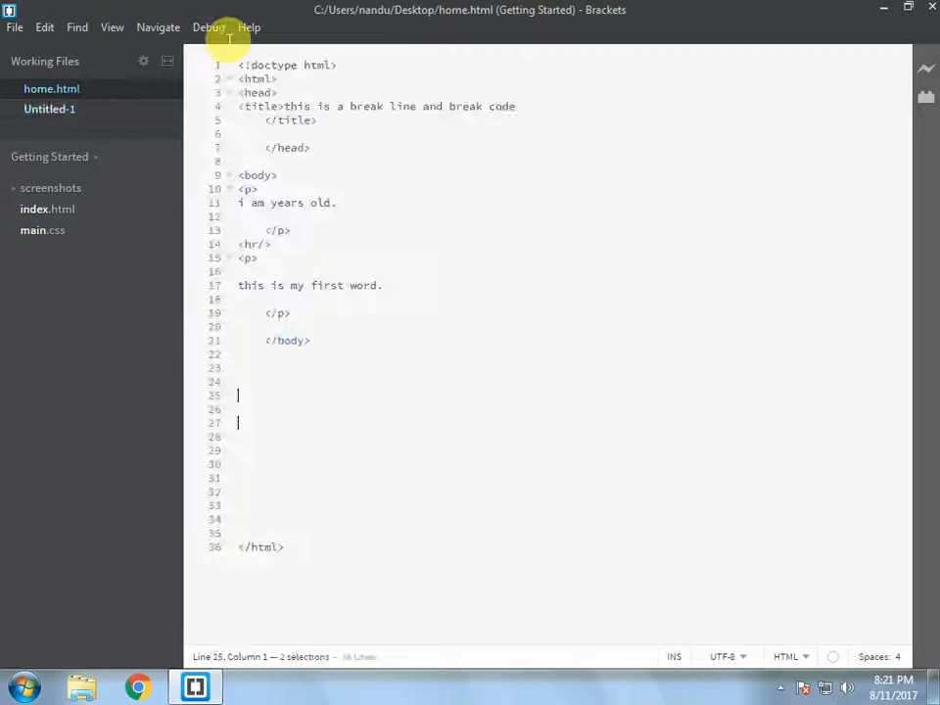
pyautogui.click(54, 109)
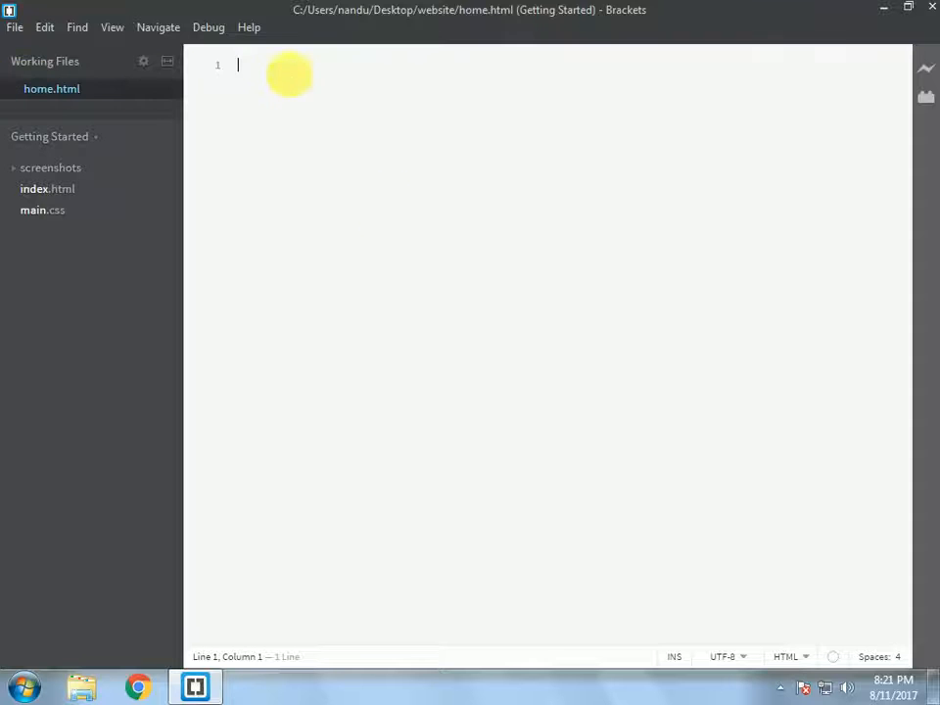
# Write the <!doctype html>, <html> and autocompleted <head> skeleton
pyautogui.write('<')
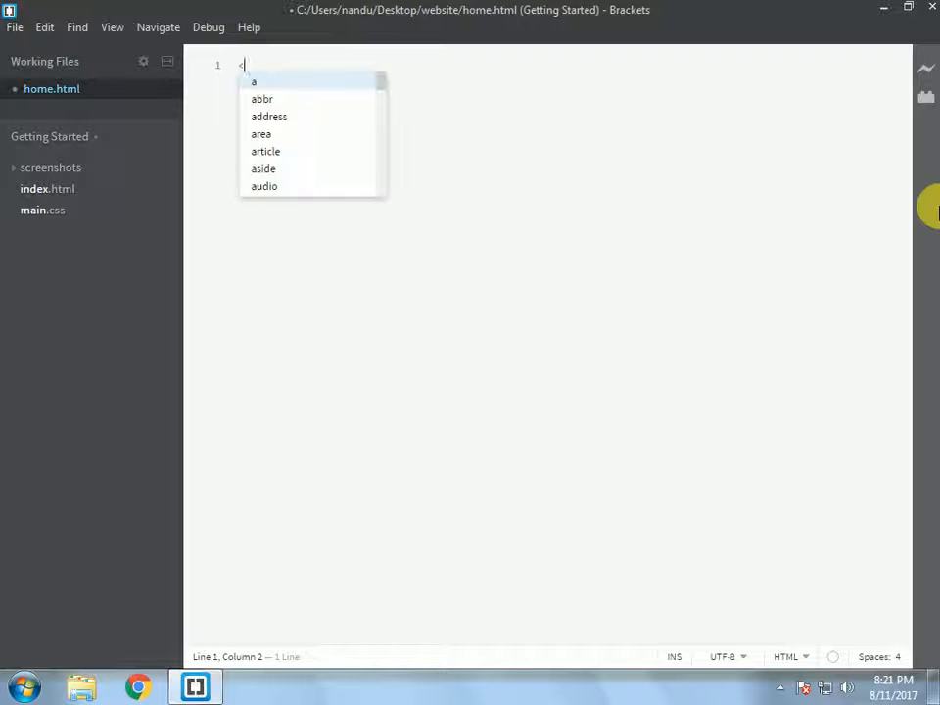
pyautogui.write('!')
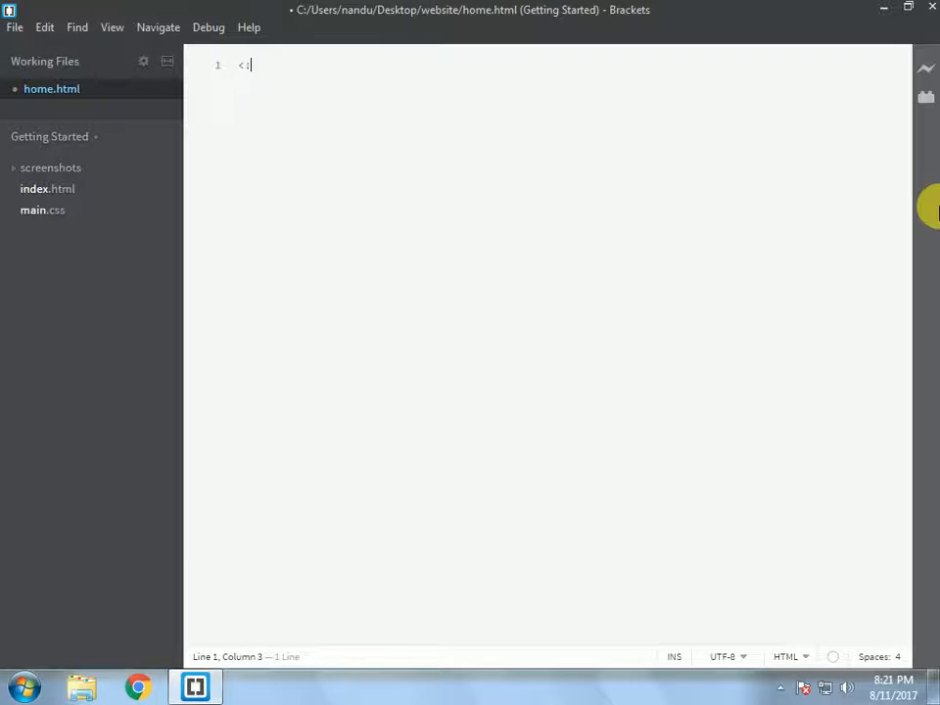
pyautogui.write('doctype')
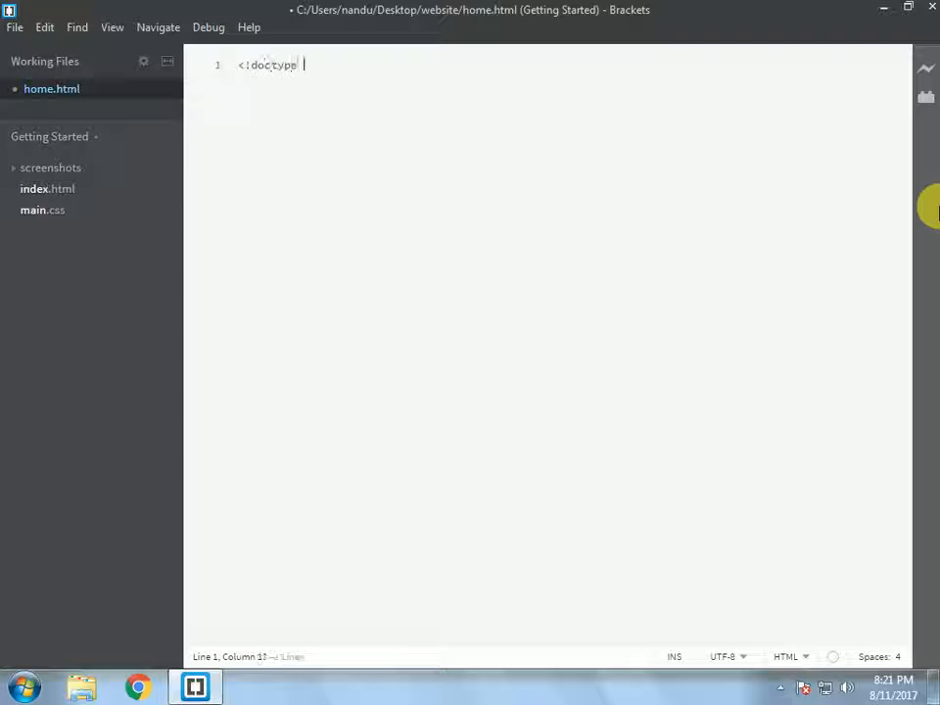
pyautogui.write('html>')
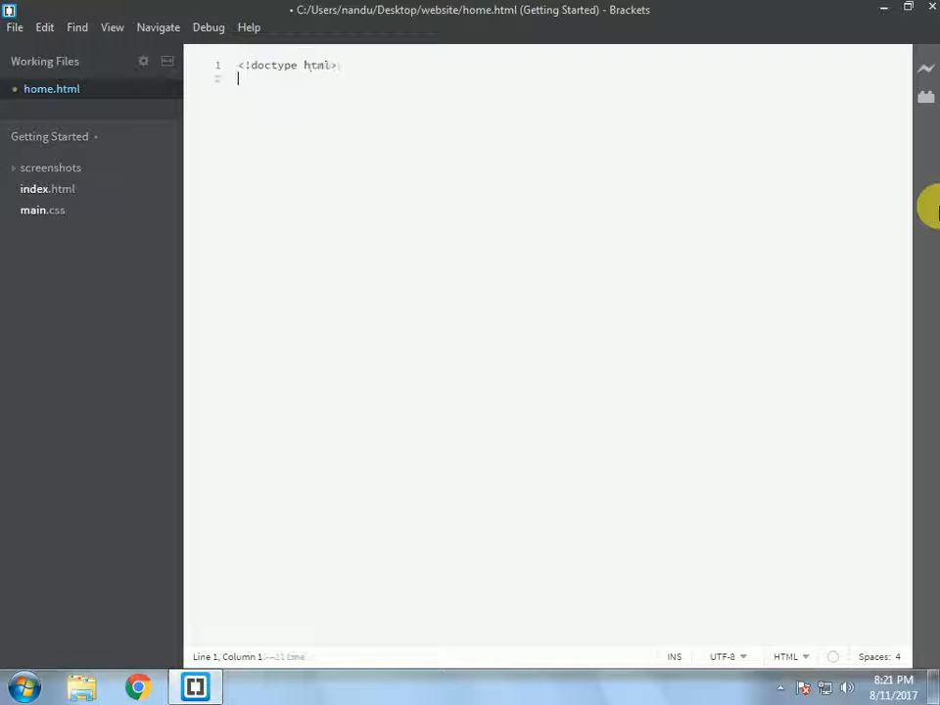
pyautogui.write('<html>')
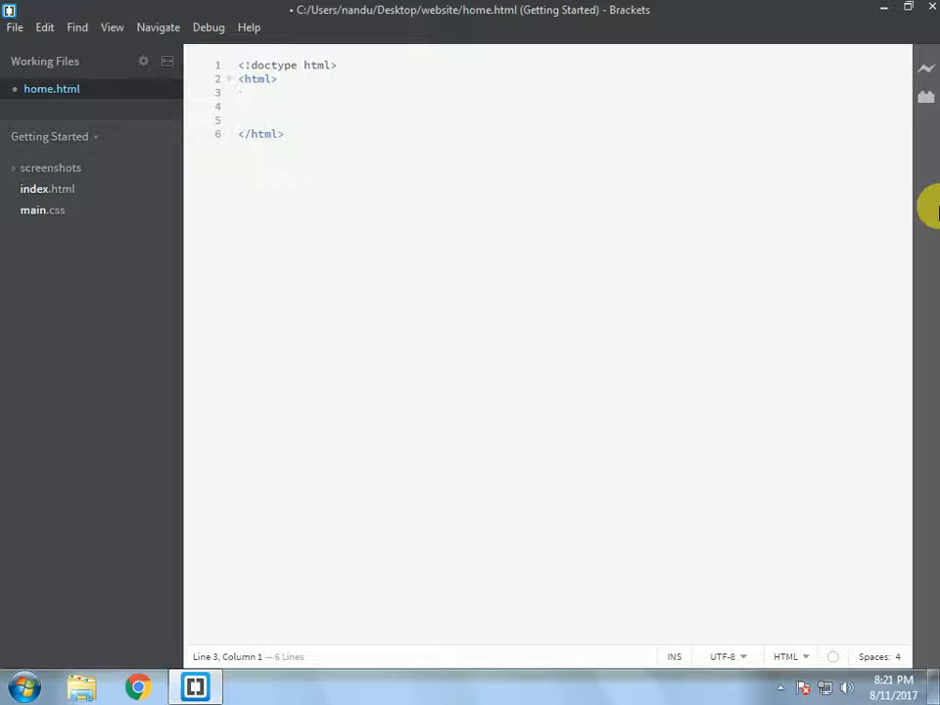
pyautogui.write('<he')
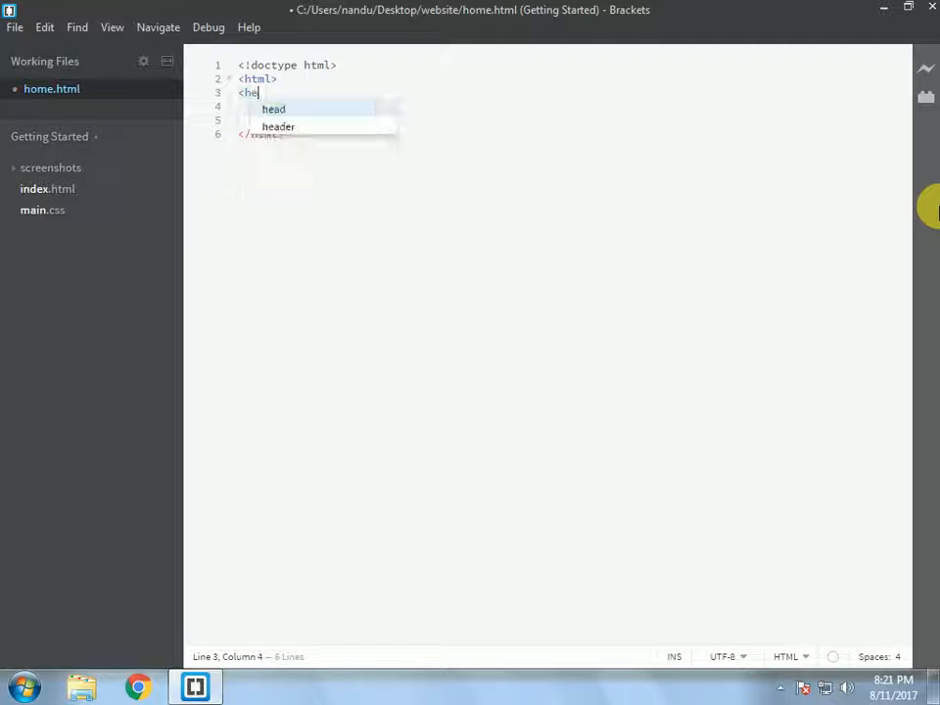
pyautogui.press('Enter')
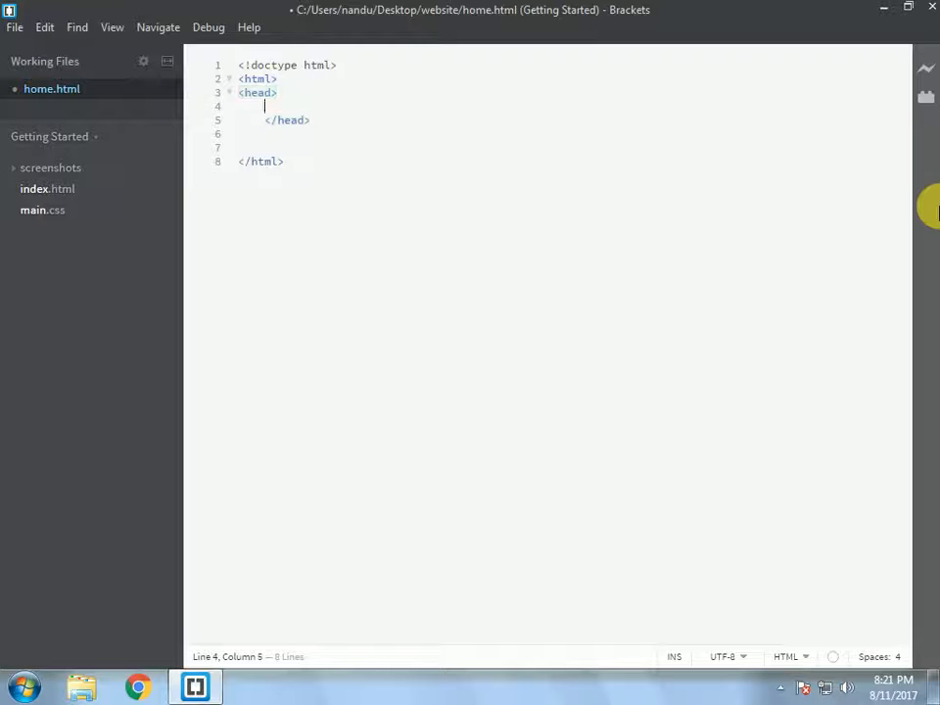
# Add a <title> reading 'this is a simple page' inside the head
pyautogui.write('<titile>')
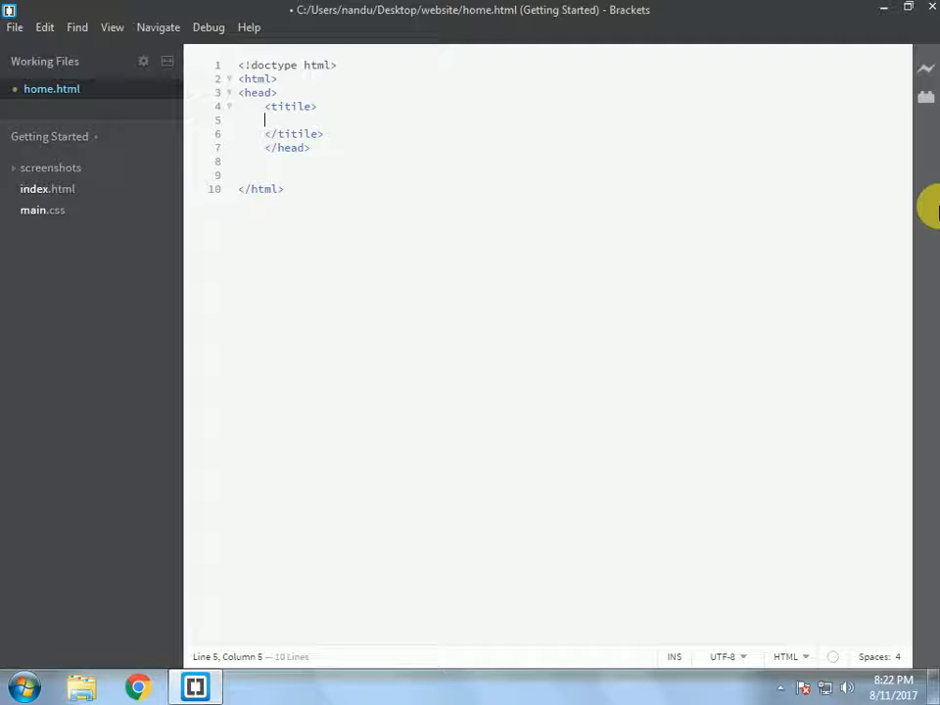
pyautogui.write('this')
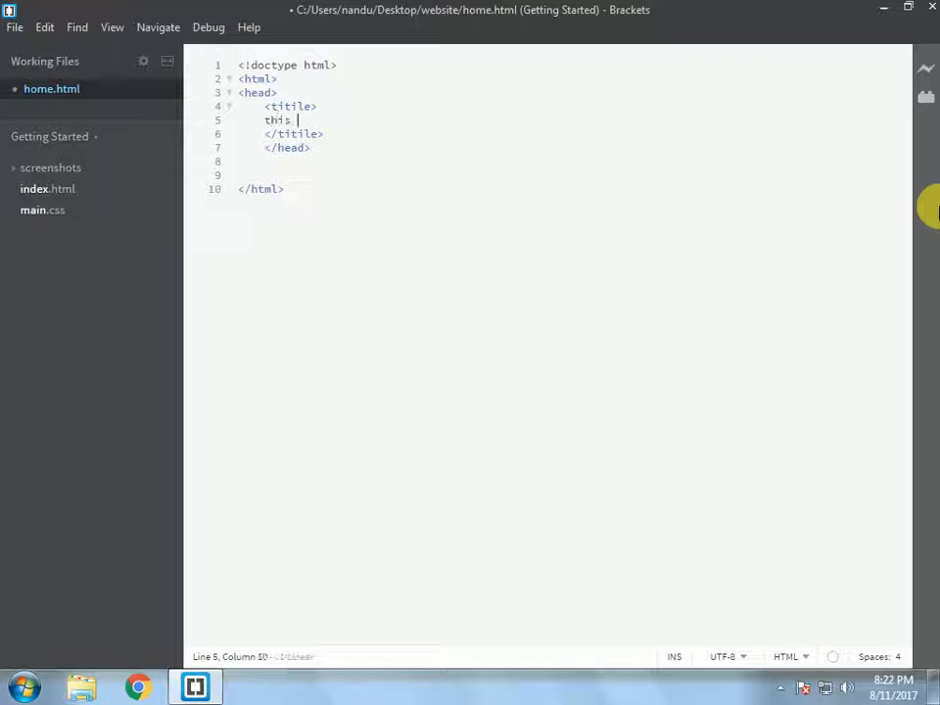
pyautogui.write('is a')
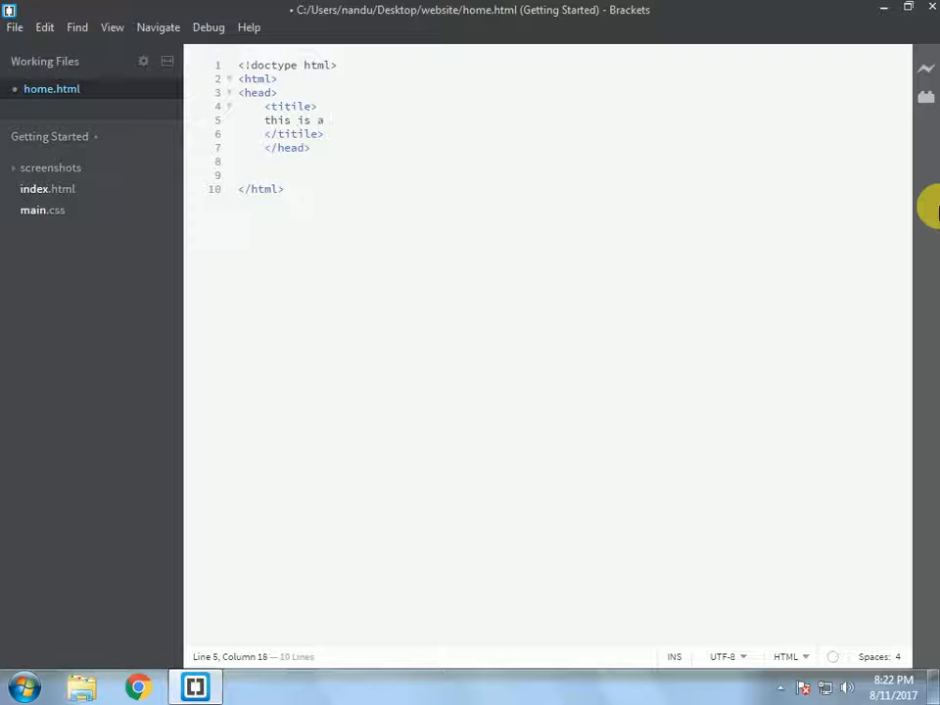
pyautogui.write('simple p')
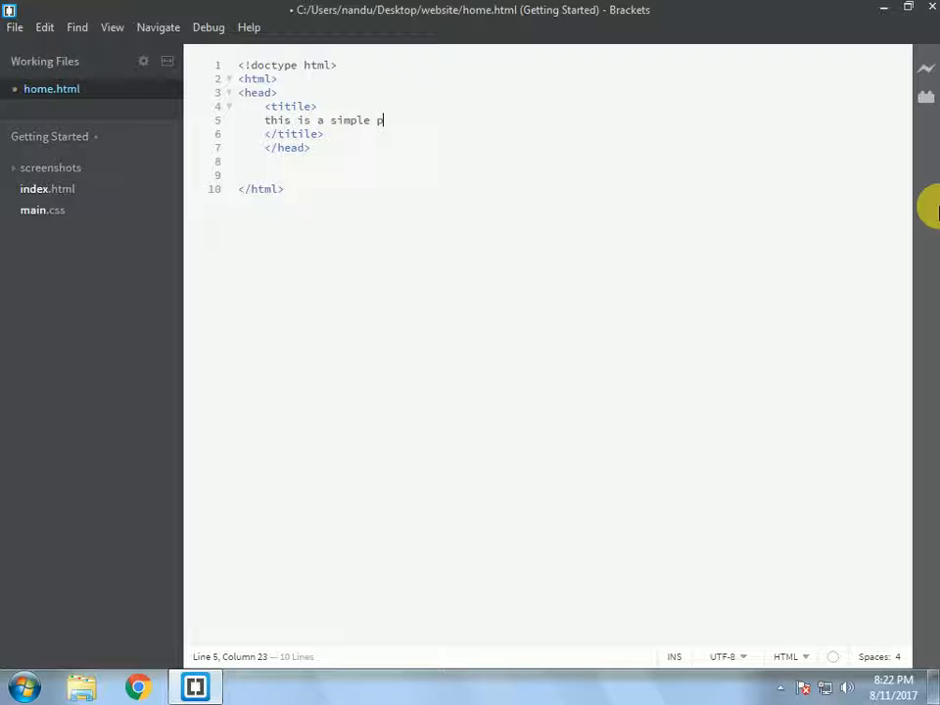
pyautogui.write('age')
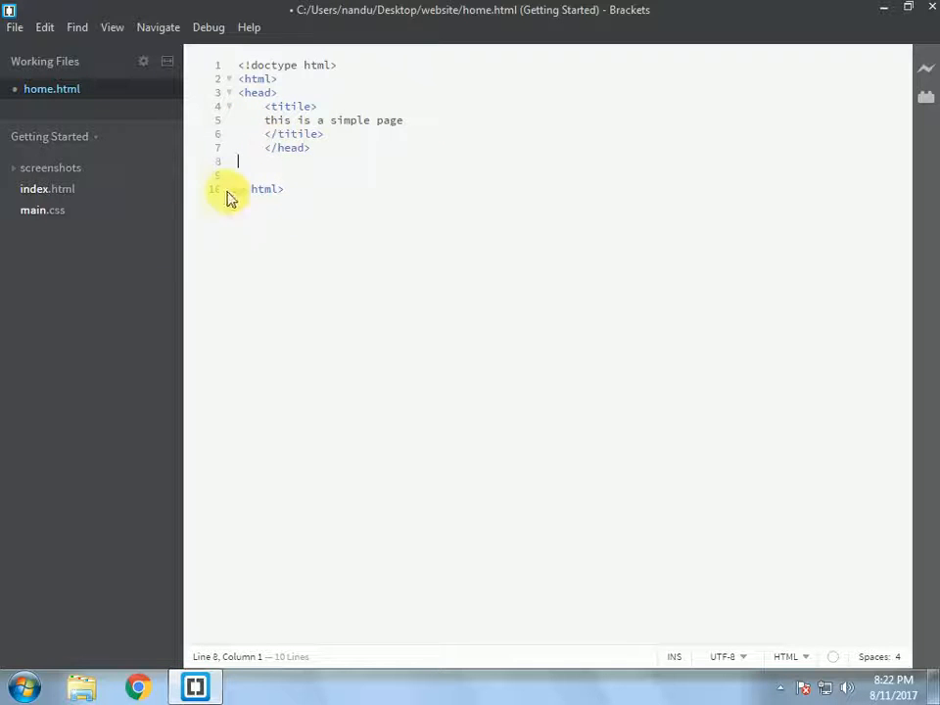
pyautogui.moveTo(489, 265)
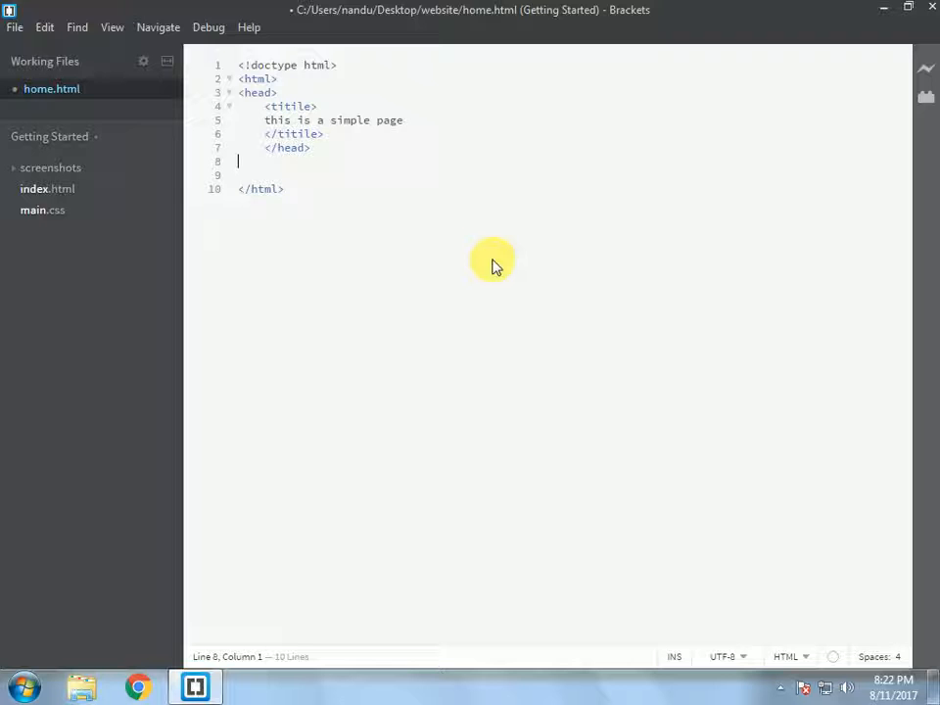
# Add a body element after the head with an empty h2 heading inside
pyautogui.write('<bo')
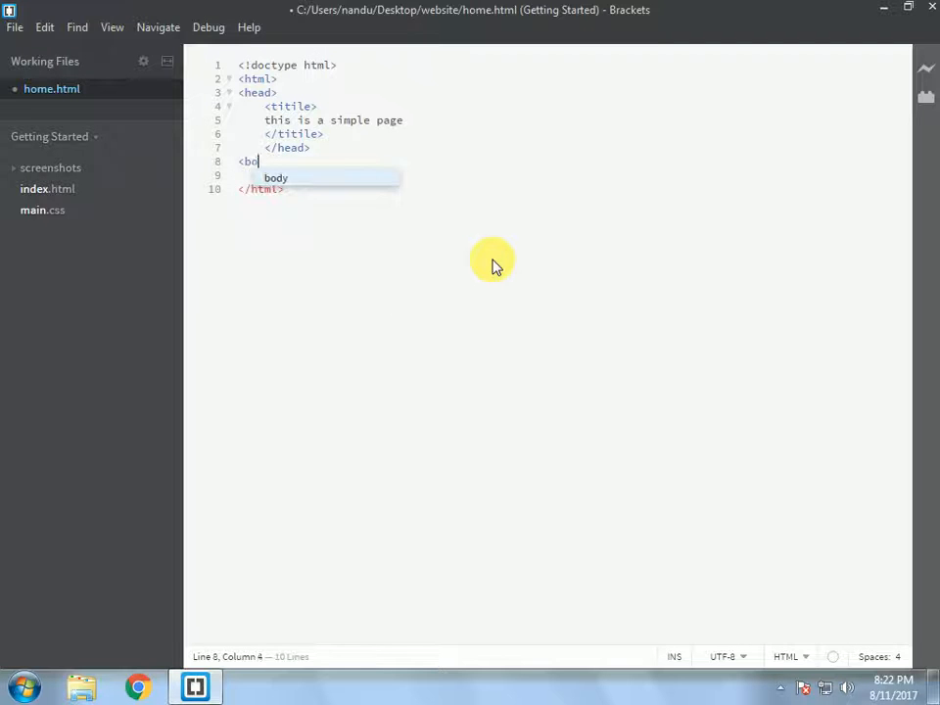
pyautogui.press('Enter')
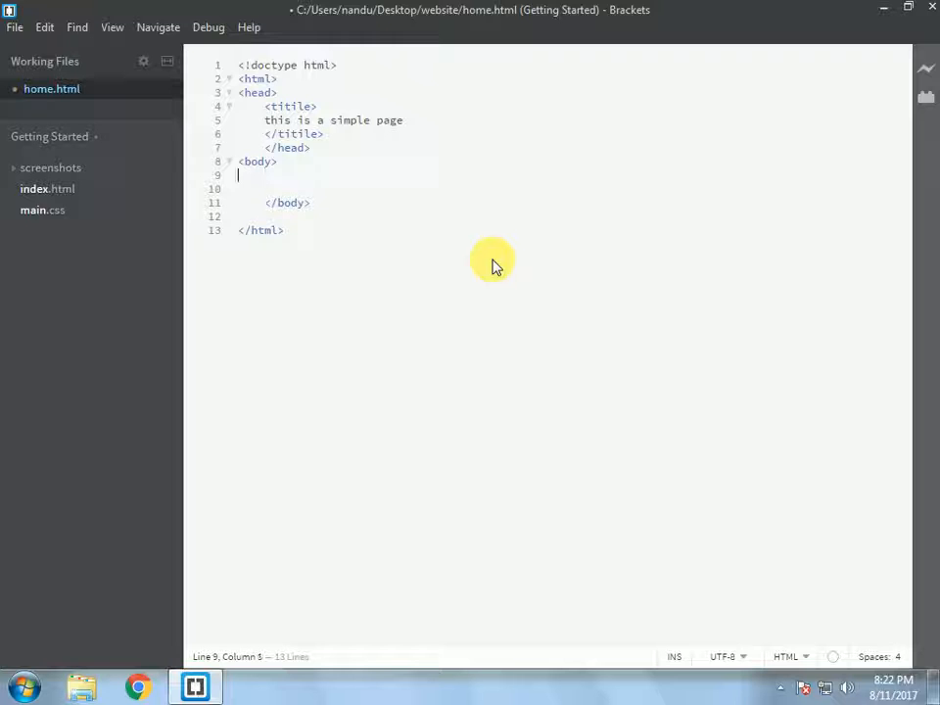
pyautogui.write('<')
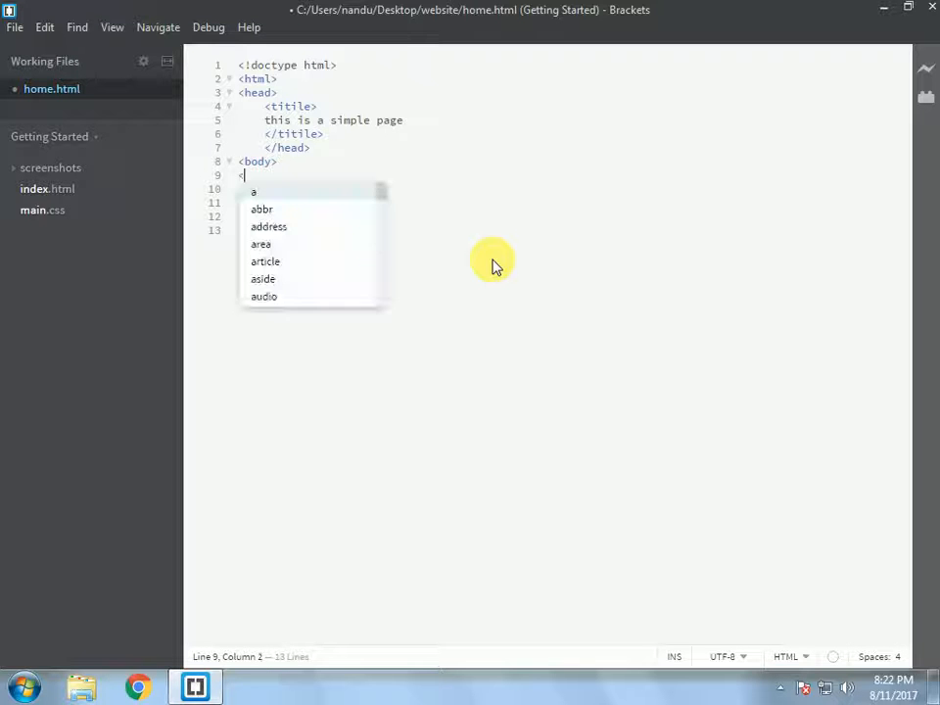
pyautogui.write('h2>')
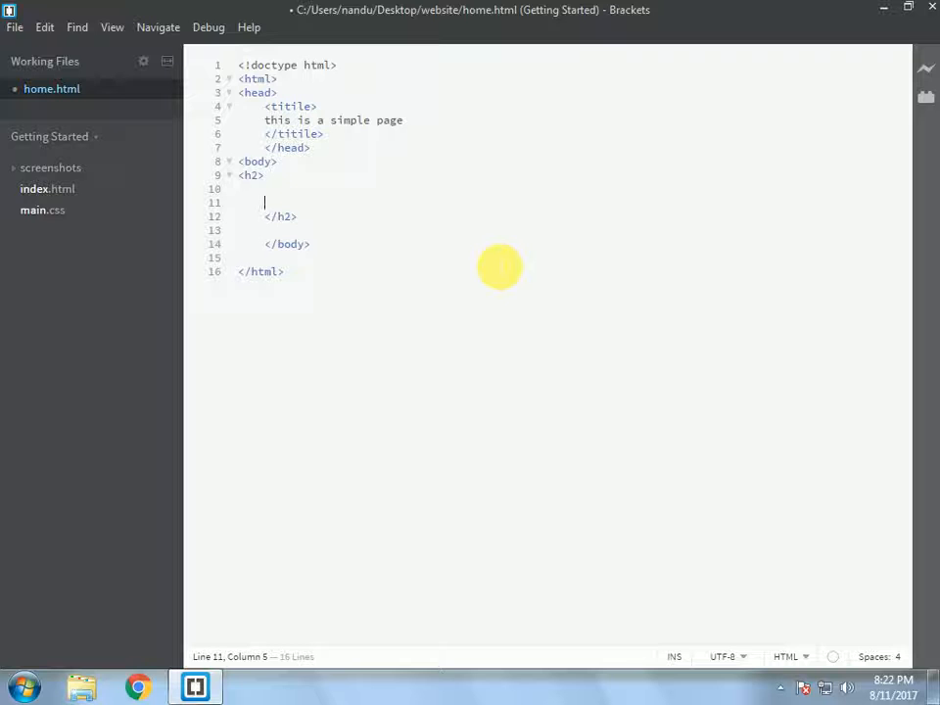
pyautogui.moveTo(551, 259)
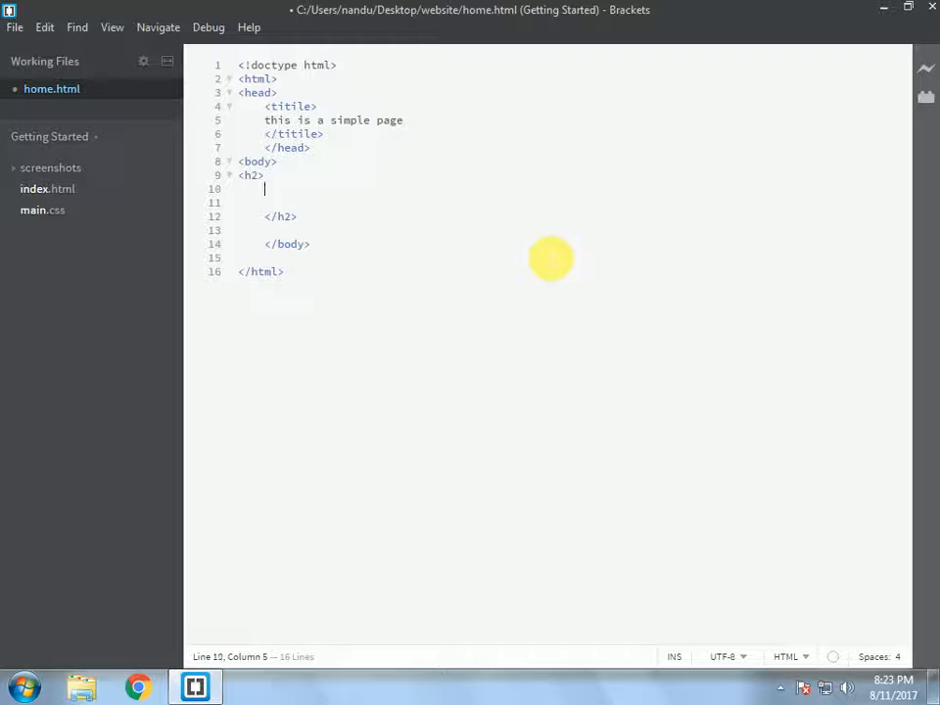
# Insert a center tag pair inside the h2 and spread it over separate lines
pyautogui.write('<')
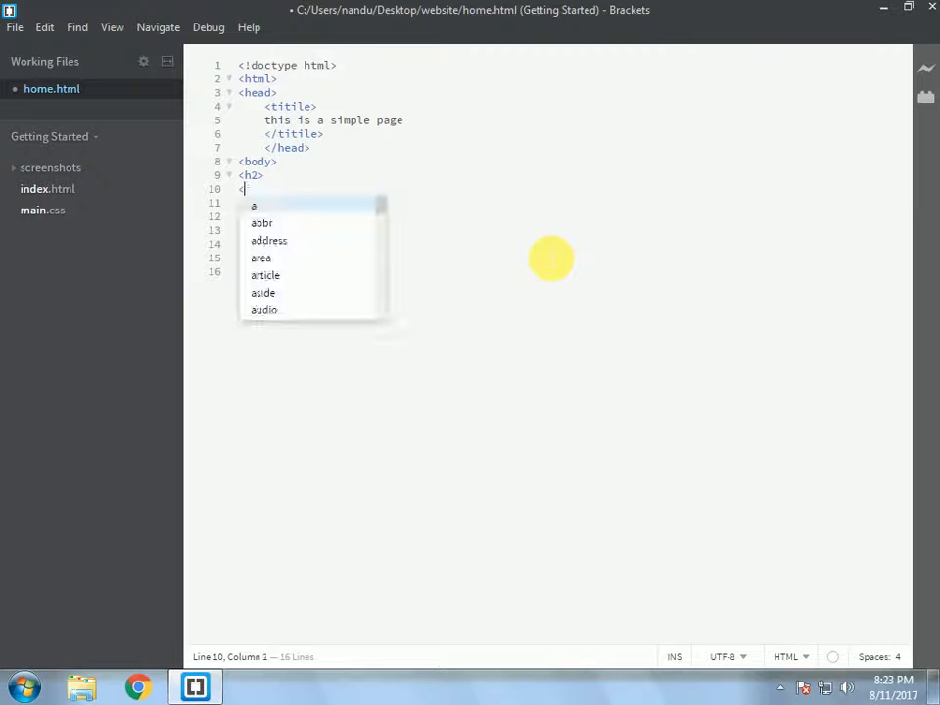
pyautogui.write('center')
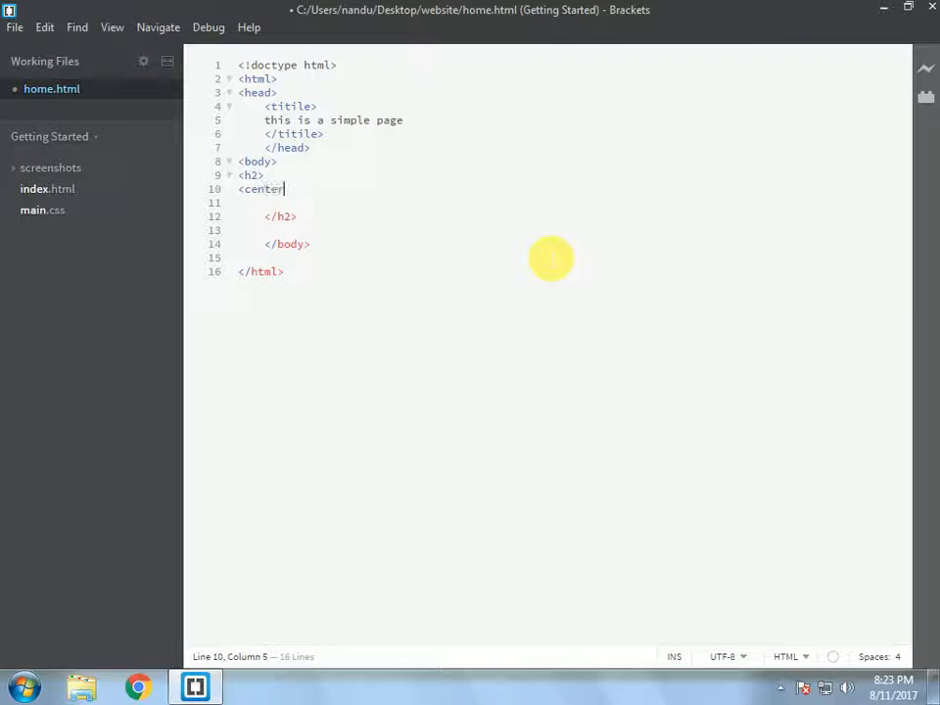
pyautogui.write('>  </center>')
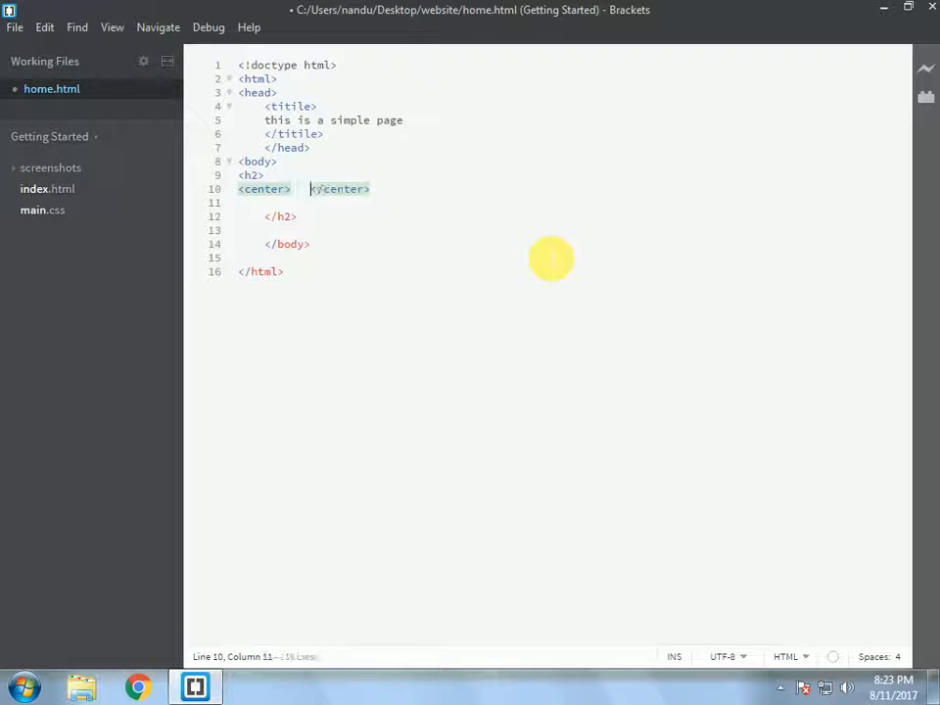
pyautogui.write('"  "')
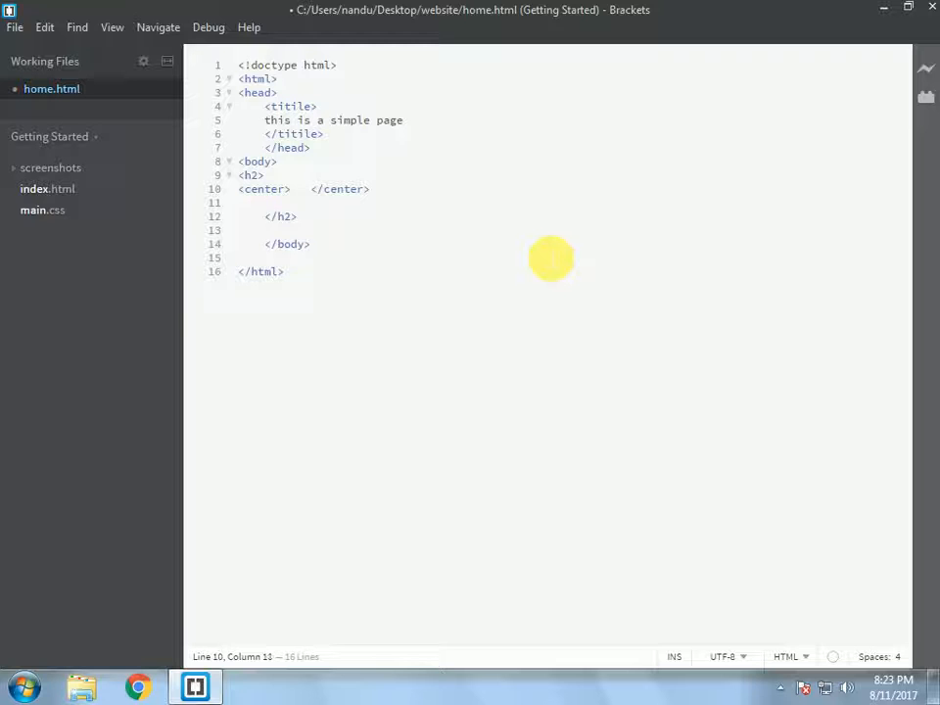
pyautogui.press('Enter')
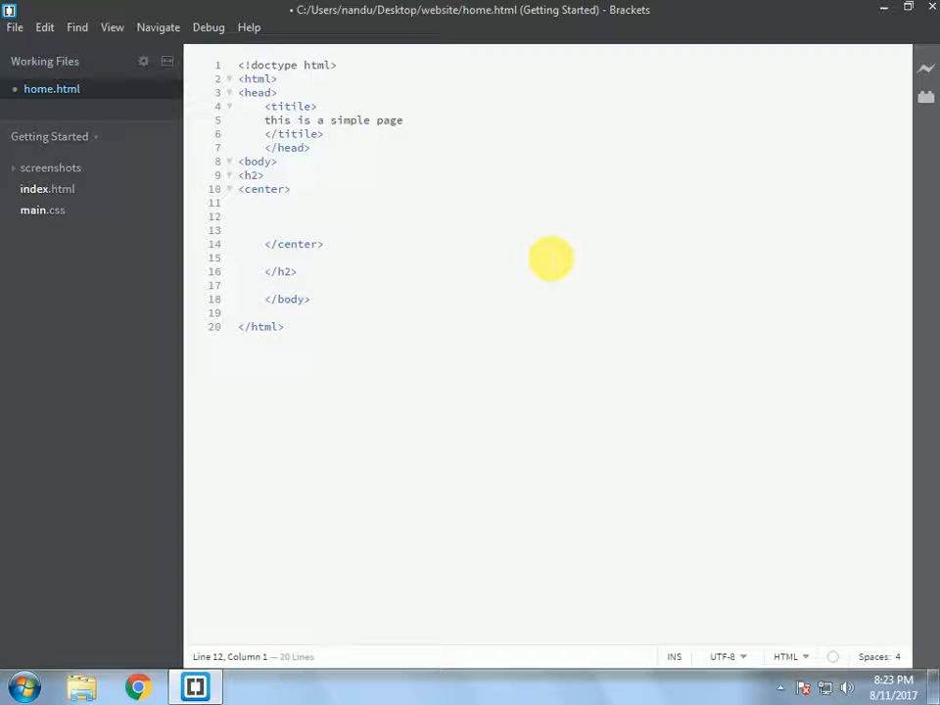
# Type the heading text 'About news' inside the center element
pyautogui.write('Ab')
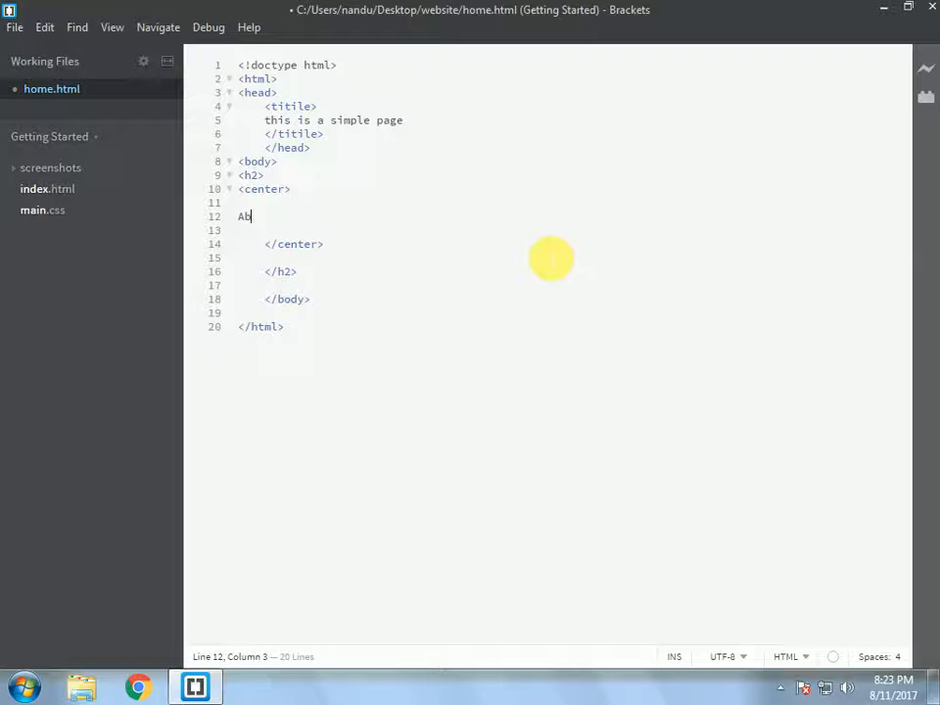
pyautogui.write('out')
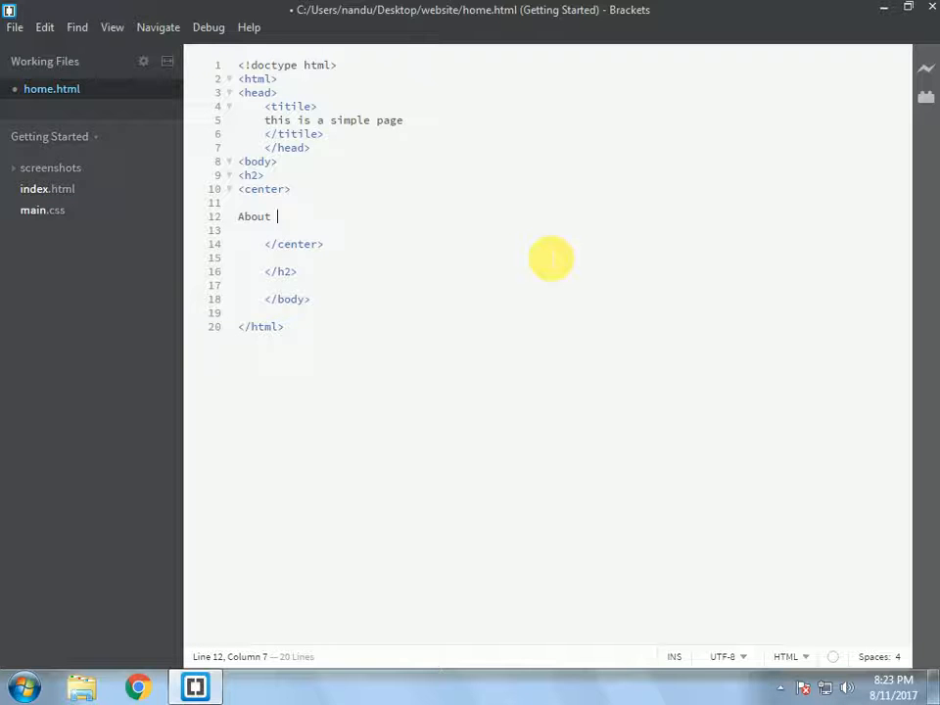
pyautogui.write('news')
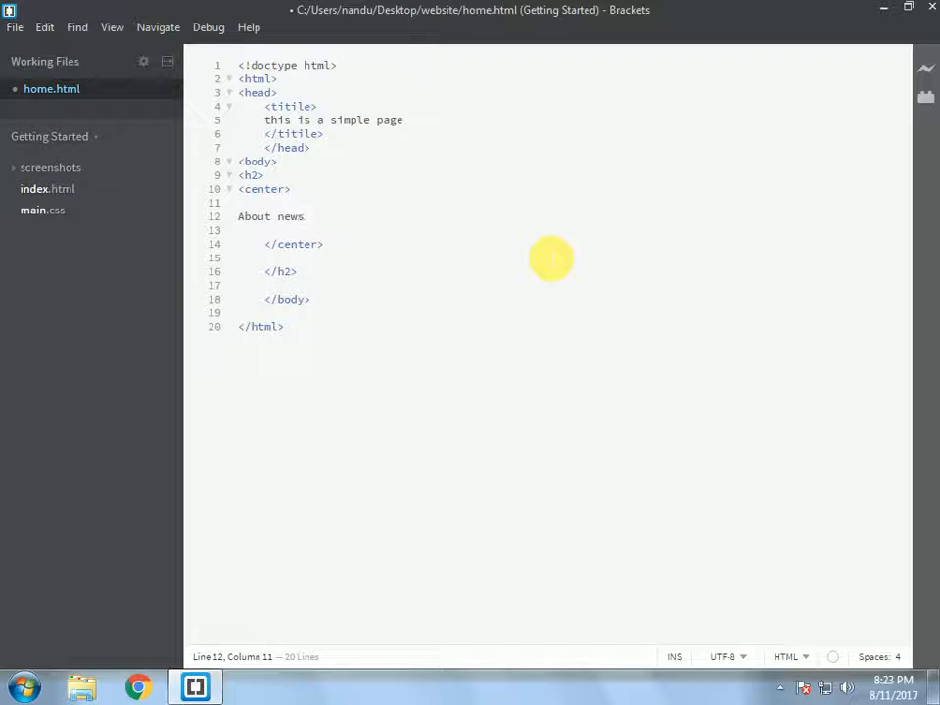
pyautogui.moveTo(926, 598)
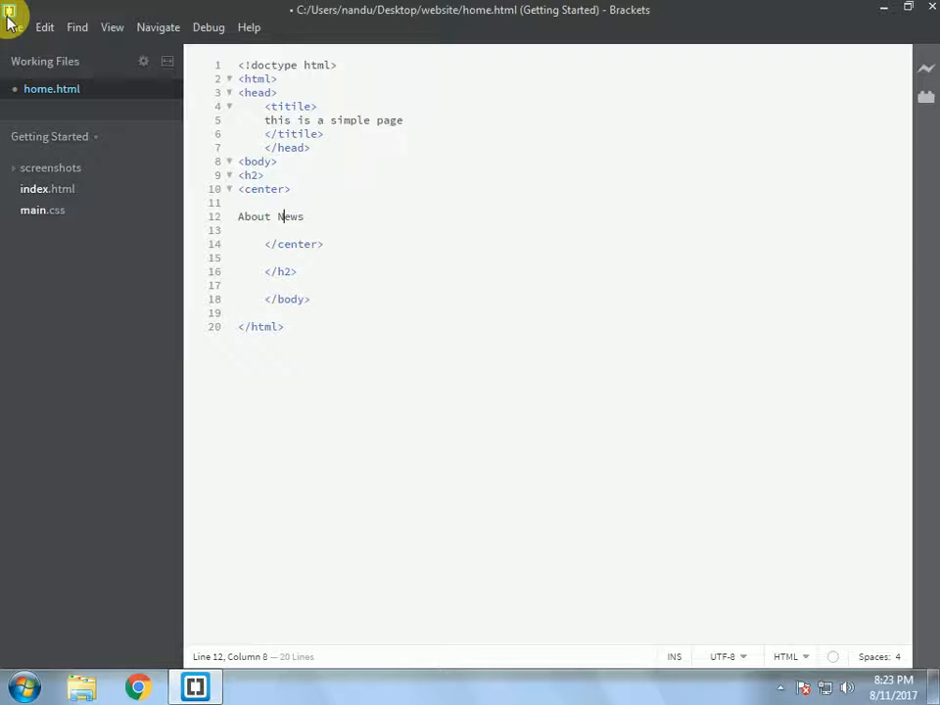
# Save home.html to check the centered About News heading in Chrome
pyautogui.press('ctrl+s')
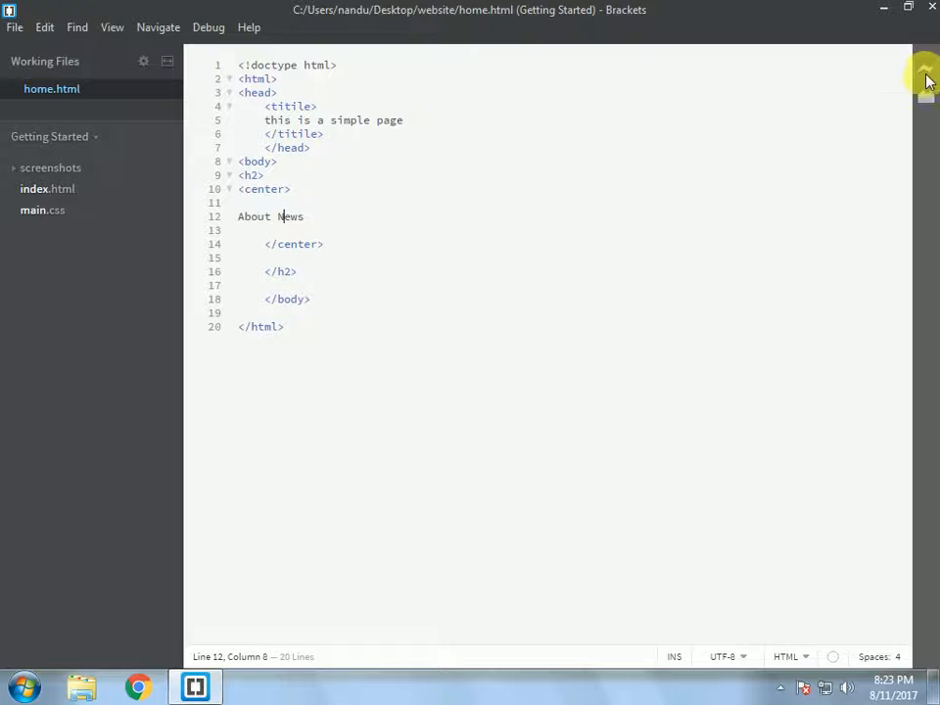
pyautogui.moveTo(924, 74)
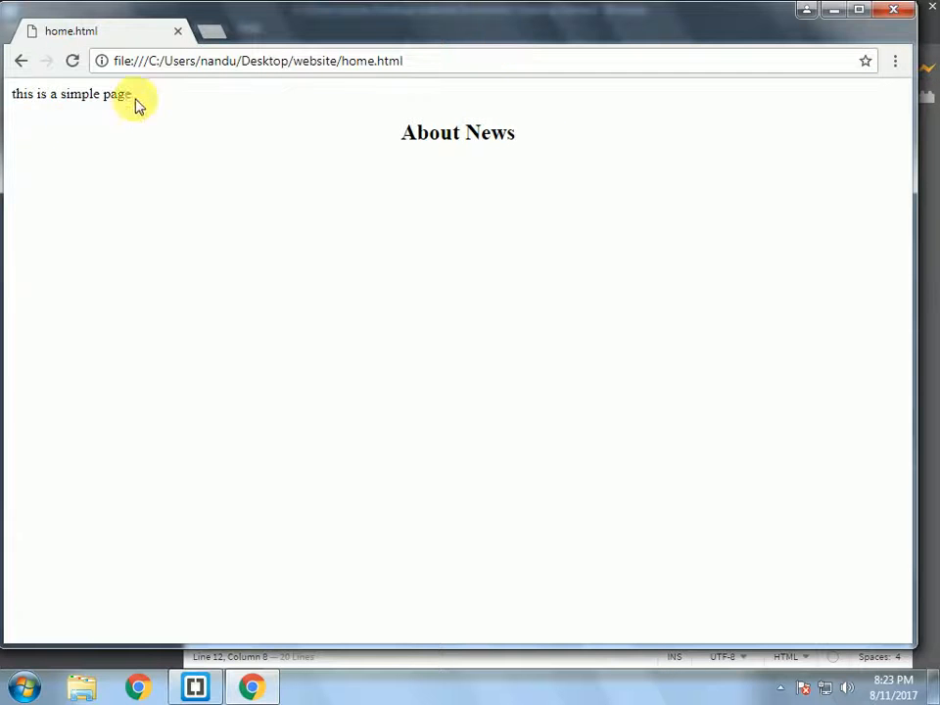
pyautogui.moveTo(416, 133)
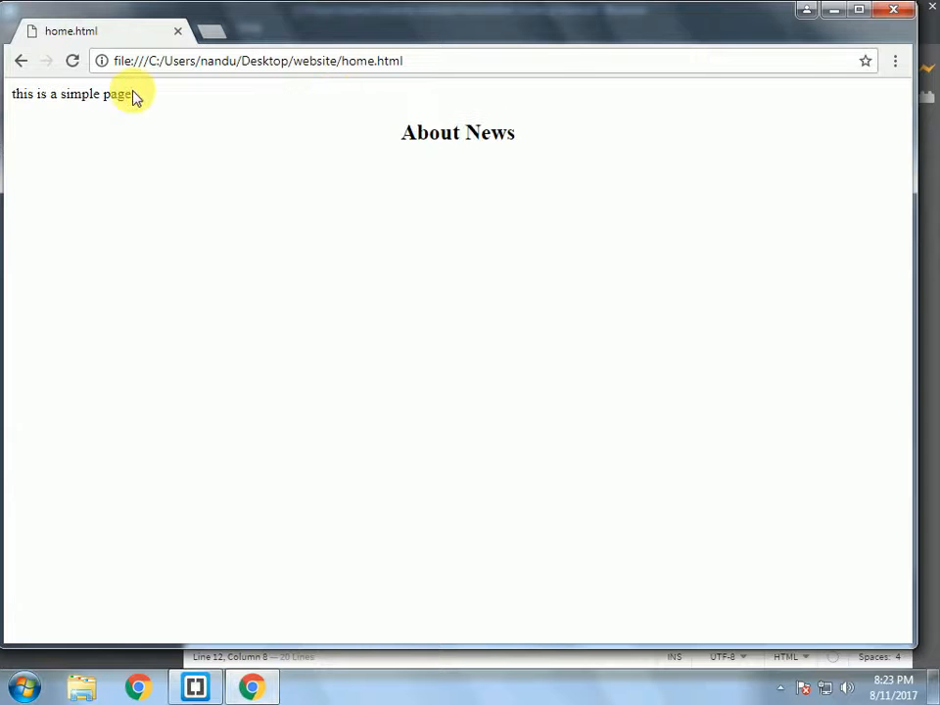
pyautogui.moveTo(111, 103)
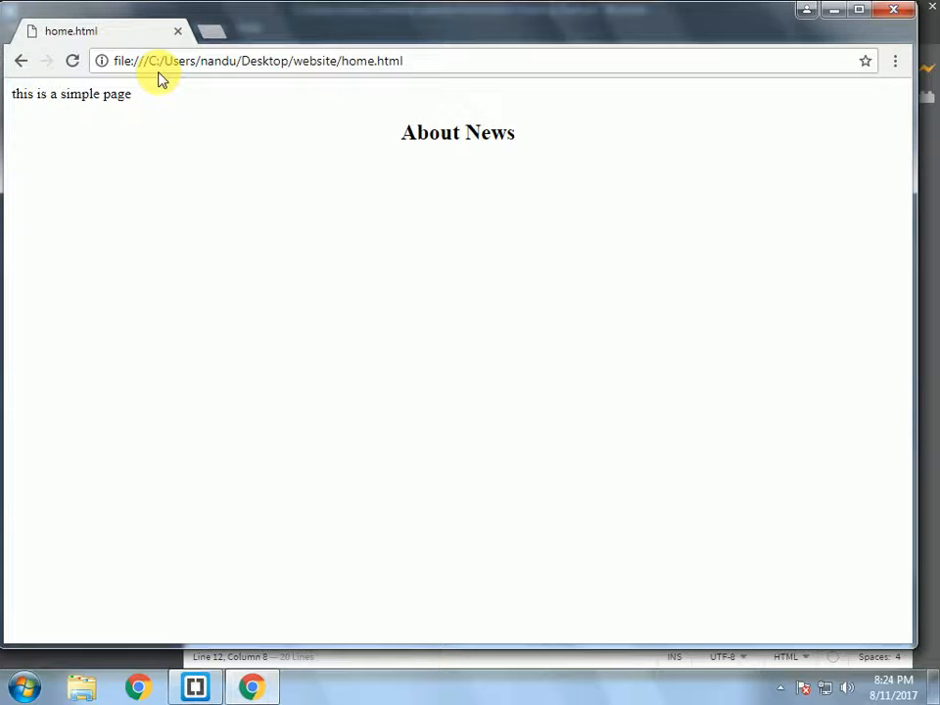
pyautogui.moveTo(390, 124)
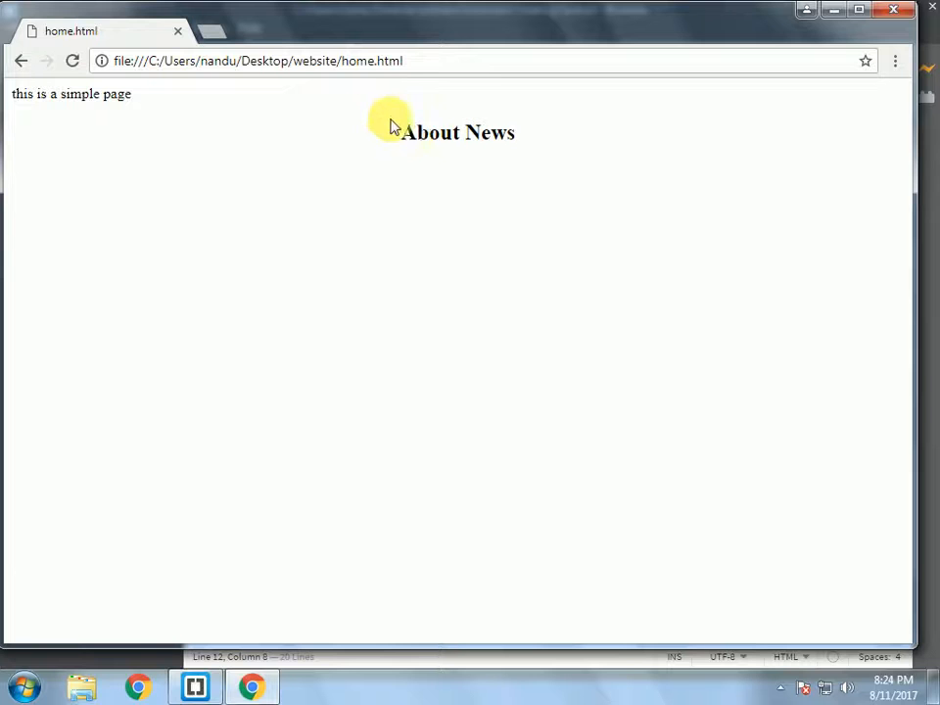
pyautogui.moveTo(397, 123)
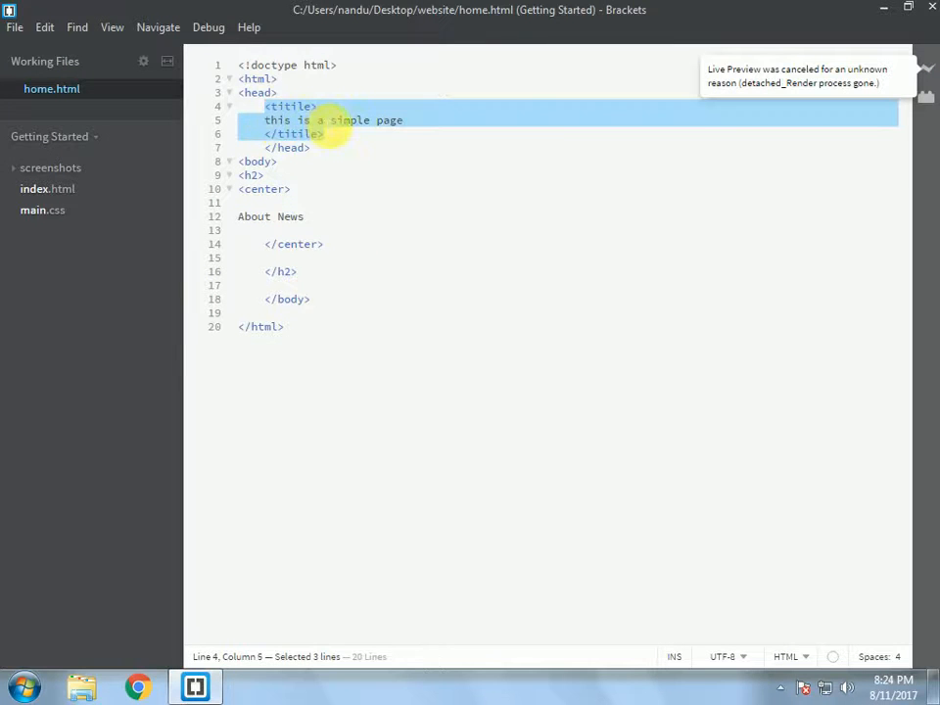
# Delete the title element from the head of home.html
pyautogui.press('Delete')
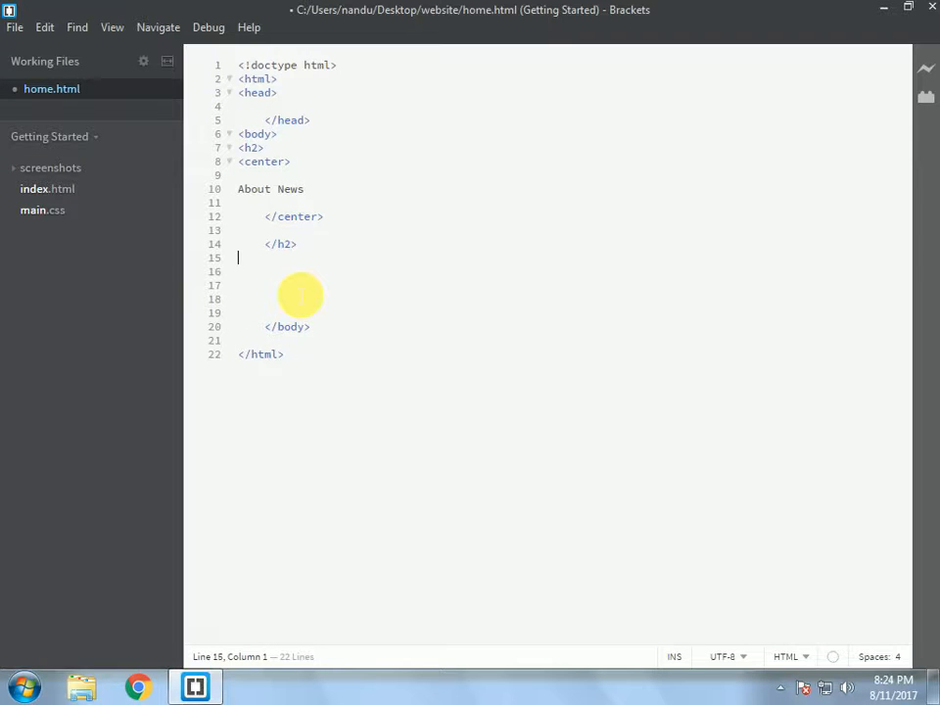
# Add four <br> line-break tags after the closing h2 tag
pyautogui.write('<br>')
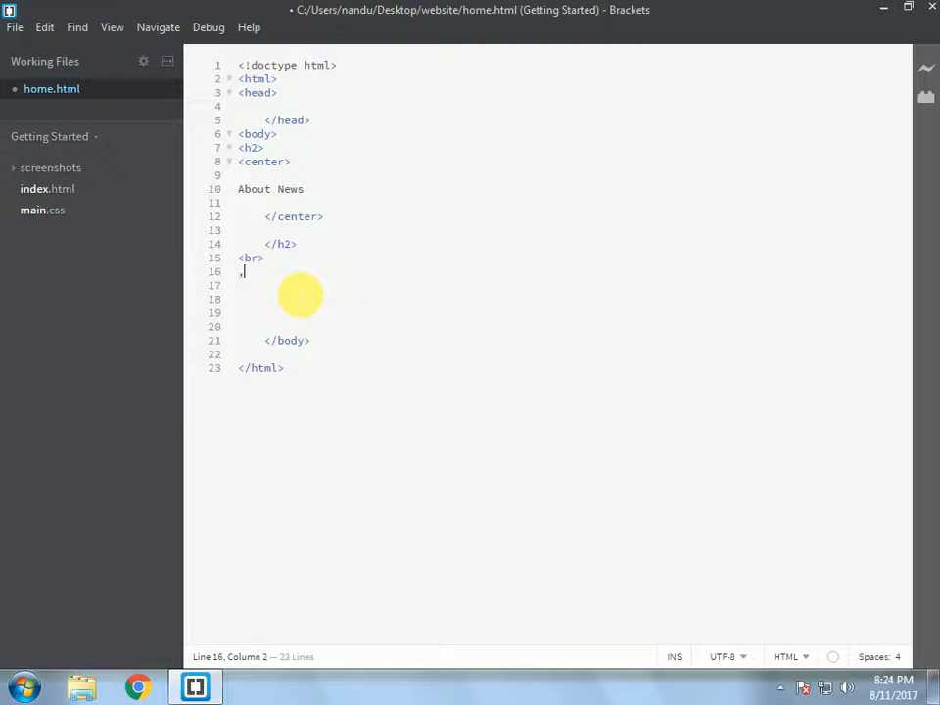
pyautogui.write('br>')
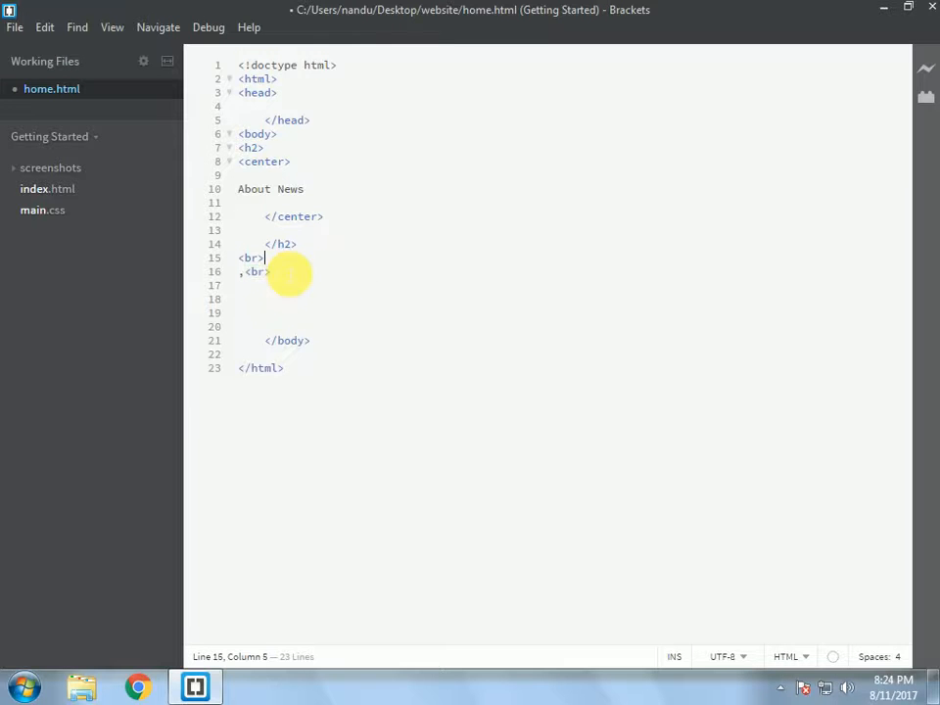
pyautogui.moveTo(362, 316)
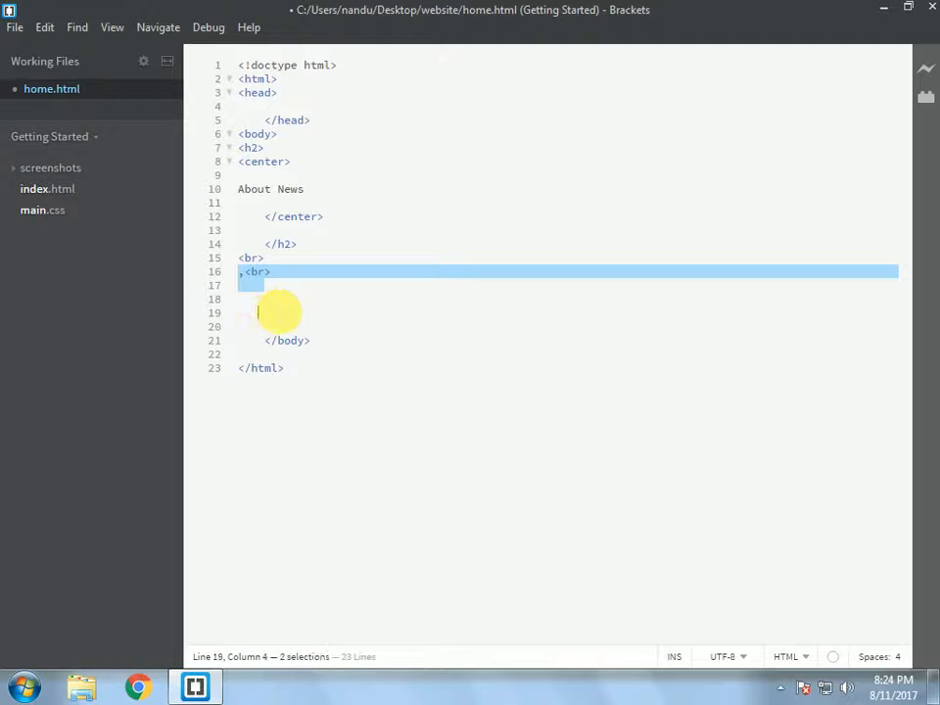
pyautogui.press('enter')
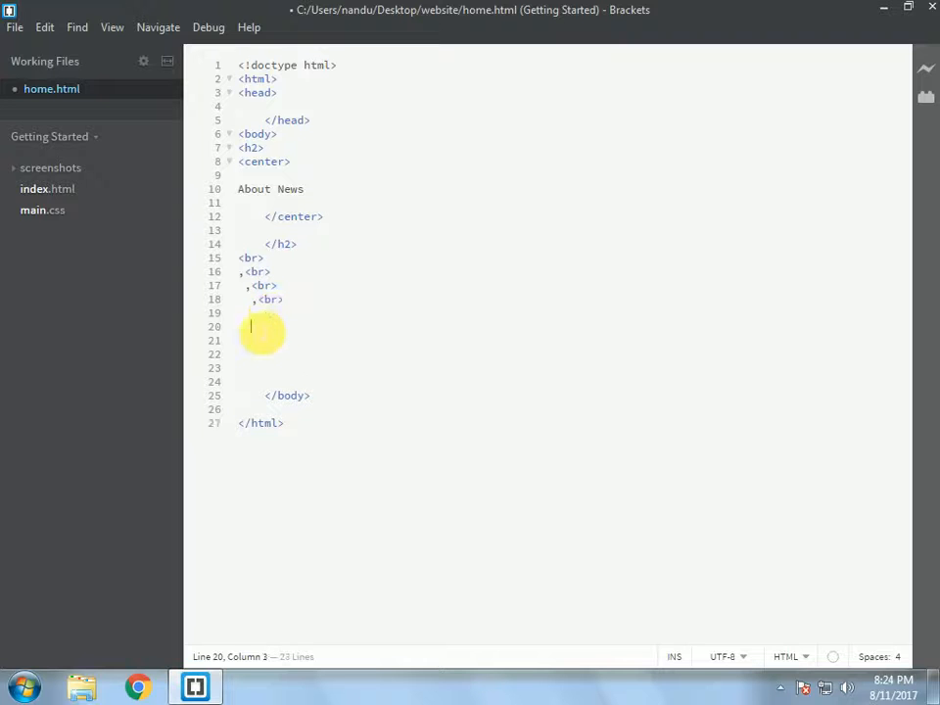
pyautogui.press('BackSpace')
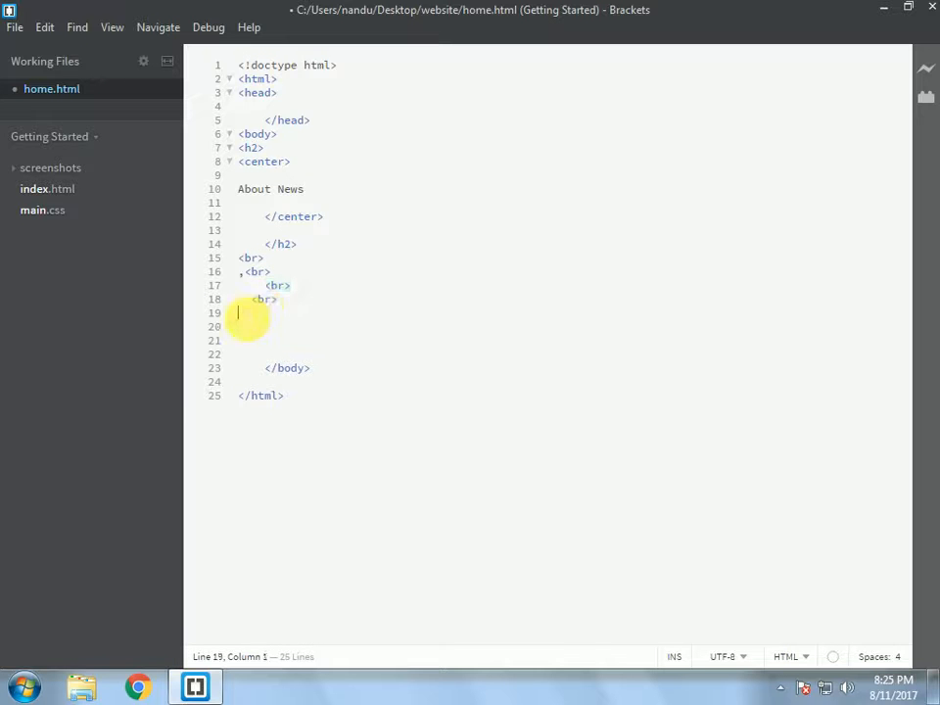
# Add a paragraph after the line breaks reading 'This is a website made by koushikb'
pyautogui.write('p>')
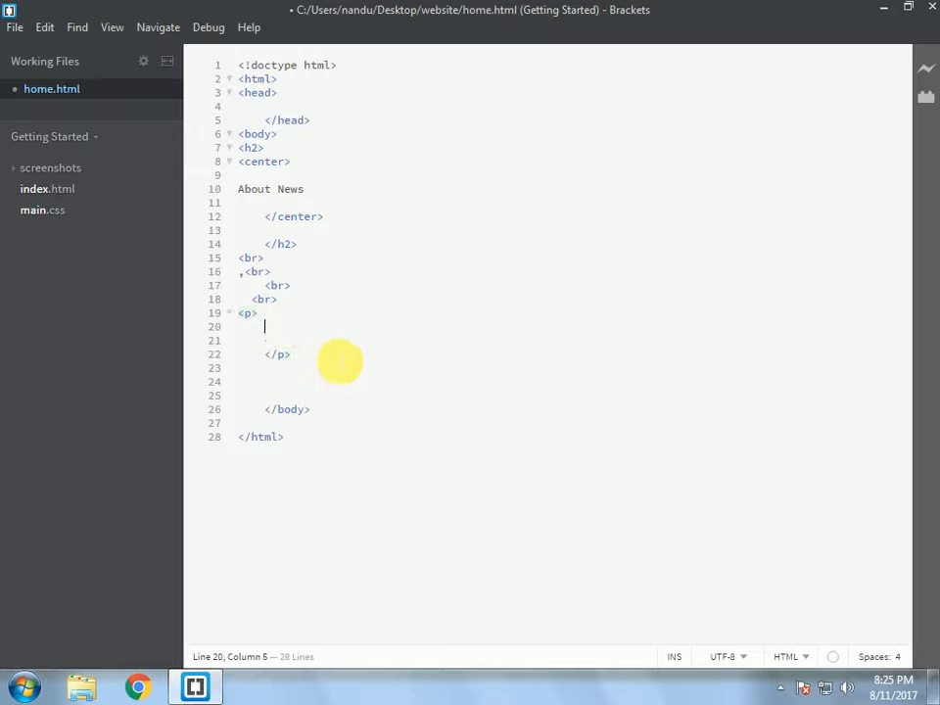
pyautogui.click(246, 312)
pyautogui.write('1')
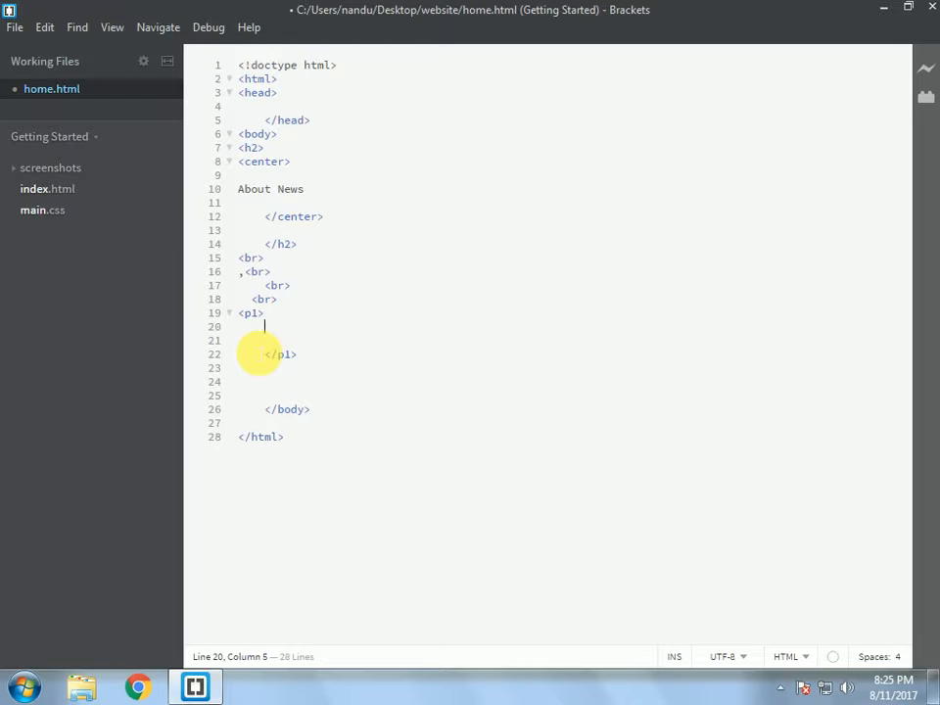
pyautogui.write('this is a w')
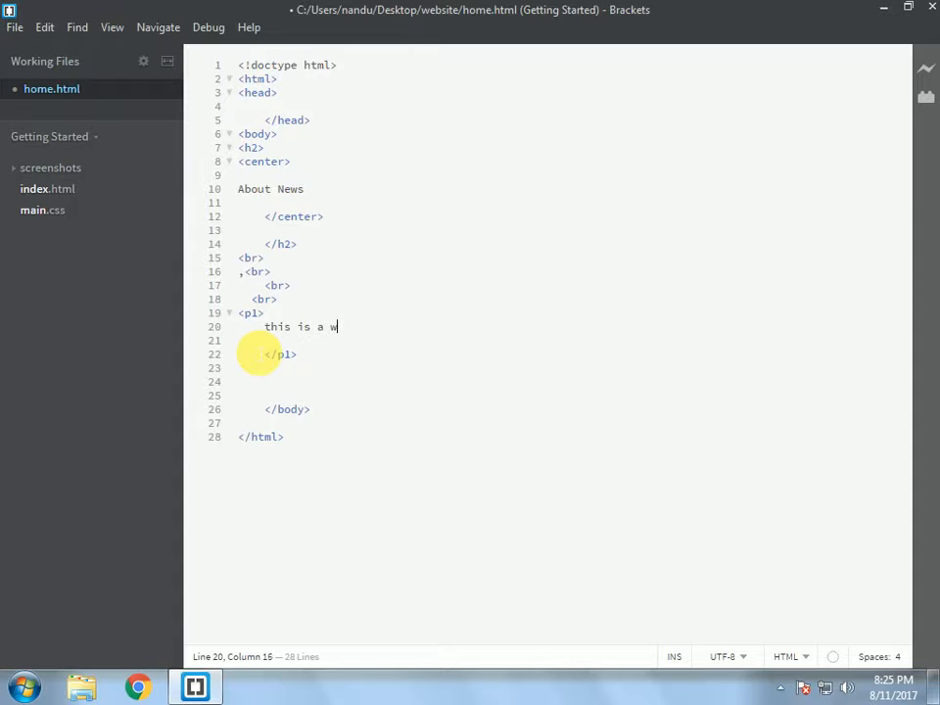
pyautogui.write('ebsite ma')
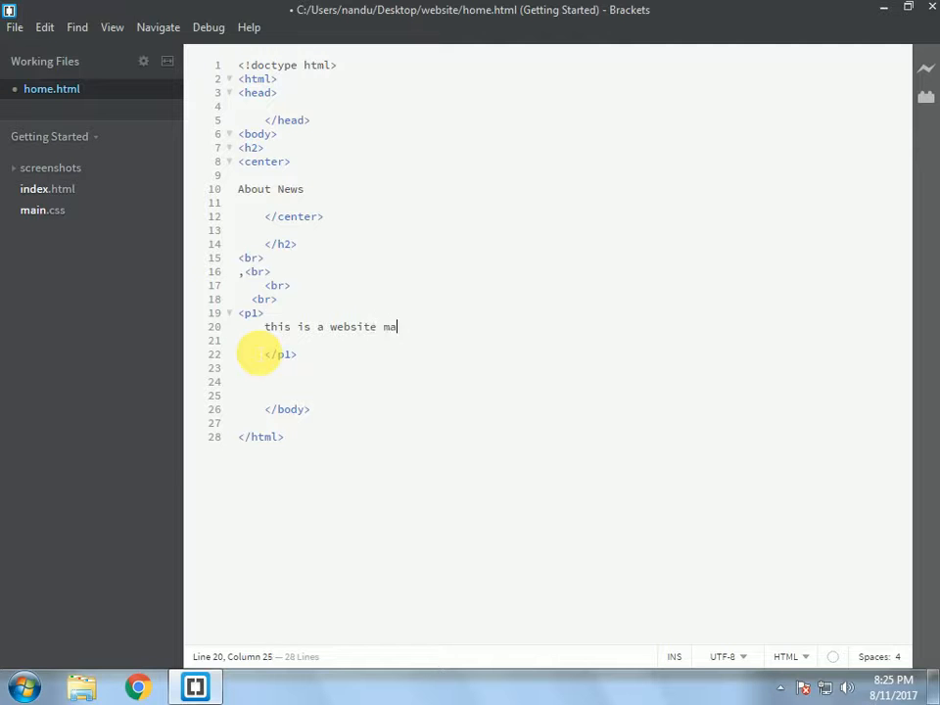
pyautogui.write('de by')
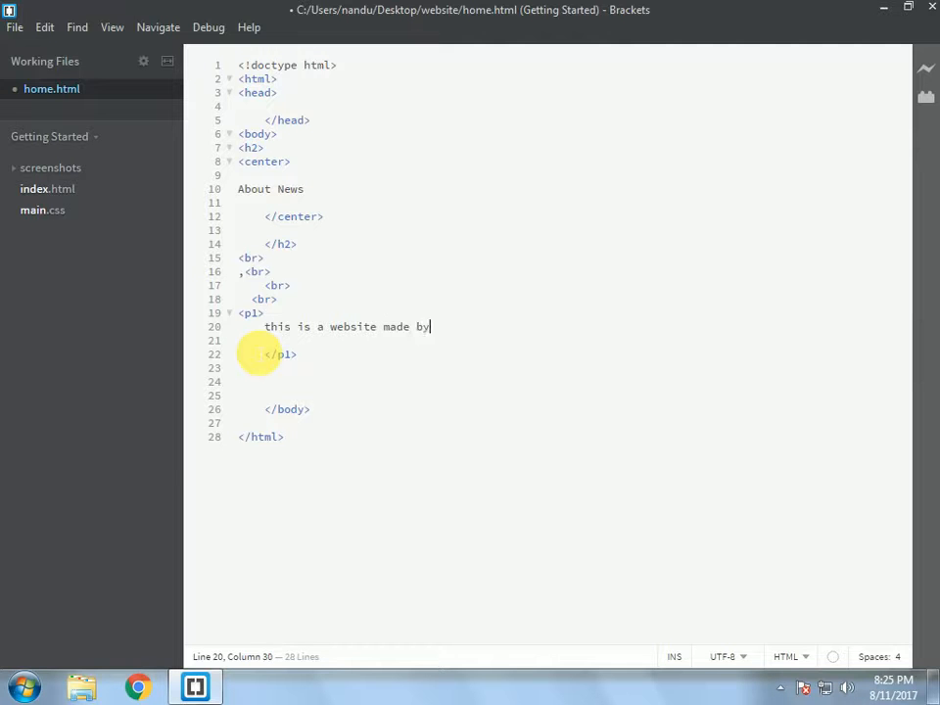
pyautogui.write('koushik')
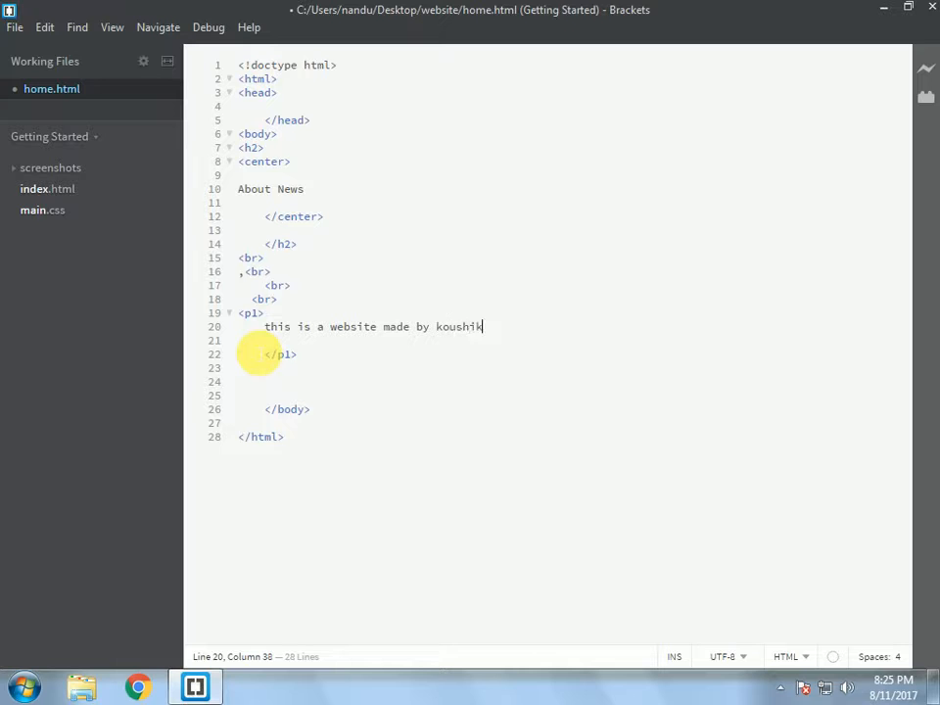
pyautogui.write('b')
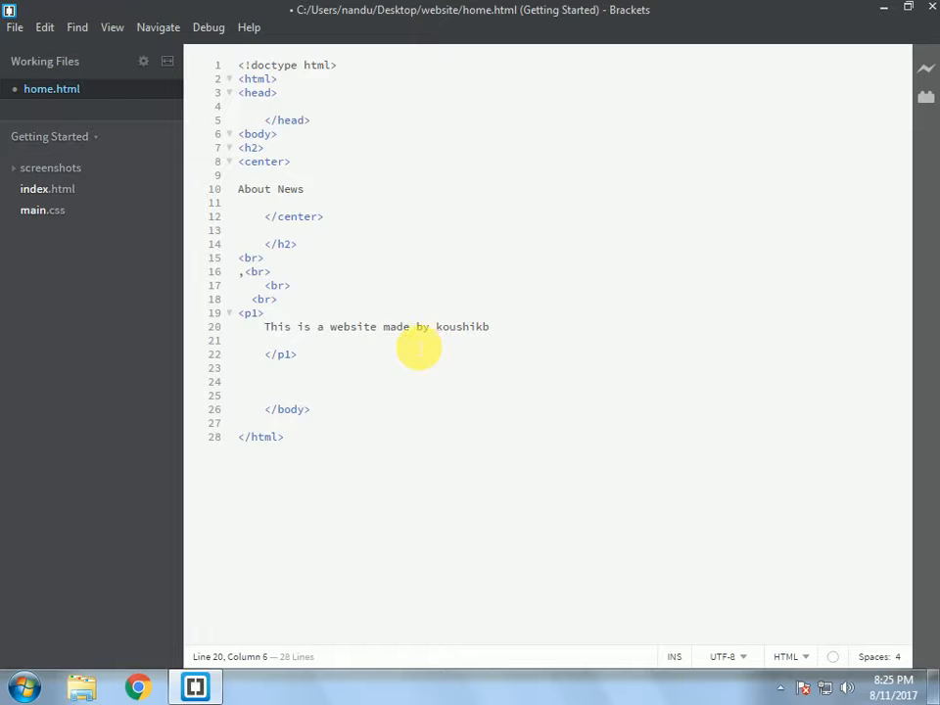
pyautogui.moveTo(402, 420)
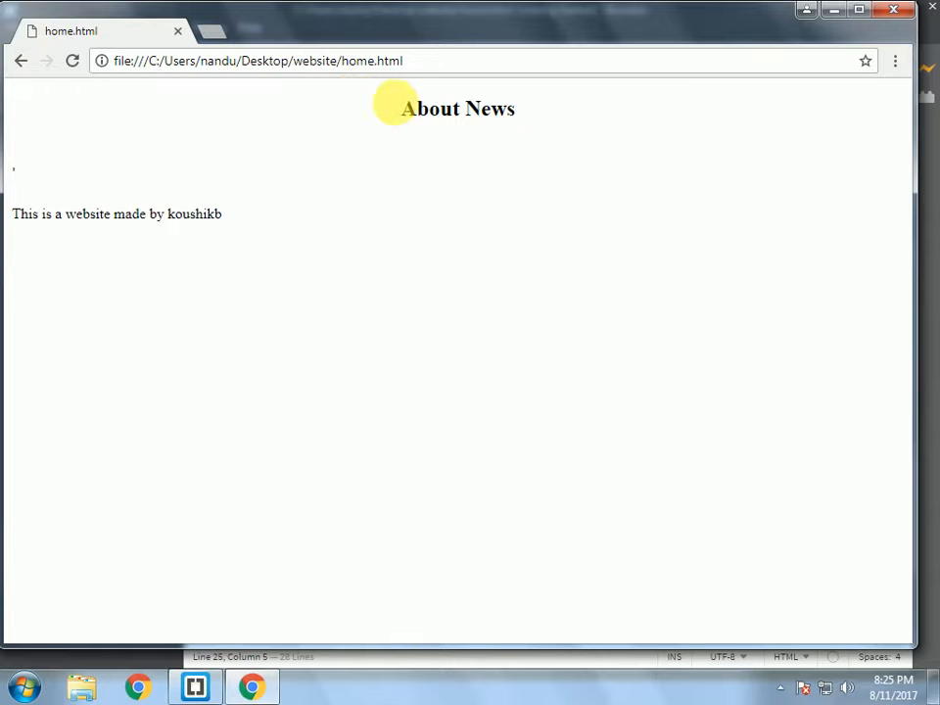
# Select text on the Chrome page to inspect the heading and authorship paragraph
pyautogui.moveTo(400, 109); pyautogui.dragTo(514, 109)
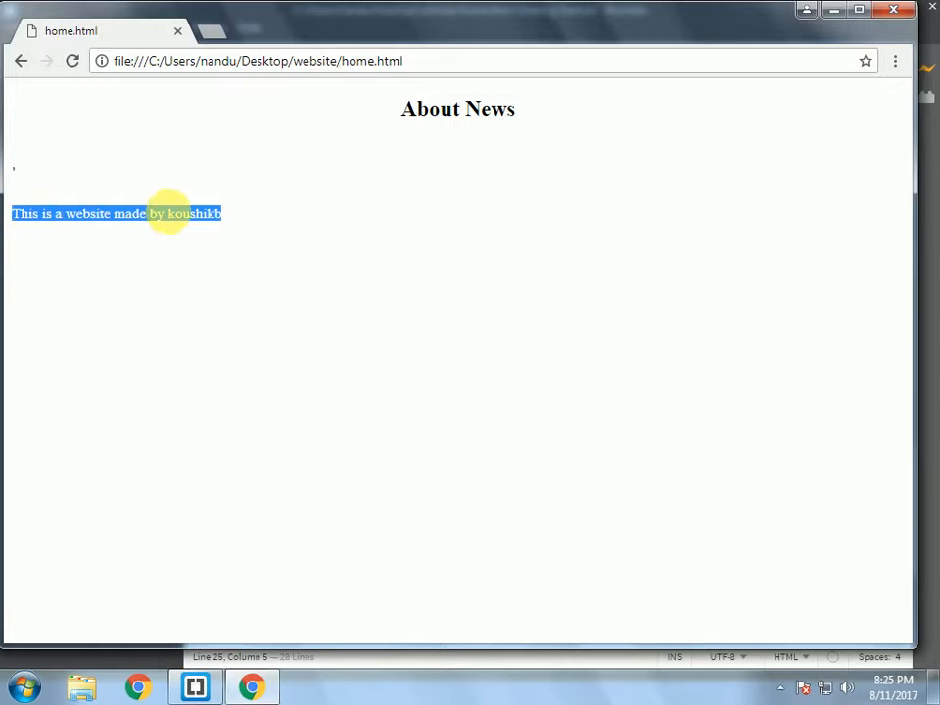
pyautogui.click(20, 250)
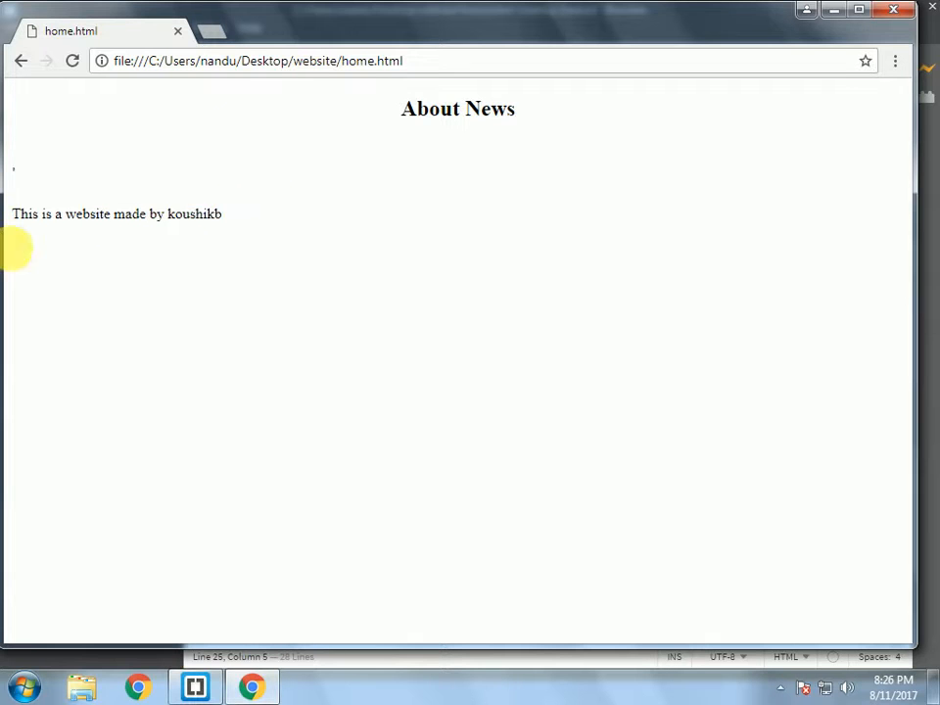
pyautogui.moveTo(313, 184)
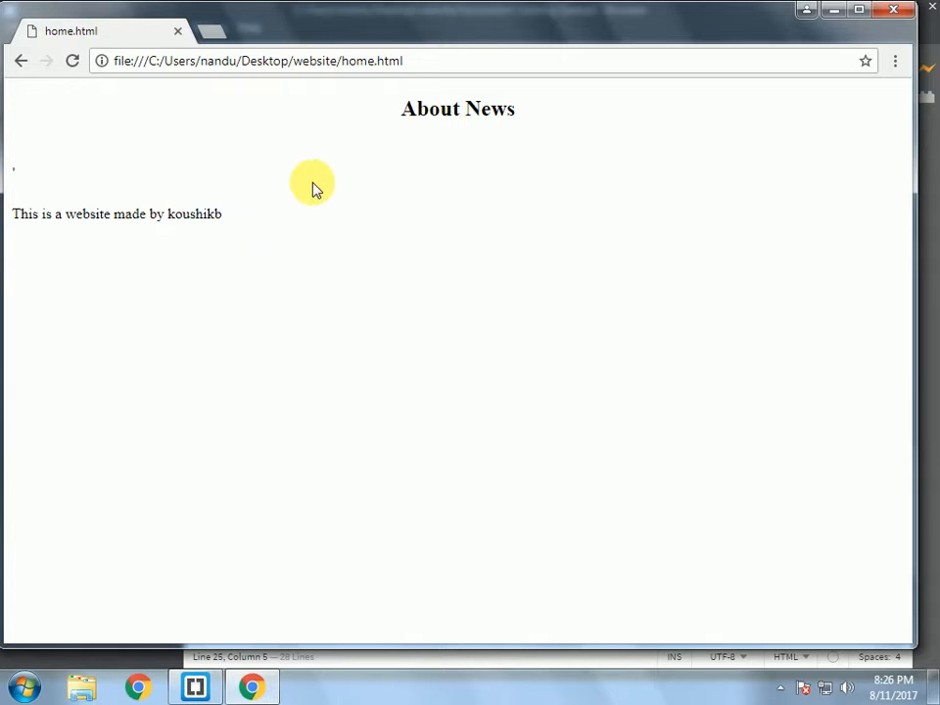
pyautogui.moveTo(204, 128)
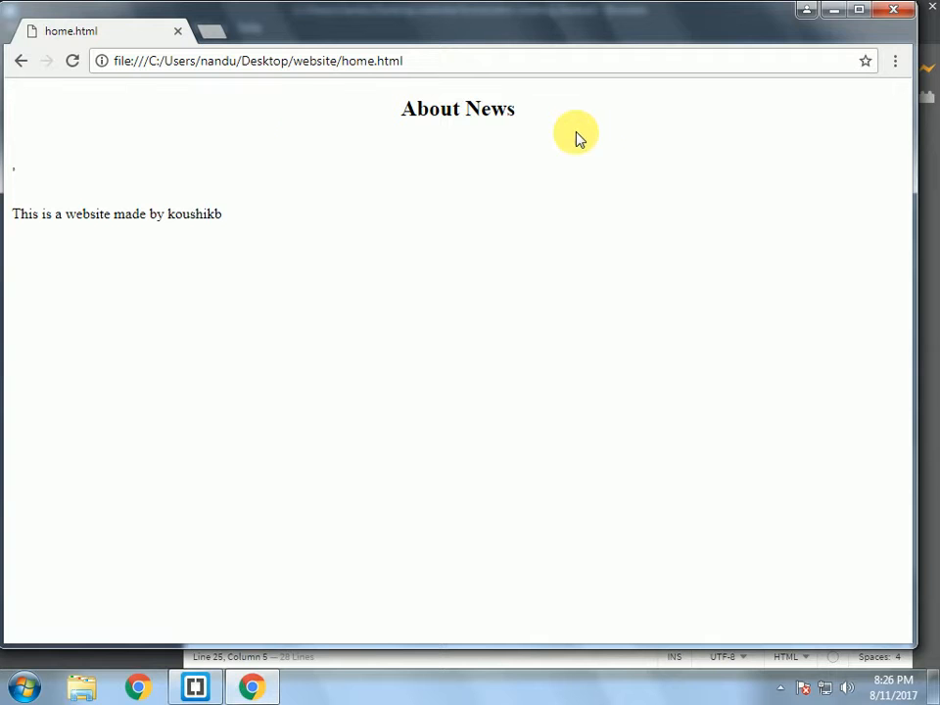
pyautogui.moveTo(24, 249)
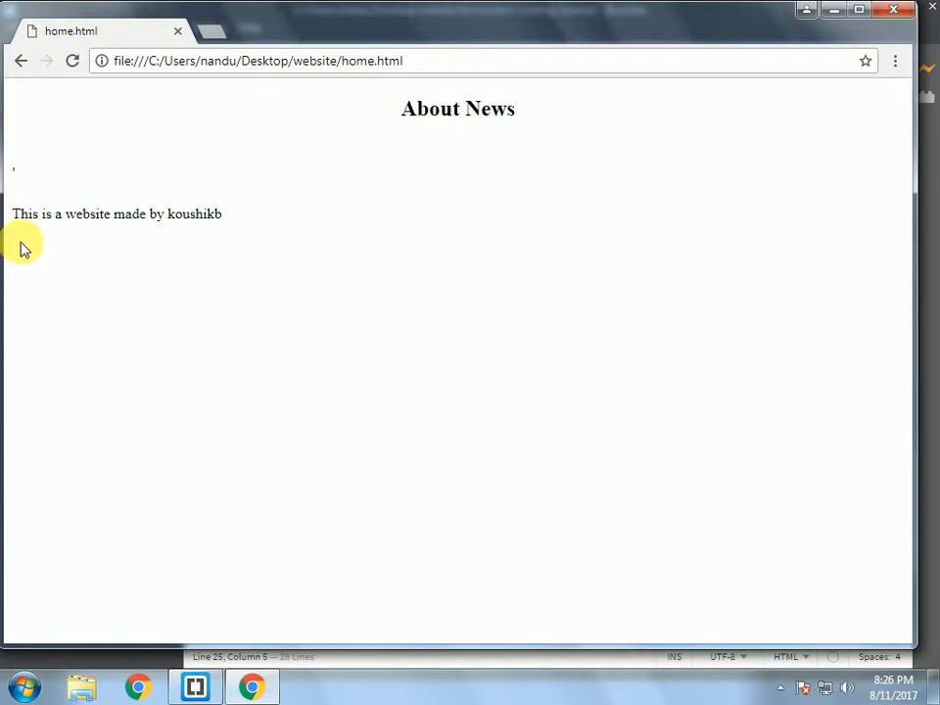
pyautogui.moveTo(12, 214); pyautogui.dragTo(73, 214)
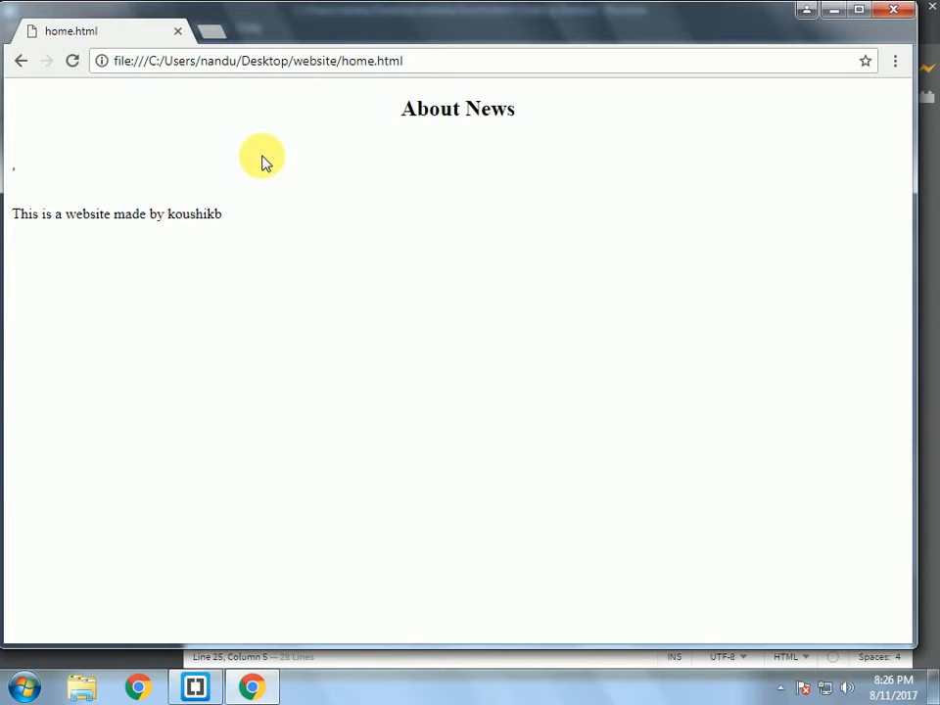
pyautogui.moveTo(519, 147)
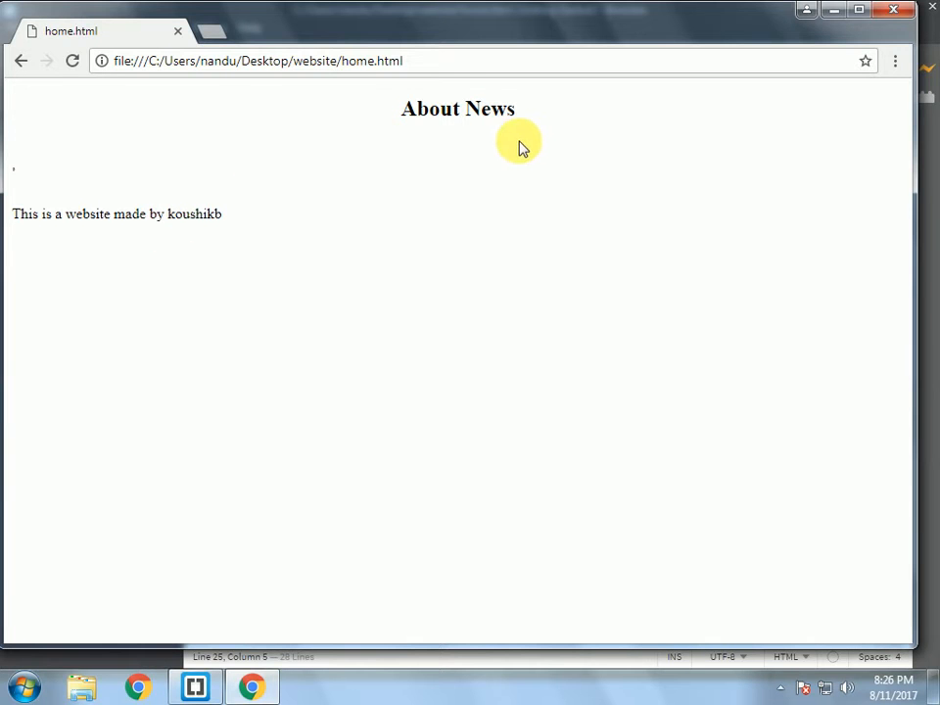
pyautogui.moveTo(534, 132)
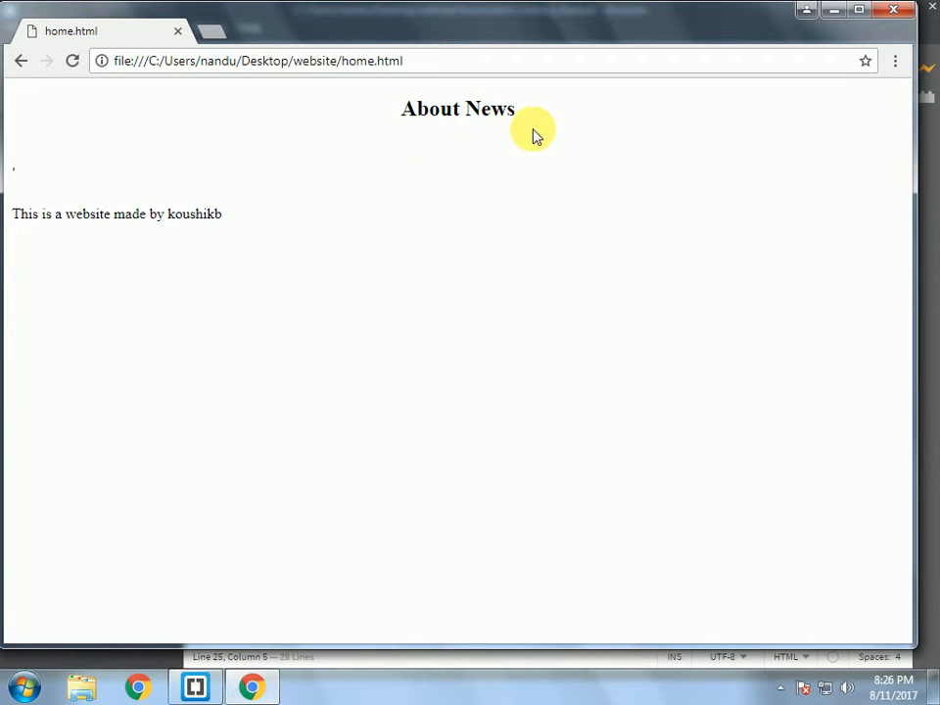